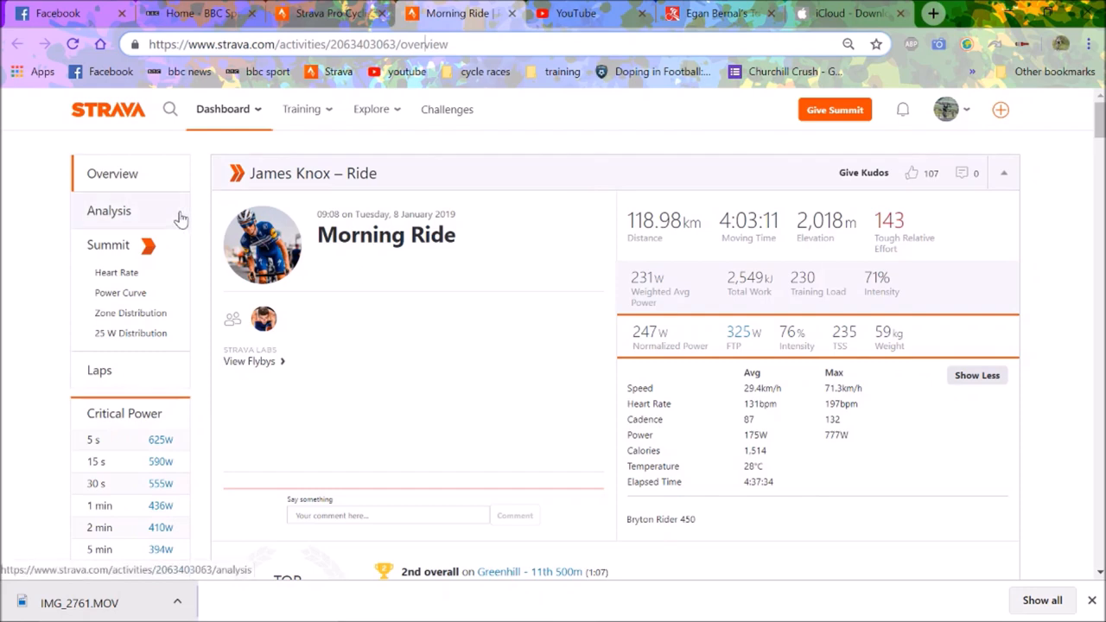
- Open the Morning Ride's Analysis, briefly revisit Overview, then scroll down to the charts
{"action": "left_click", "coordinate": [108, 210]}
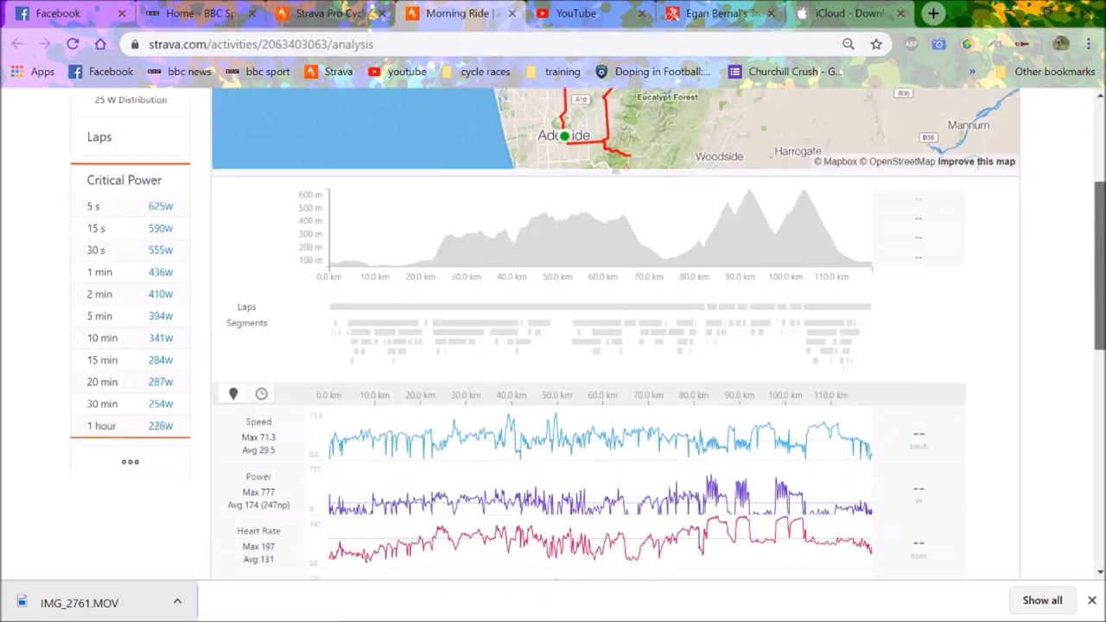
{"action": "scroll", "scroll_direction": "down", "scroll_amount": 3}
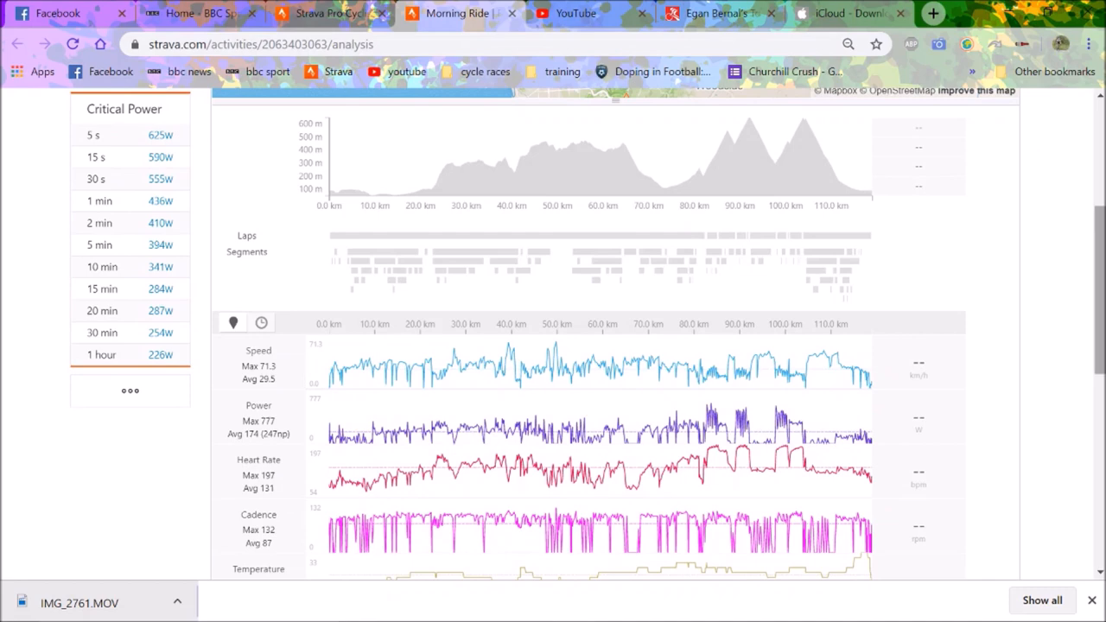
{"action": "scroll", "scroll_direction": "up", "scroll_amount": 3}
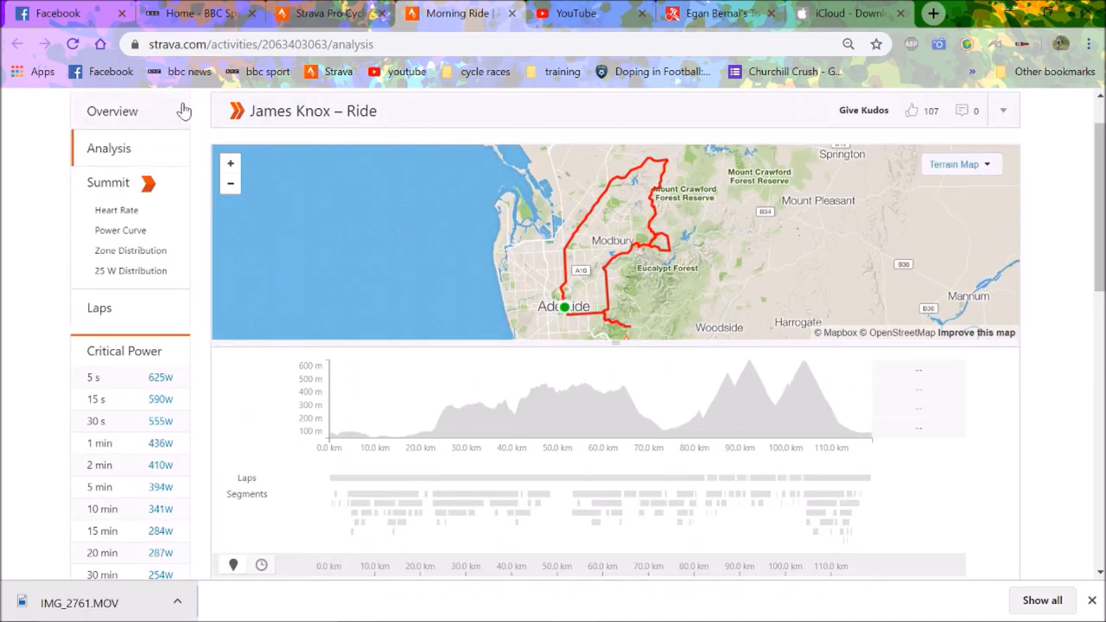
{"action": "left_click", "coordinate": [112, 111]}
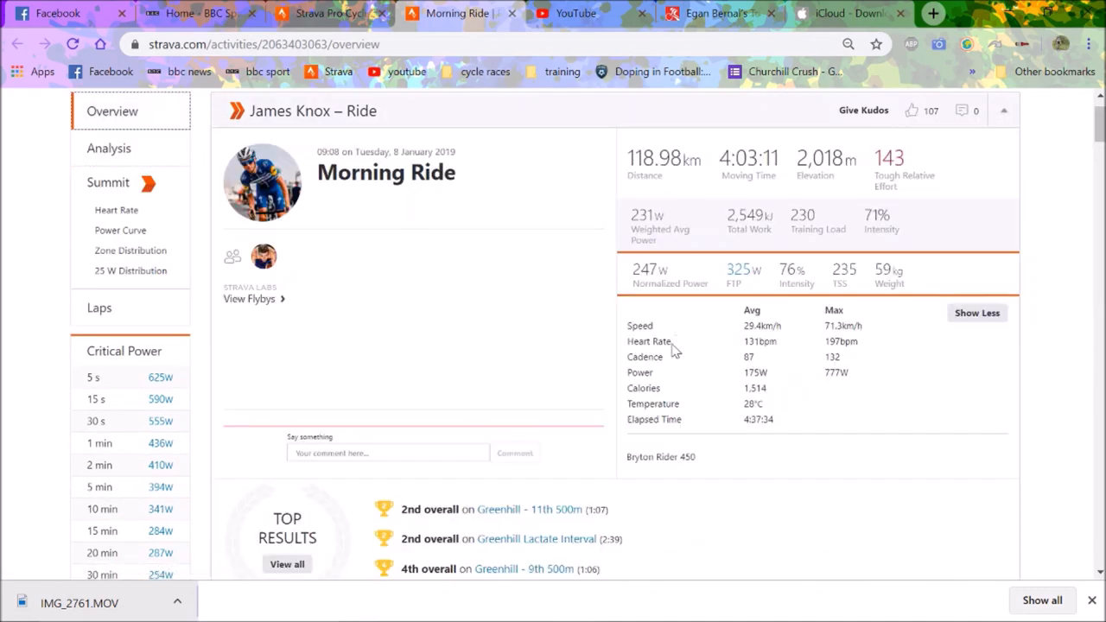
{"action": "mouse_move", "coordinate": [182, 172]}
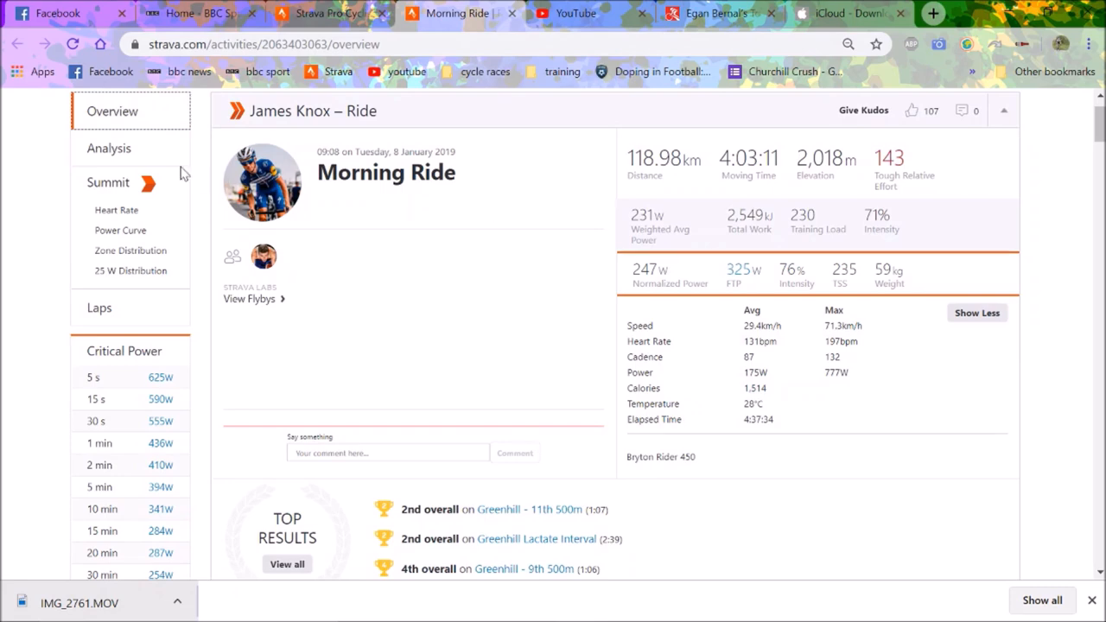
{"action": "left_click", "coordinate": [109, 148]}
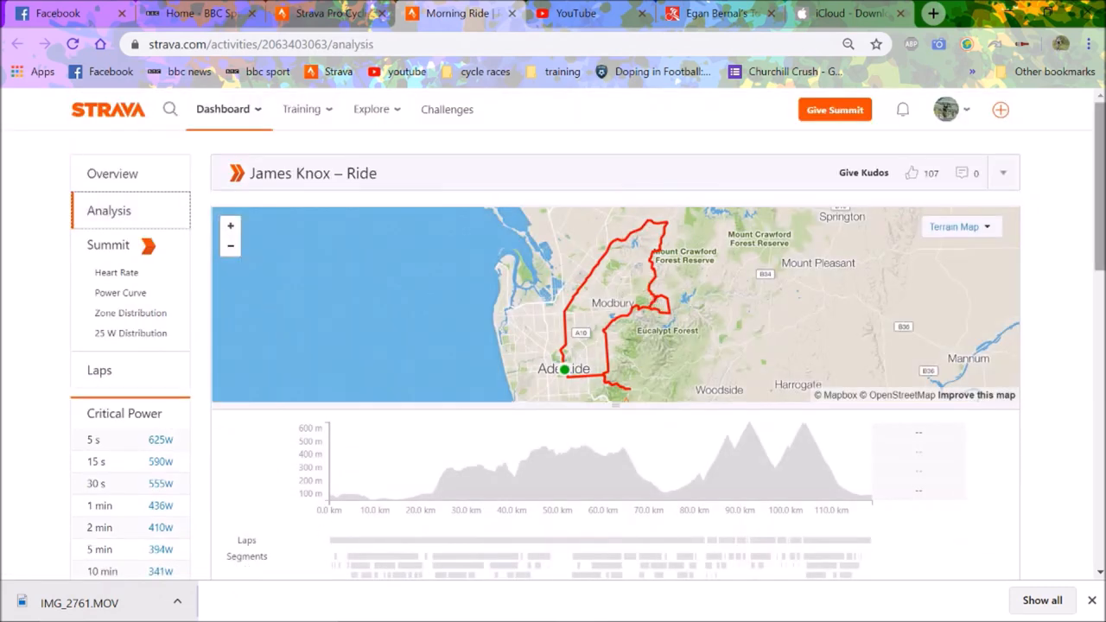
{"action": "scroll", "scroll_direction": "down", "scroll_amount": 3}
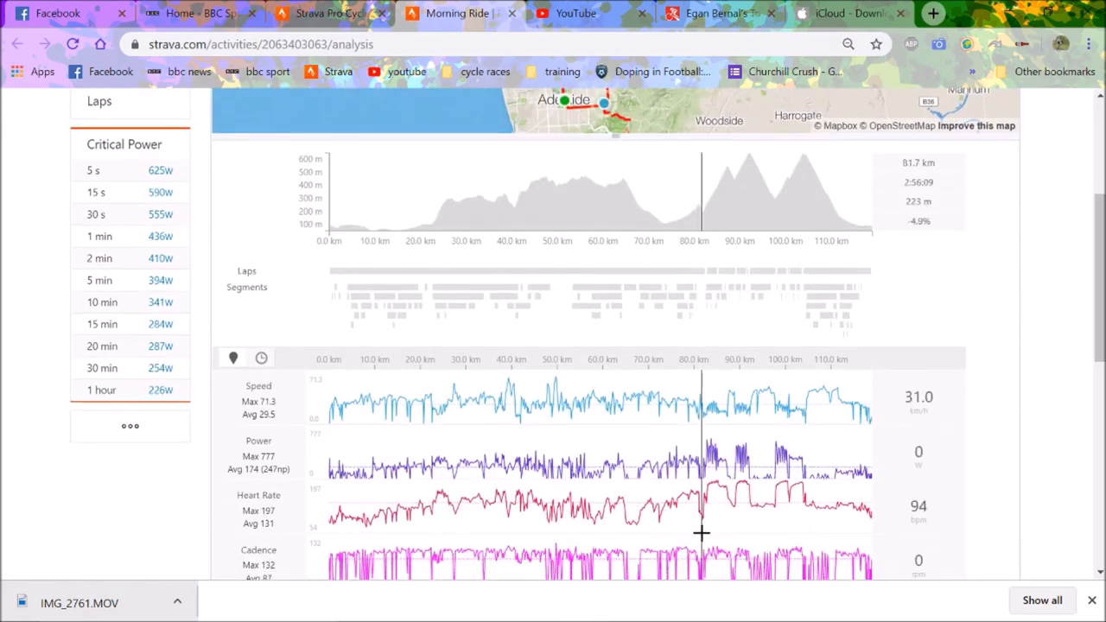
{"action": "mouse_move", "coordinate": [474, 491]}
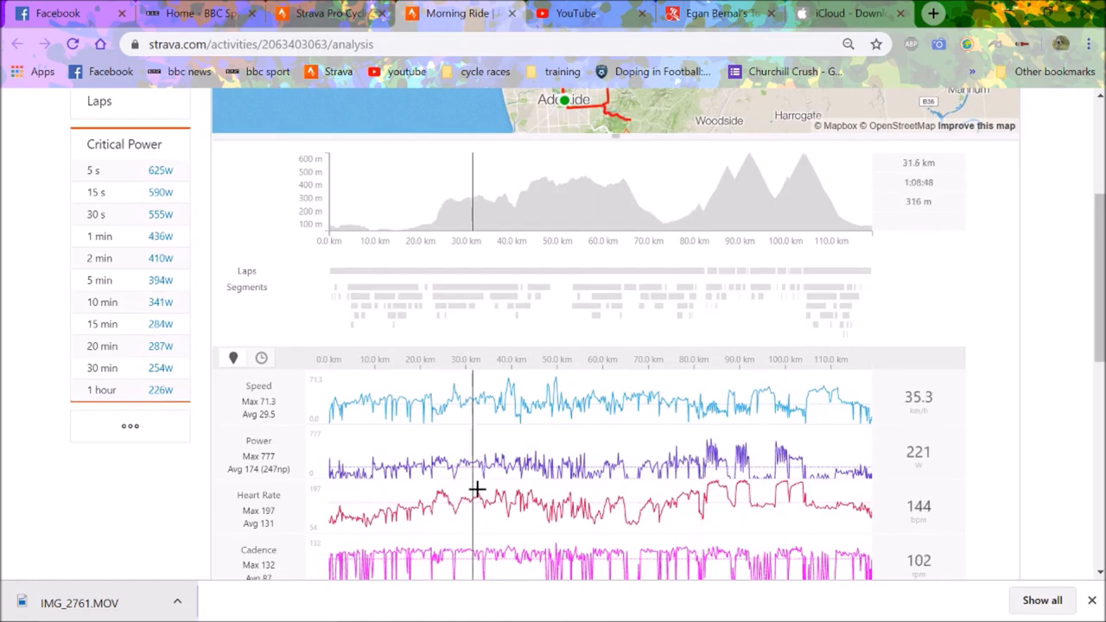
{"action": "mouse_move", "coordinate": [481, 491]}
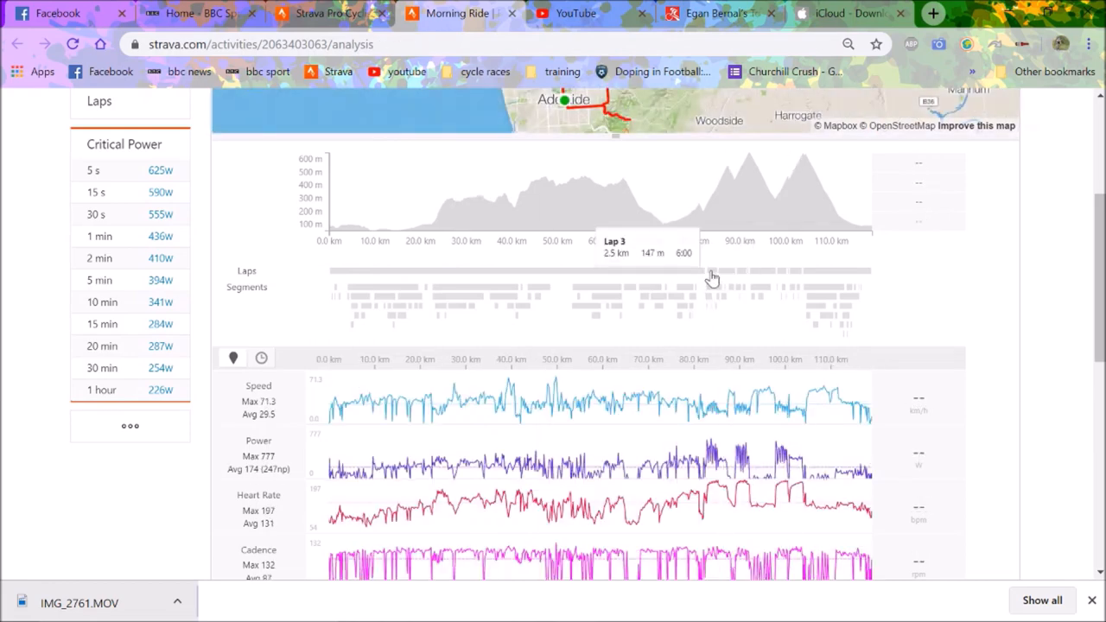
- Zoom the speed, power, heart-rate and cadence charts in on Lap 3, then scroll up
{"action": "left_click", "coordinate": [712, 271]}
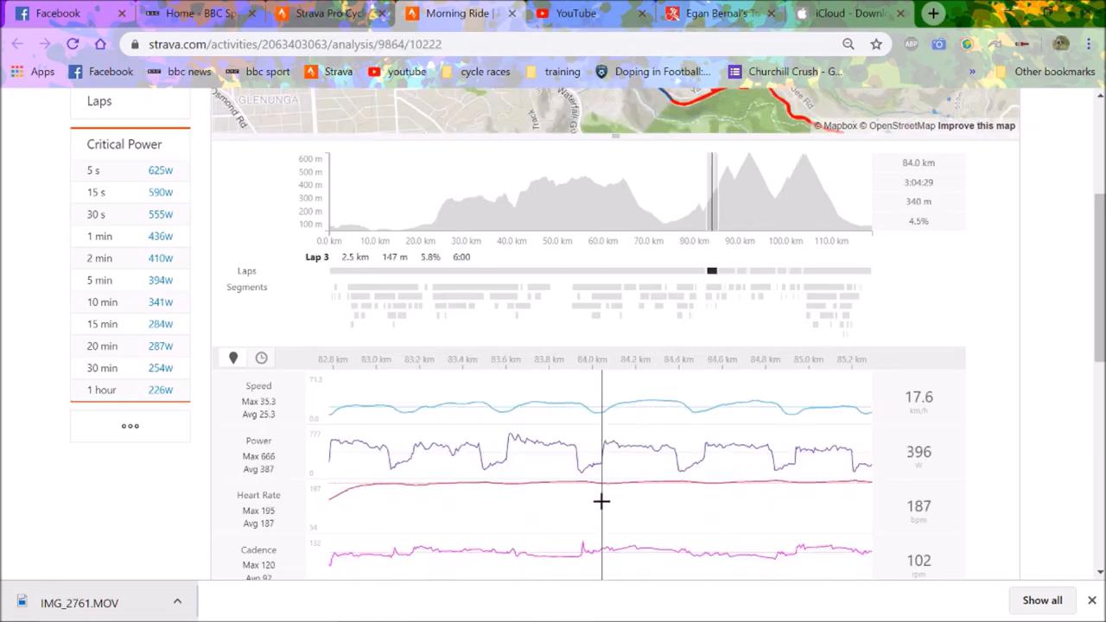
{"action": "mouse_move", "coordinate": [393, 502]}
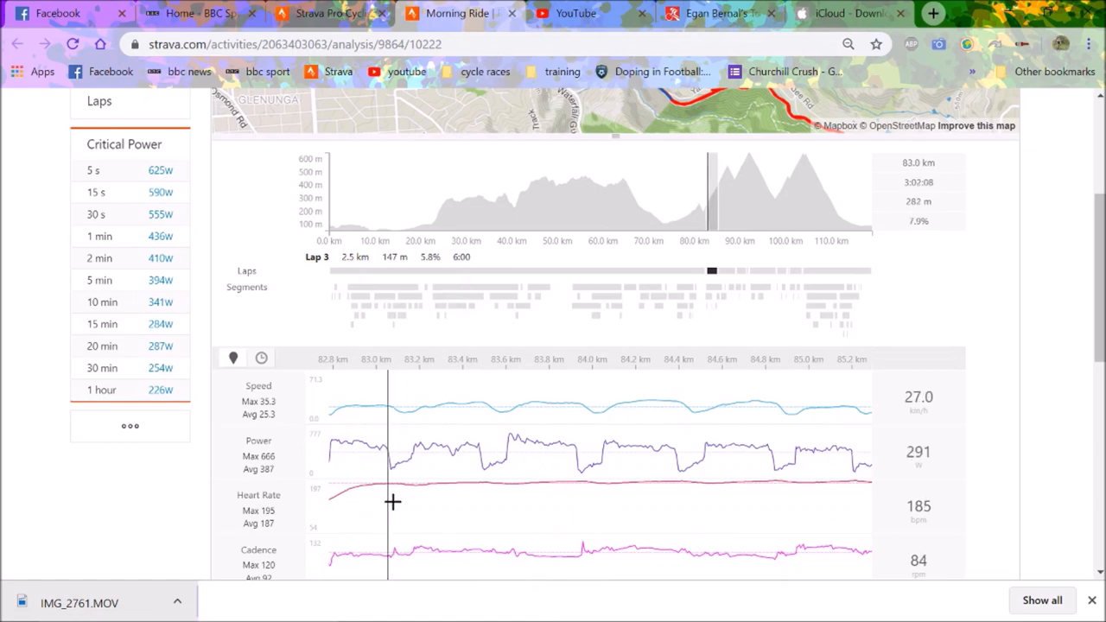
{"action": "mouse_move", "coordinate": [472, 507]}
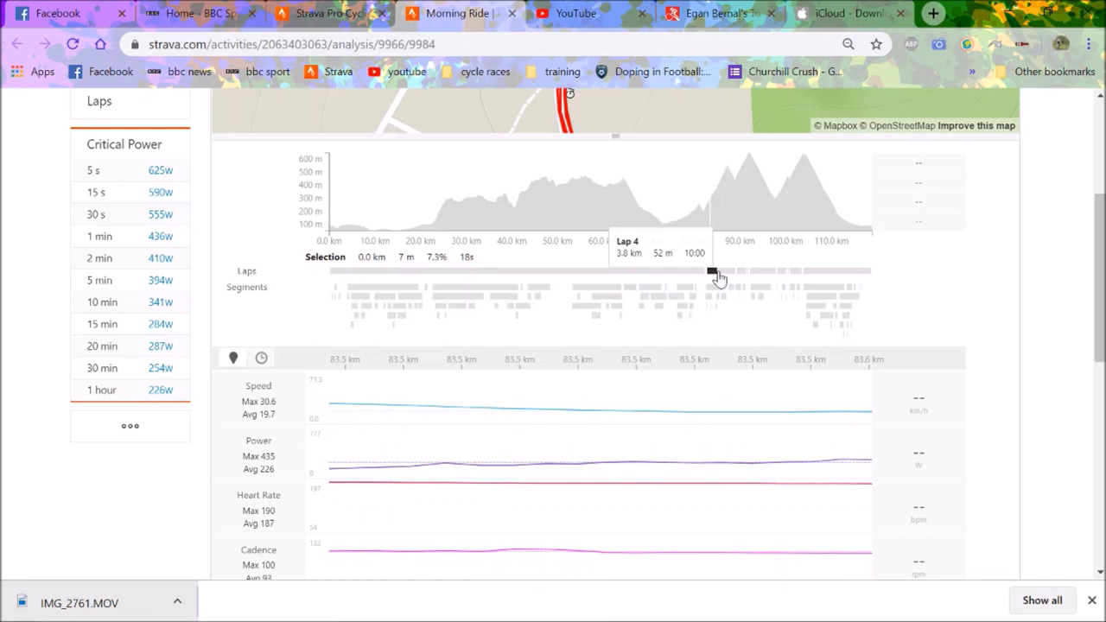
{"action": "left_click", "coordinate": [713, 271]}
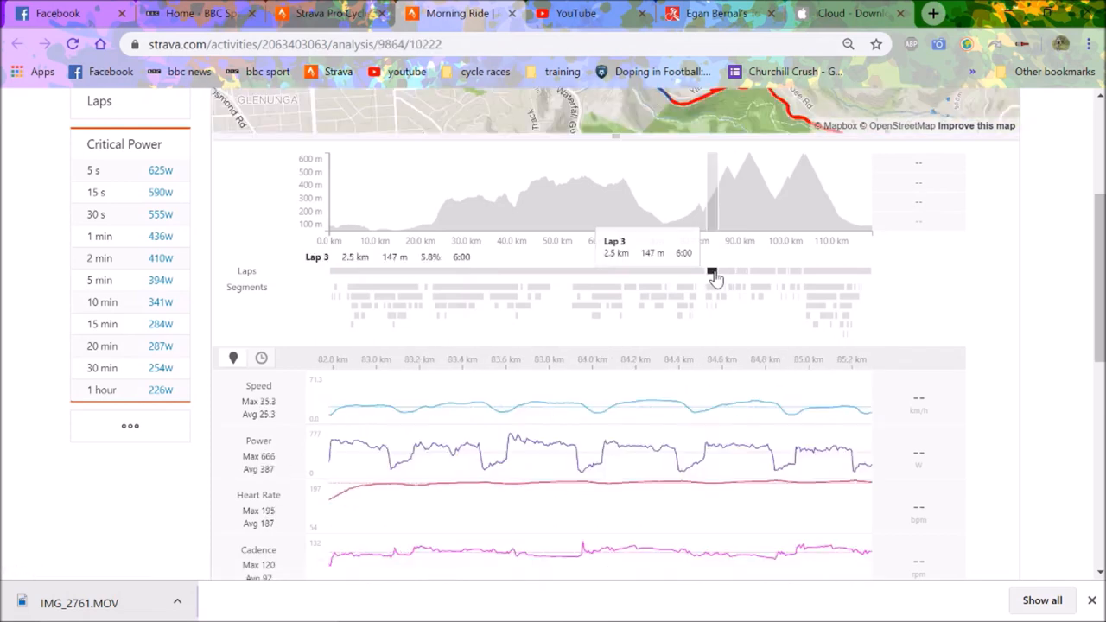
{"action": "mouse_move", "coordinate": [605, 497]}
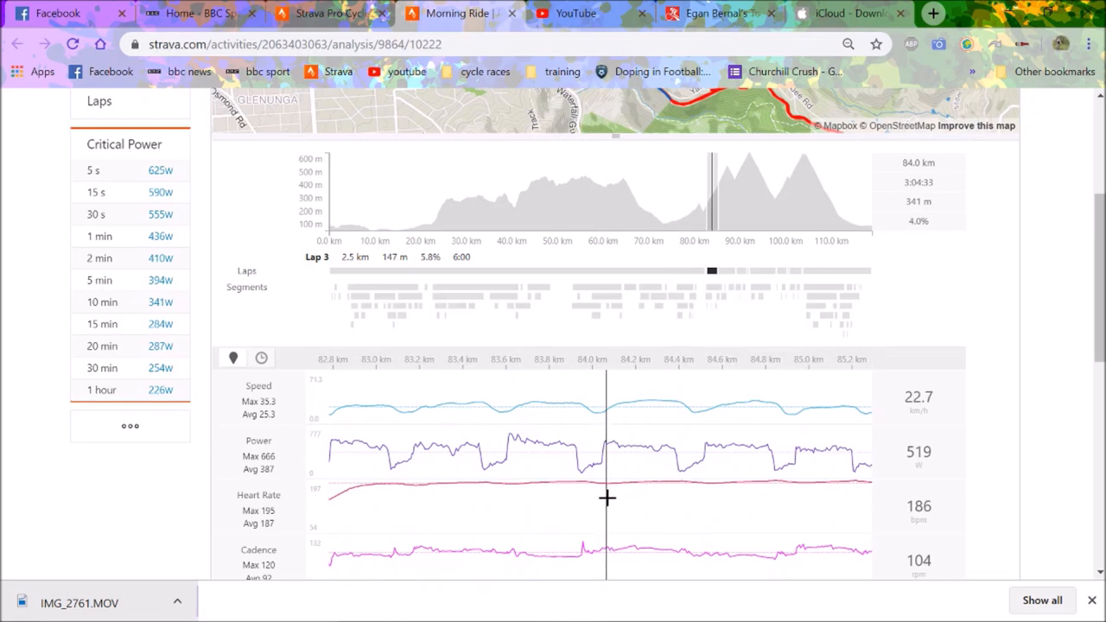
{"action": "mouse_move", "coordinate": [631, 498]}
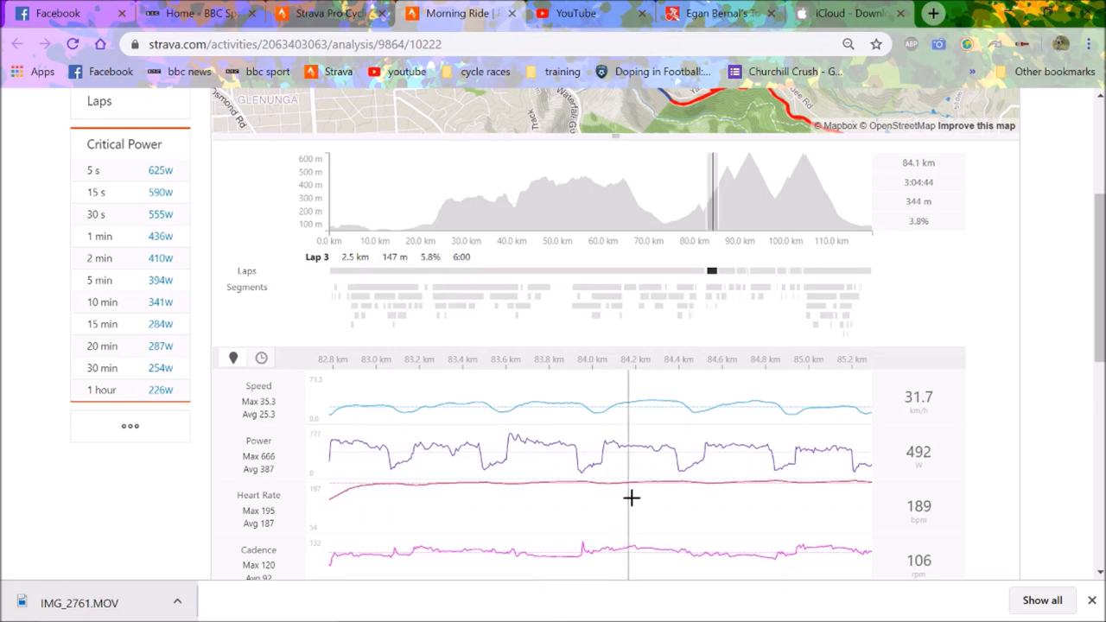
{"action": "mouse_move", "coordinate": [686, 508]}
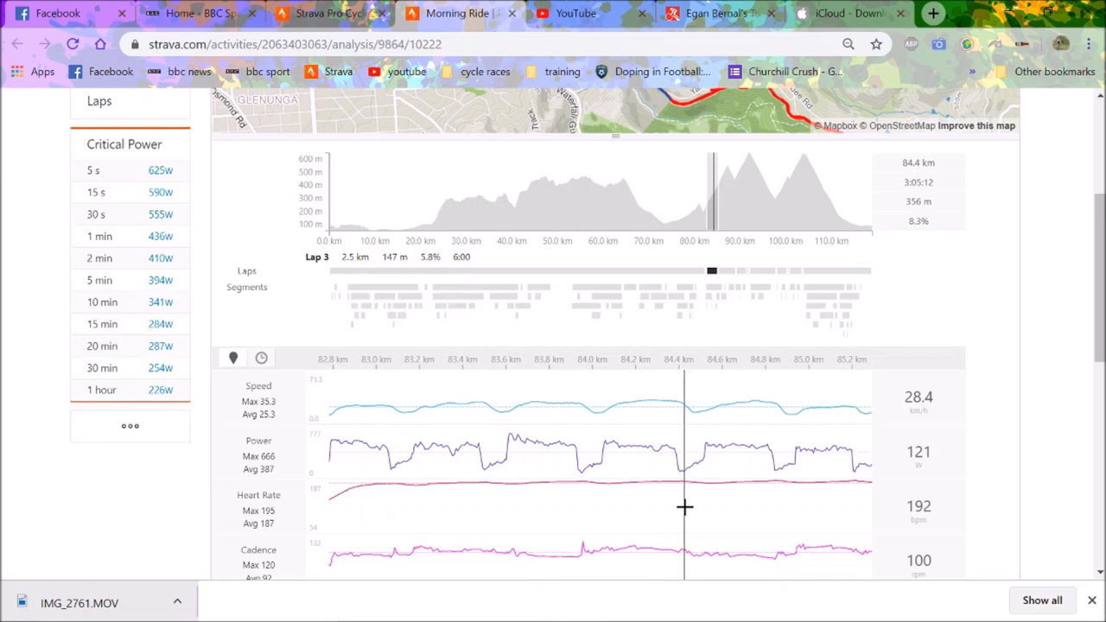
{"action": "mouse_move", "coordinate": [711, 513]}
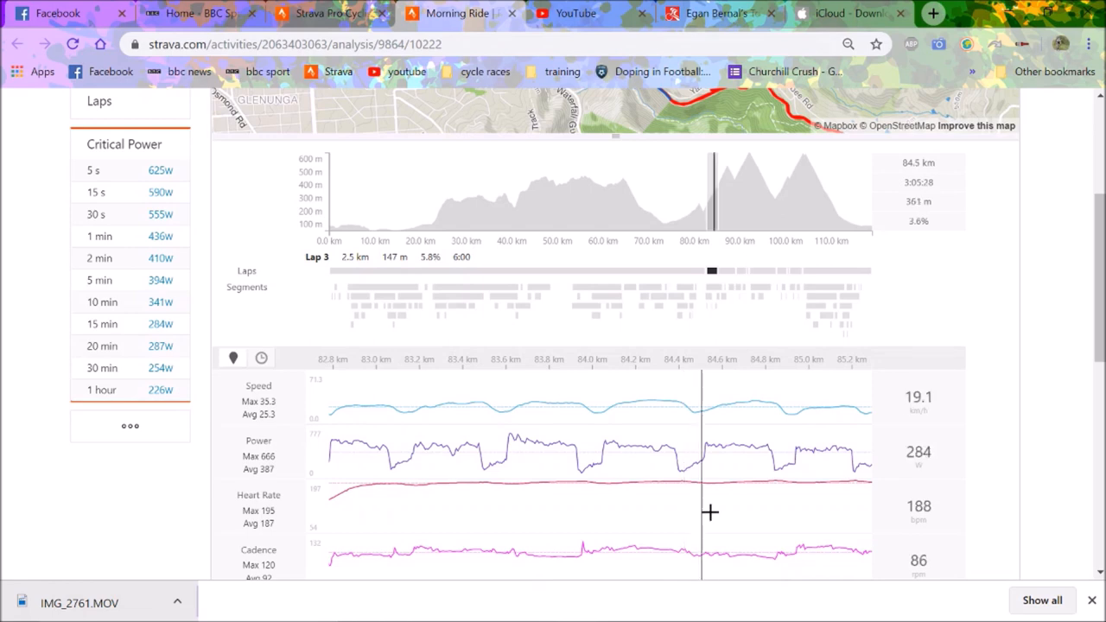
{"action": "mouse_move", "coordinate": [735, 272]}
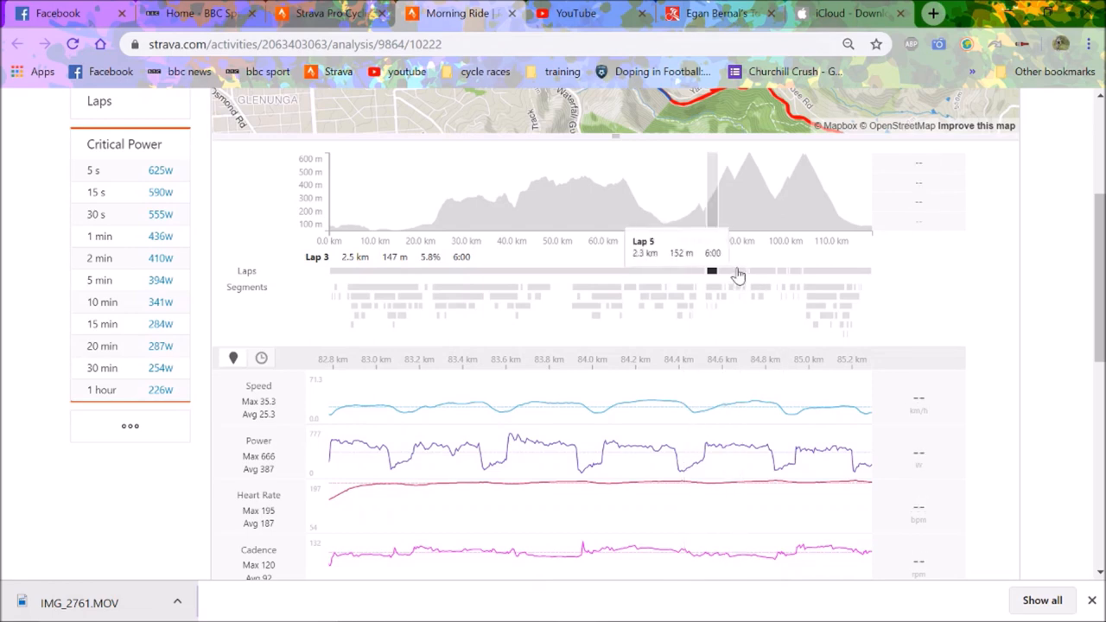
{"action": "mouse_move", "coordinate": [734, 464]}
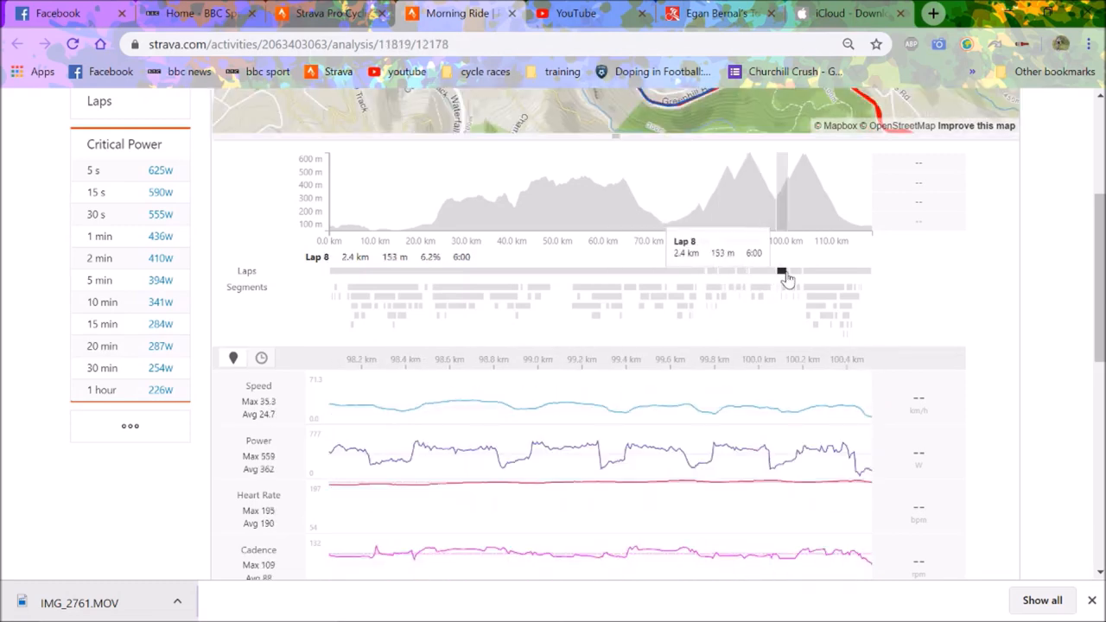
{"action": "mouse_move", "coordinate": [782, 272]}
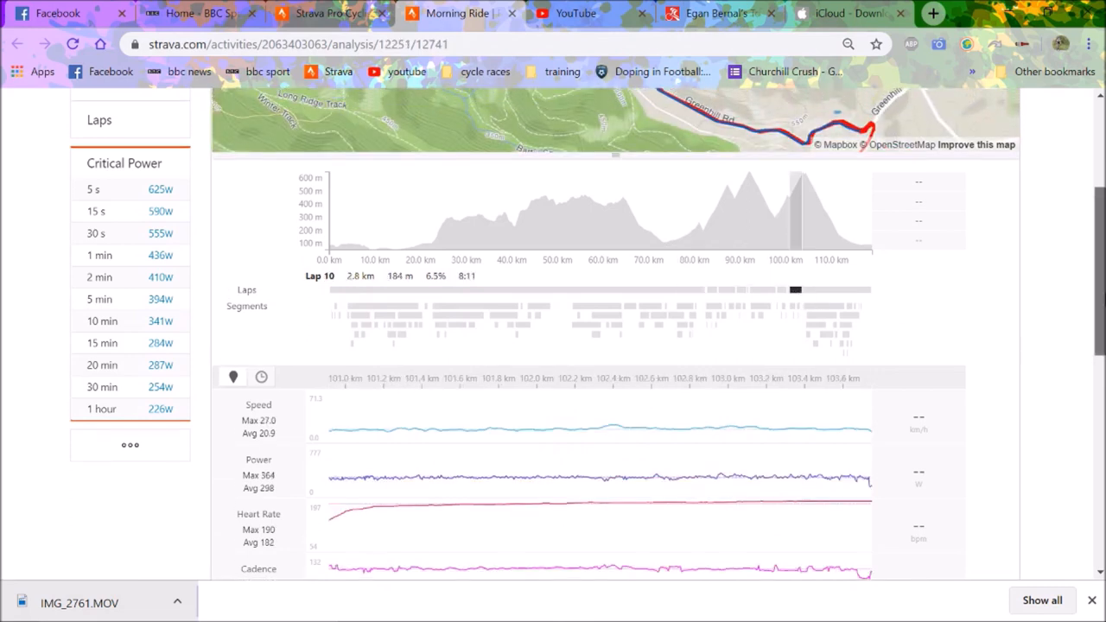
{"action": "scroll", "scroll_direction": "up", "scroll_amount": 3}
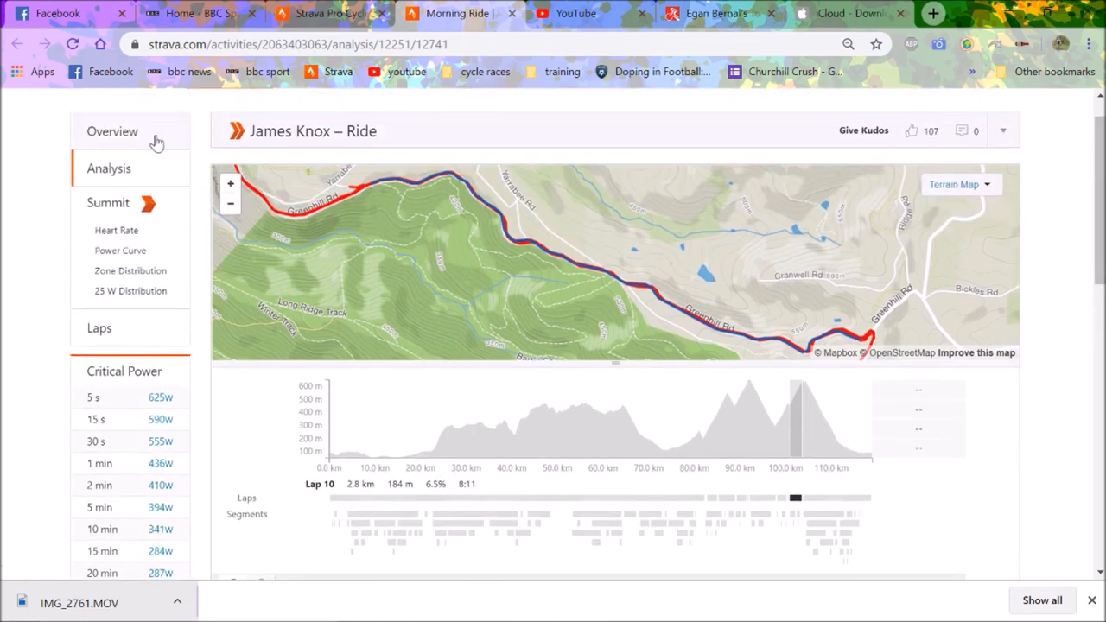
- Switch back to Overview showing distance, moving time, elevation, power and top results
{"action": "left_click", "coordinate": [113, 131]}
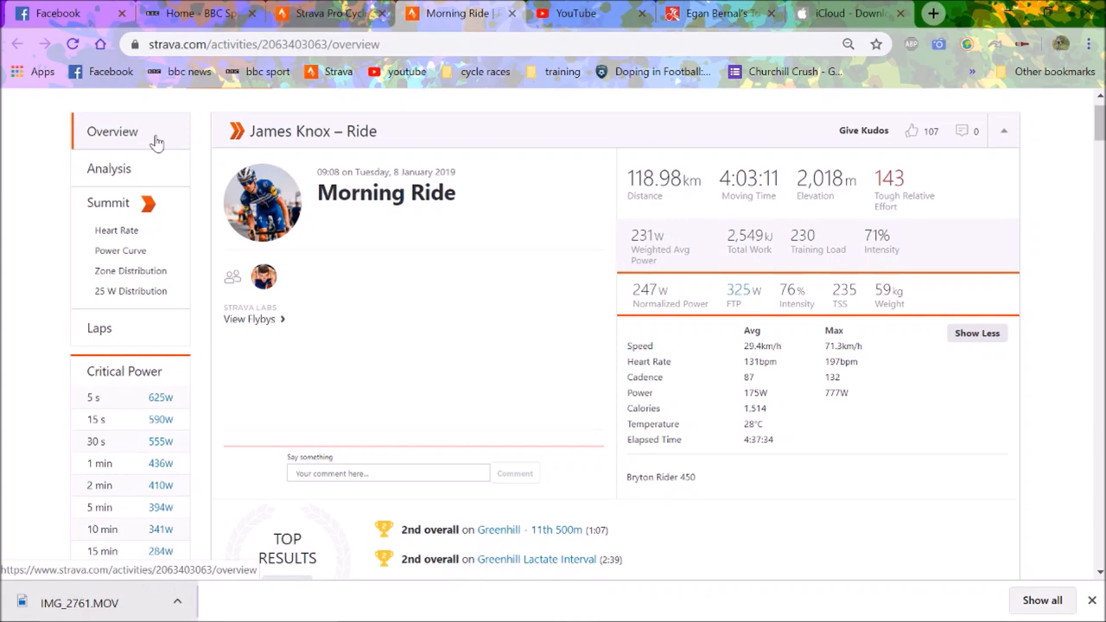
{"action": "mouse_move", "coordinate": [372, 258]}
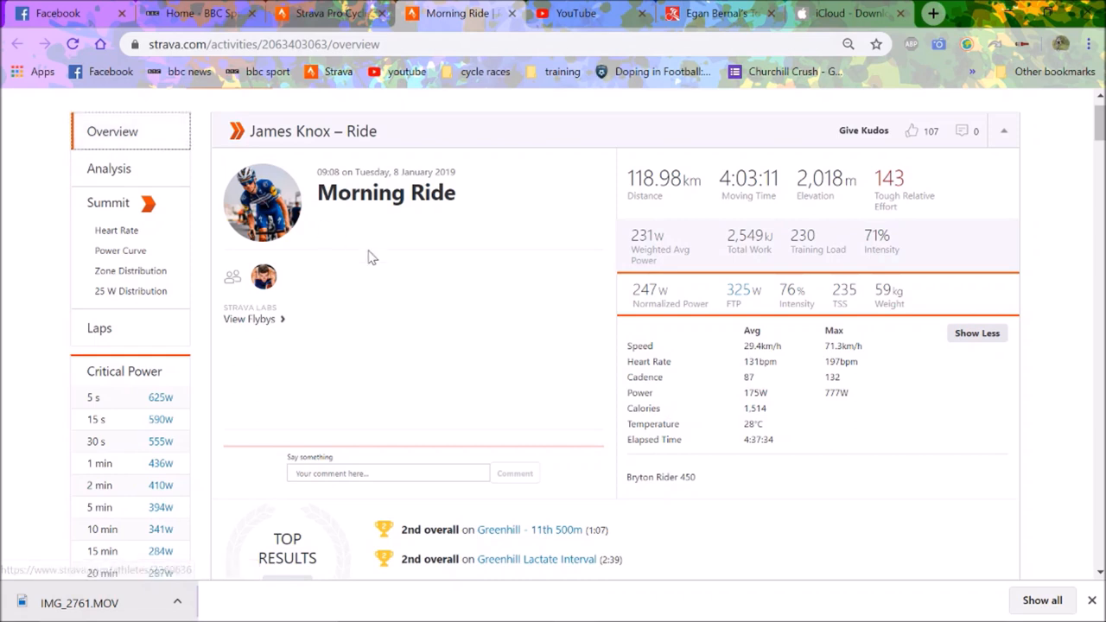
{"action": "mouse_move", "coordinate": [372, 257]}
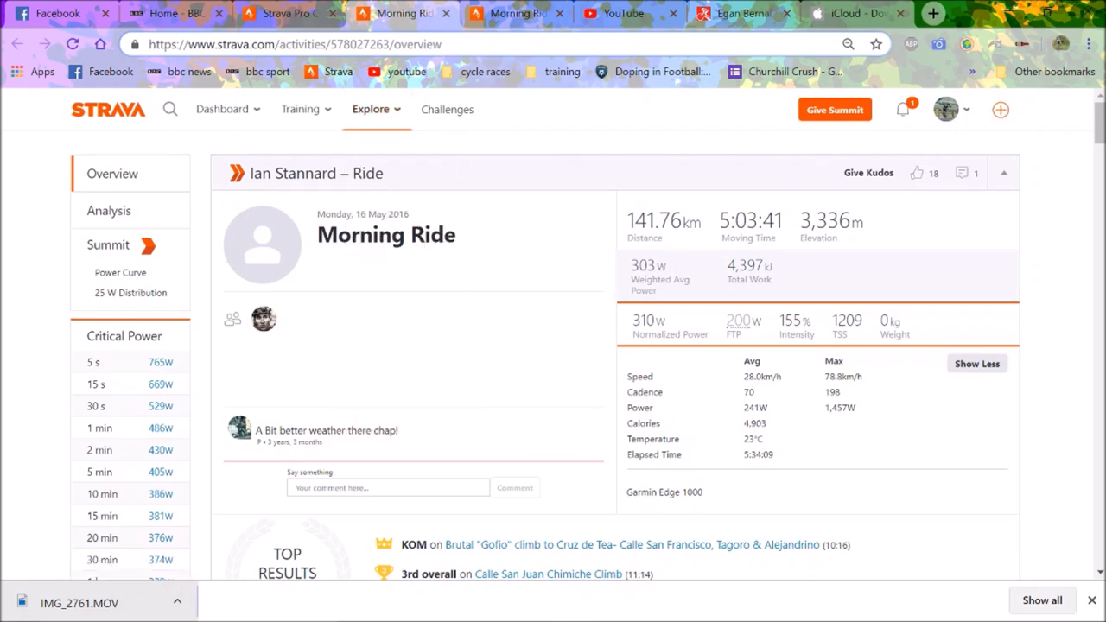
{"action": "scroll", "scroll_direction": "down", "scroll_amount": 3}
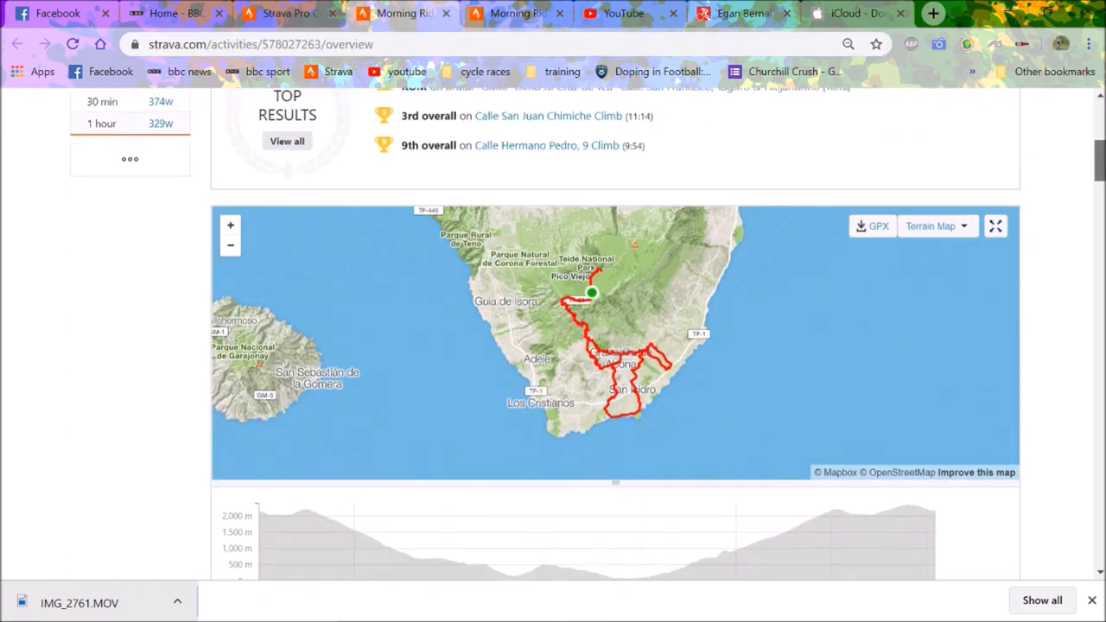
{"action": "scroll", "scroll_direction": "up", "scroll_amount": 3}
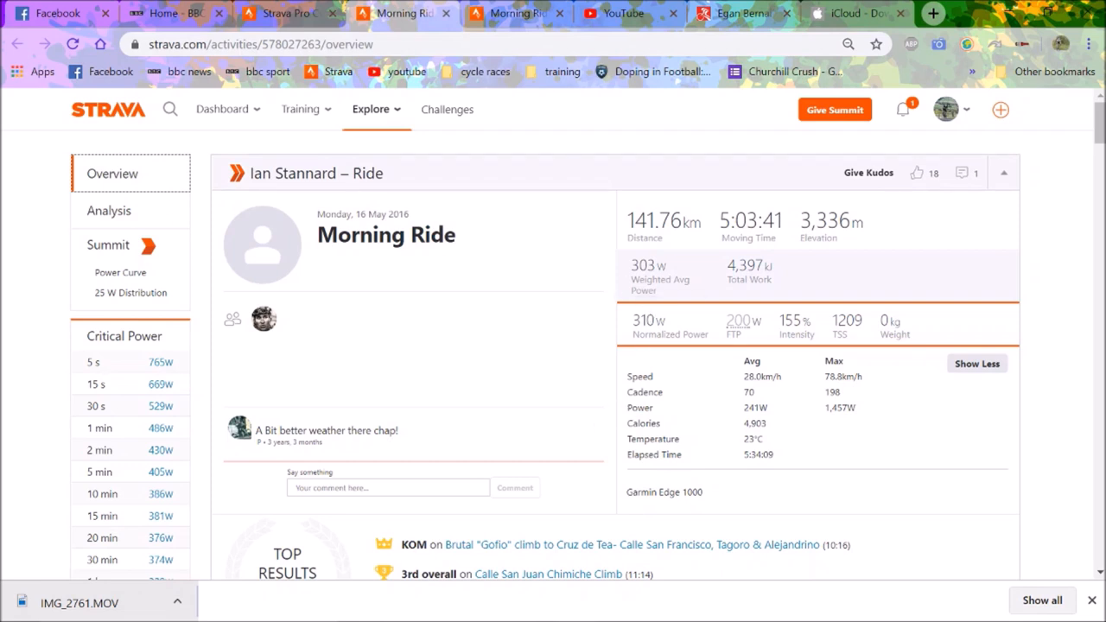
{"action": "mouse_move", "coordinate": [553, 343]}
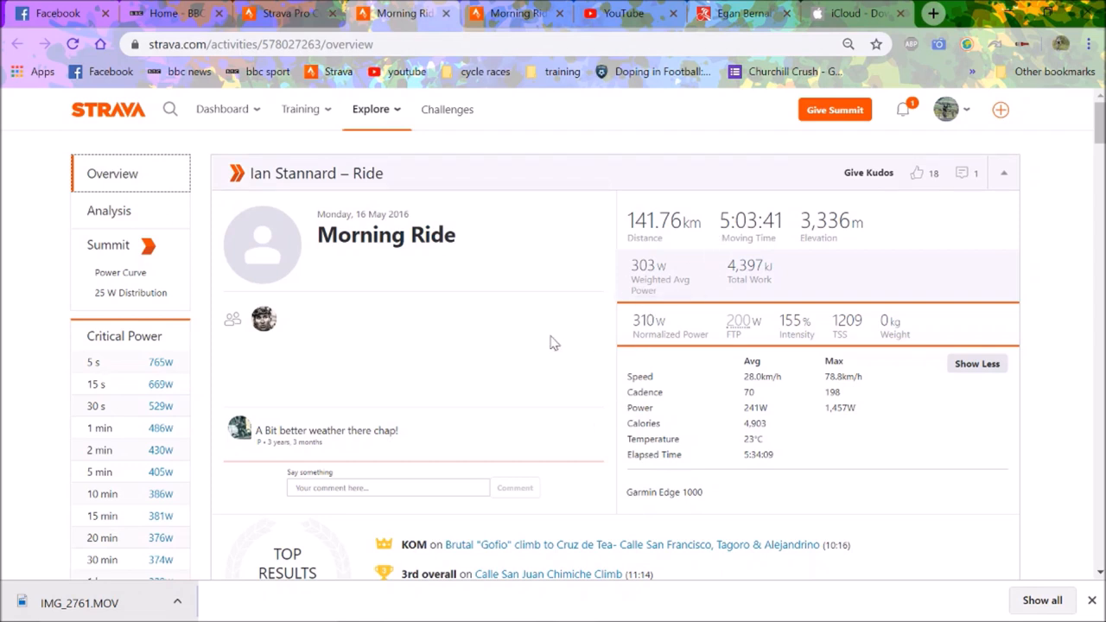
{"action": "mouse_move", "coordinate": [109, 211]}
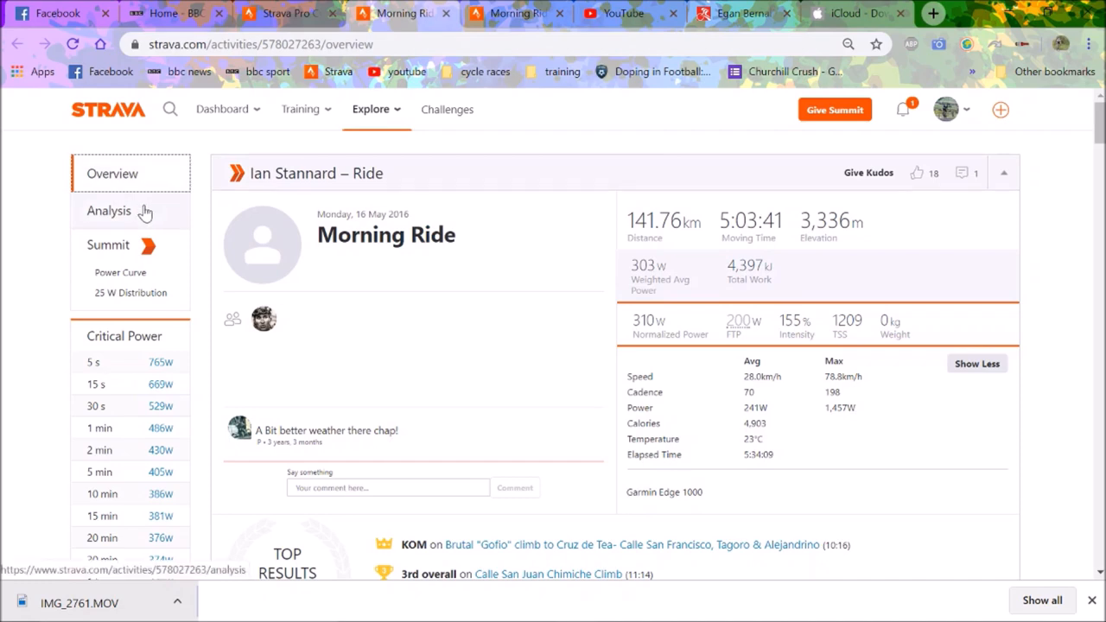
- Open Ian Stannard's Morning Ride Analysis and scroll down to the elevation profile
{"action": "left_click", "coordinate": [109, 211]}
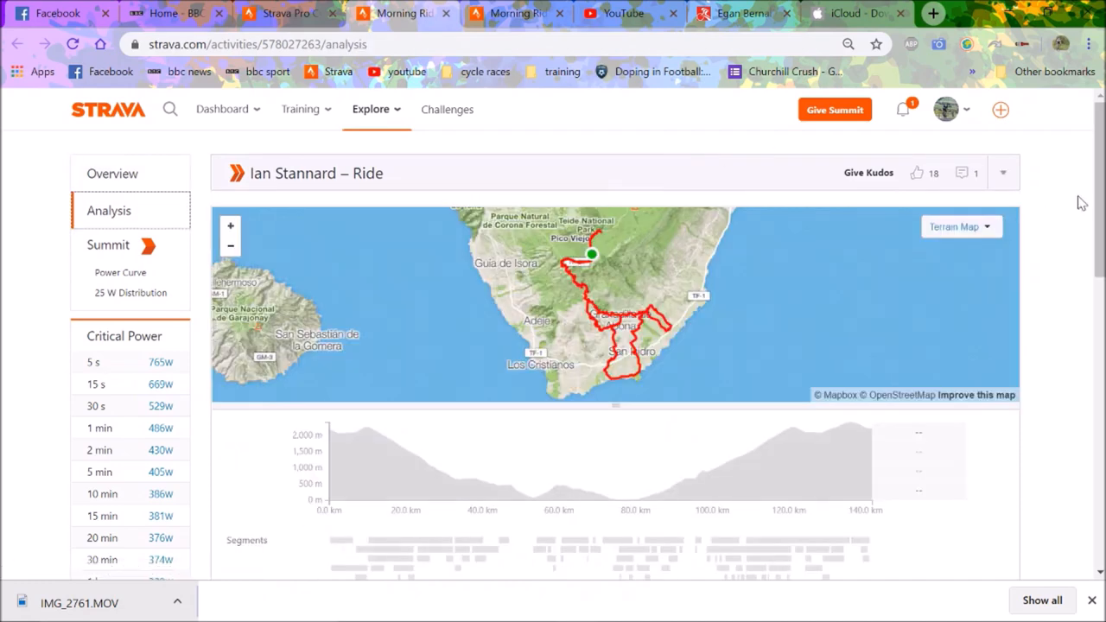
{"action": "scroll", "scroll_direction": "down", "scroll_amount": 3}
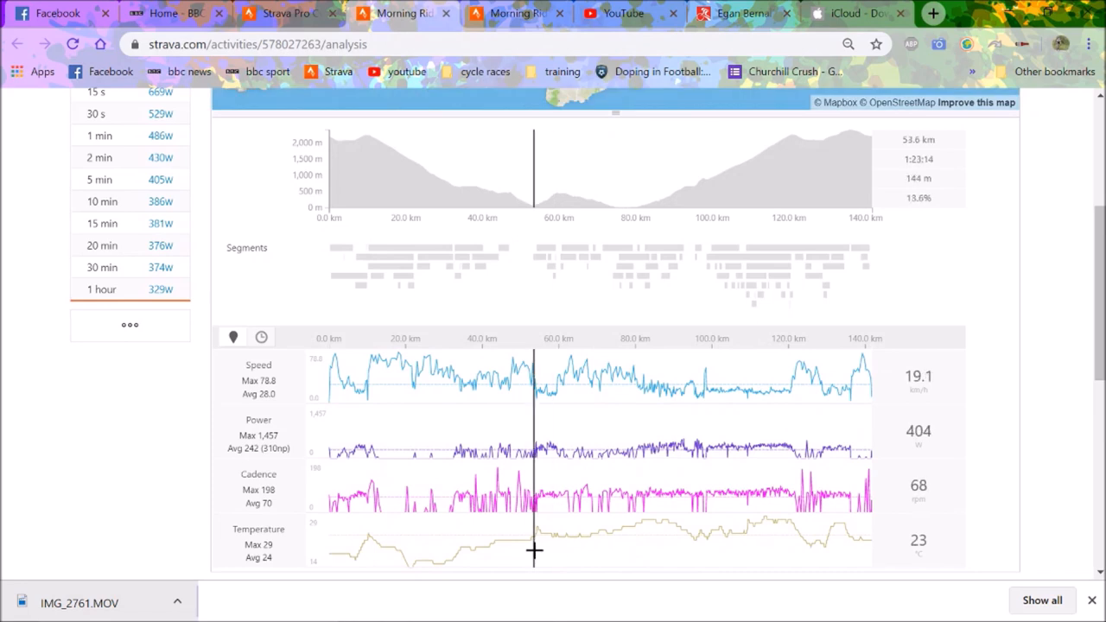
{"action": "mouse_move", "coordinate": [558, 568]}
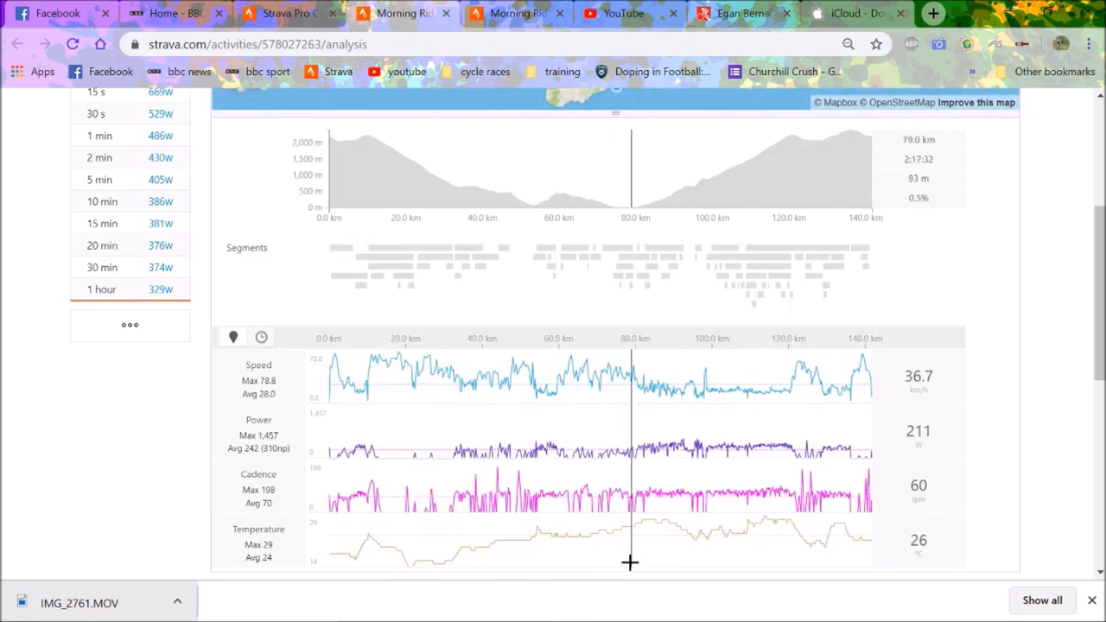
{"action": "mouse_move", "coordinate": [564, 543]}
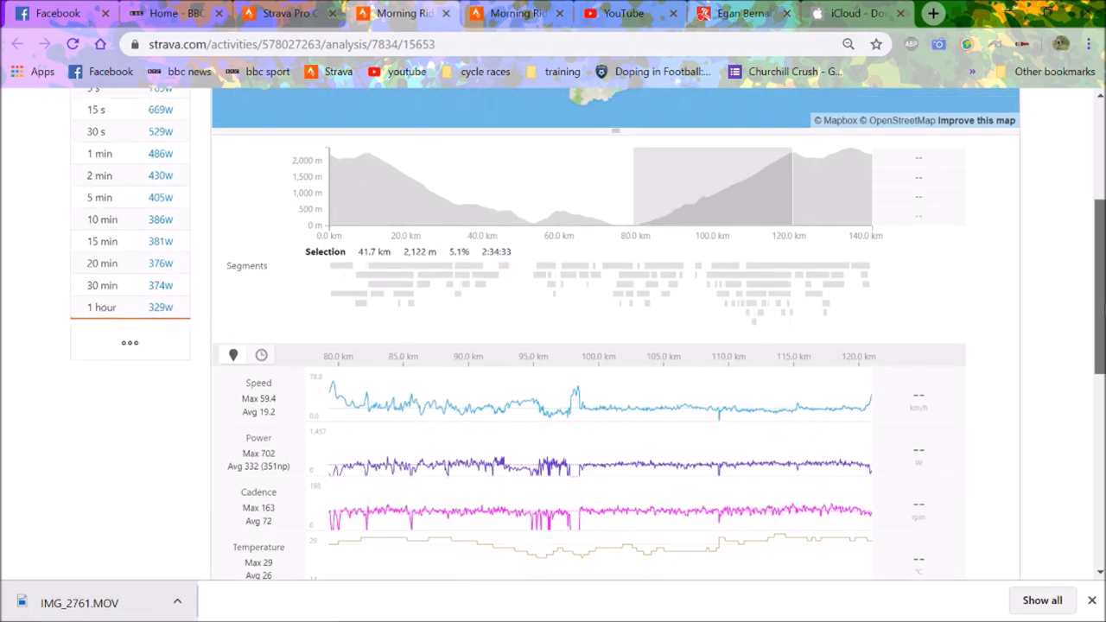
- Scroll through the selected 78–120 km stretch's speed, power and cadence charts
{"action": "scroll", "scroll_direction": "down", "scroll_amount": 3}
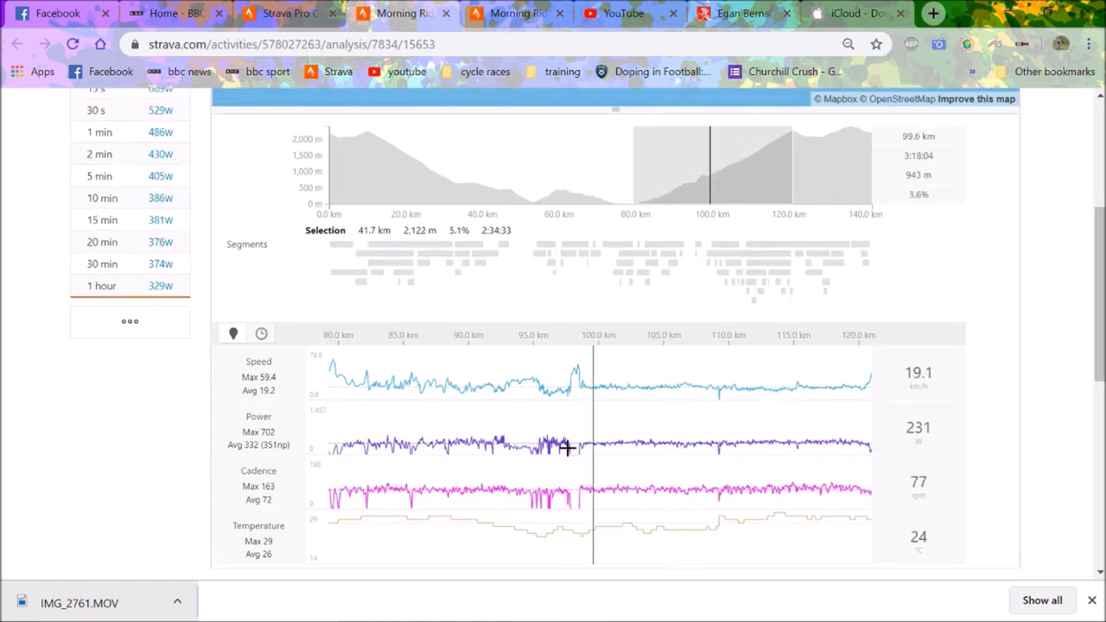
{"action": "mouse_move", "coordinate": [581, 448]}
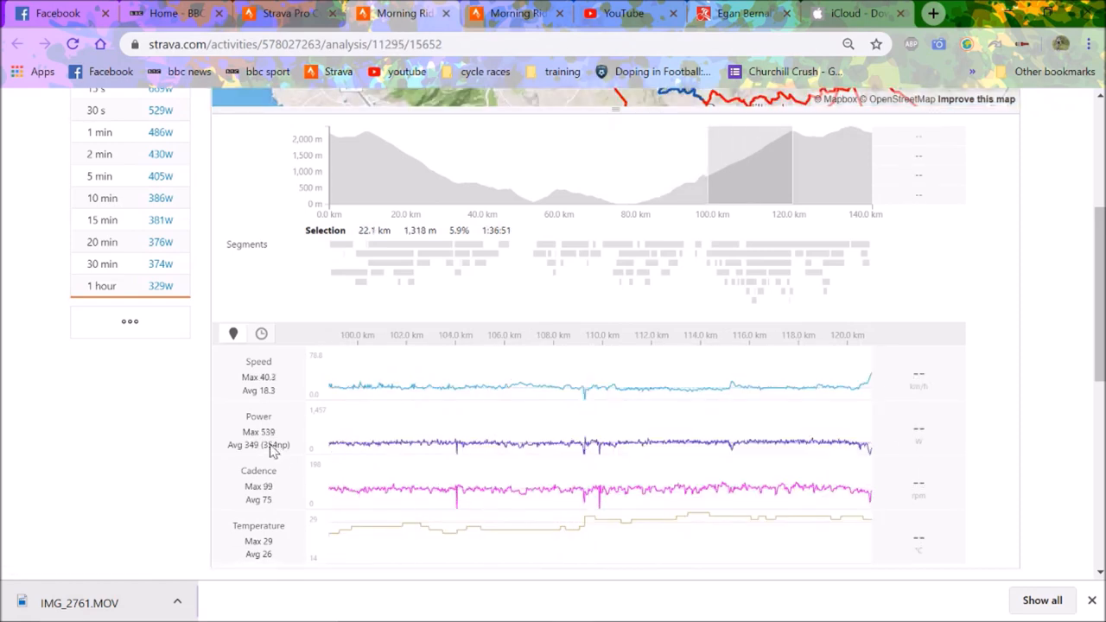
{"action": "mouse_move", "coordinate": [297, 453]}
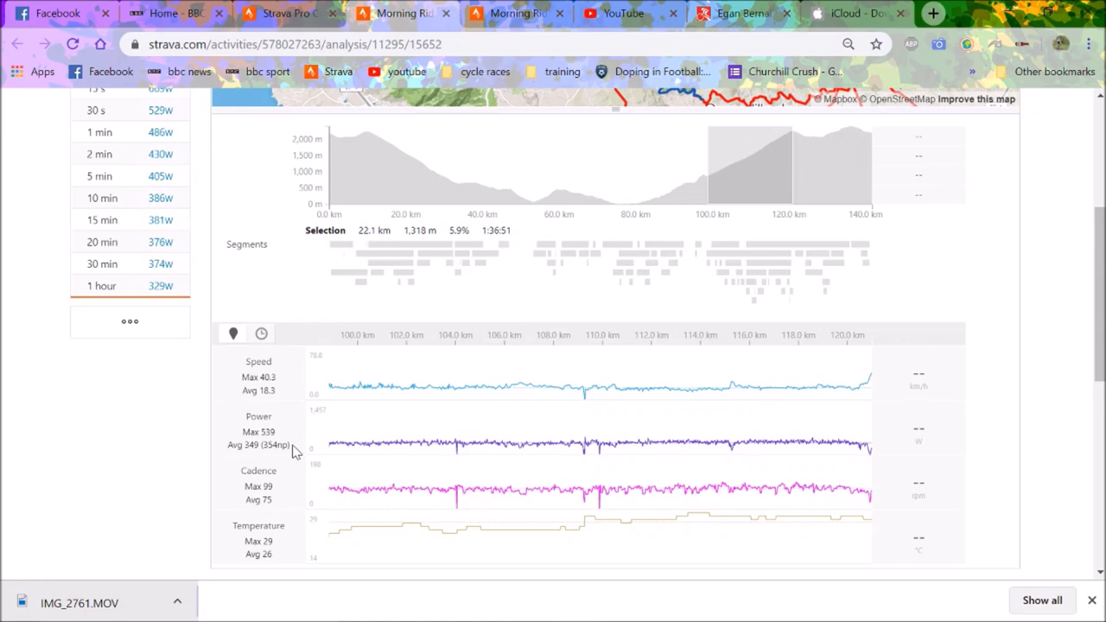
{"action": "mouse_move", "coordinate": [635, 441]}
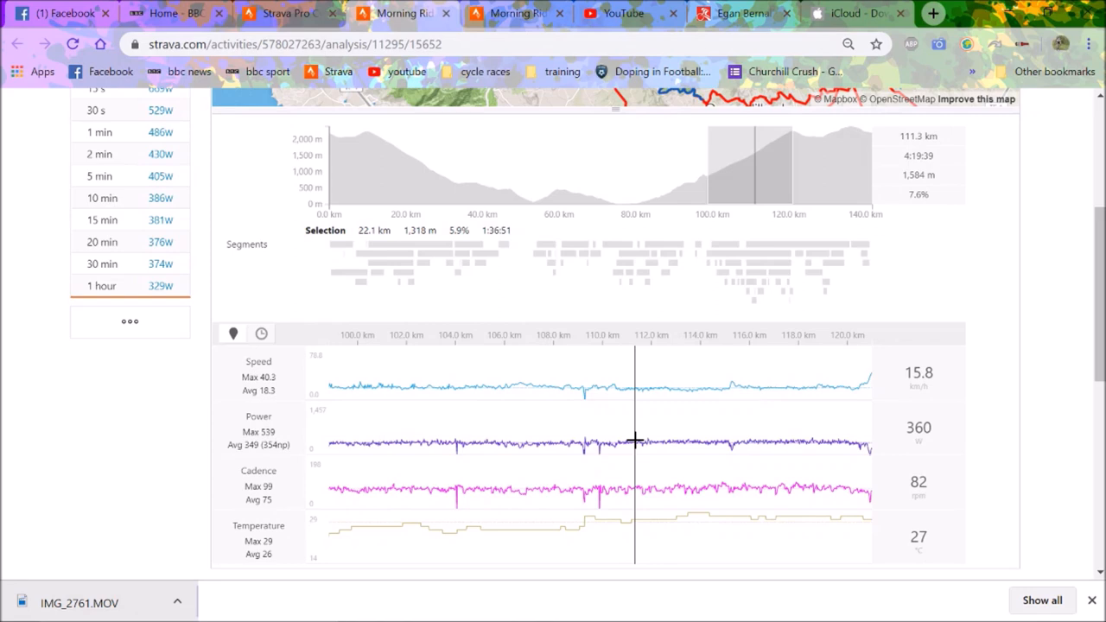
{"action": "mouse_move", "coordinate": [772, 456]}
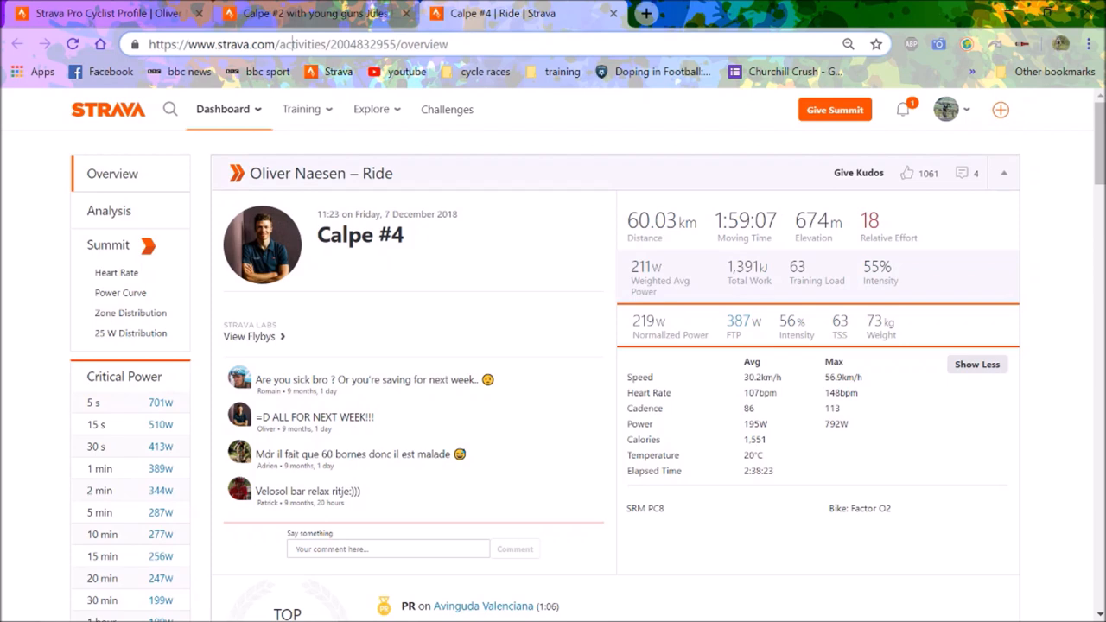
{"action": "mouse_move", "coordinate": [742, 244]}
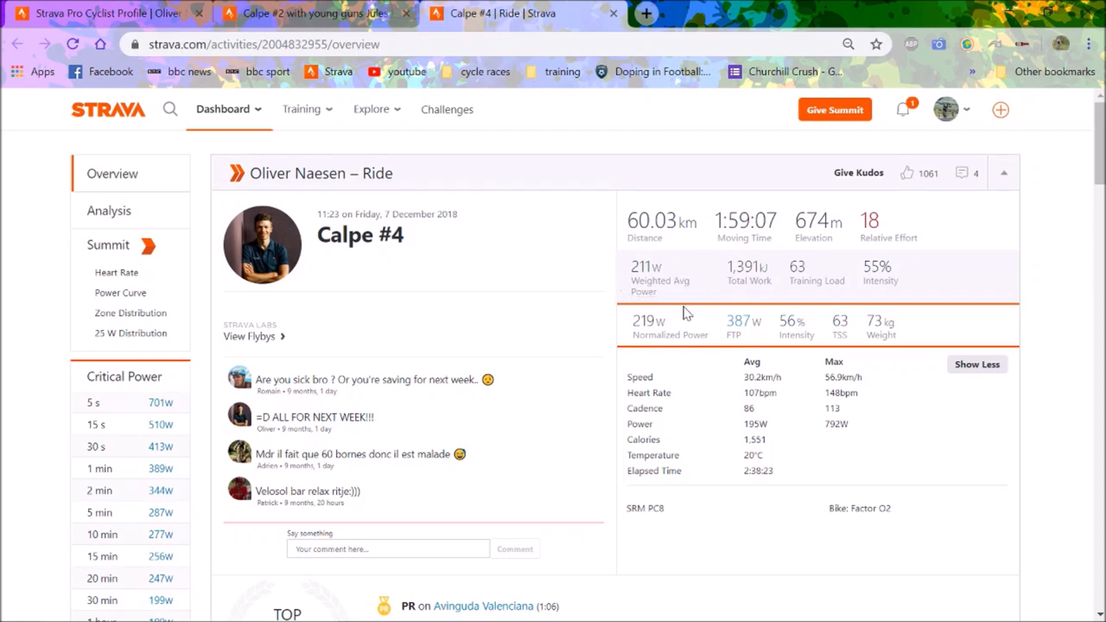
{"action": "mouse_move", "coordinate": [125, 424]}
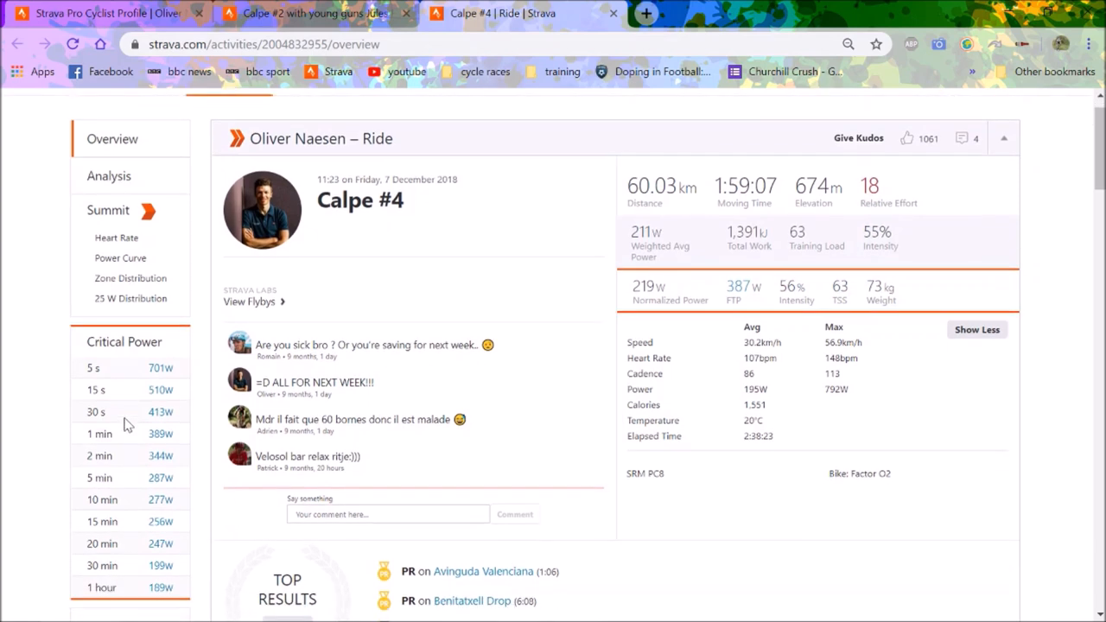
{"action": "mouse_move", "coordinate": [735, 276]}
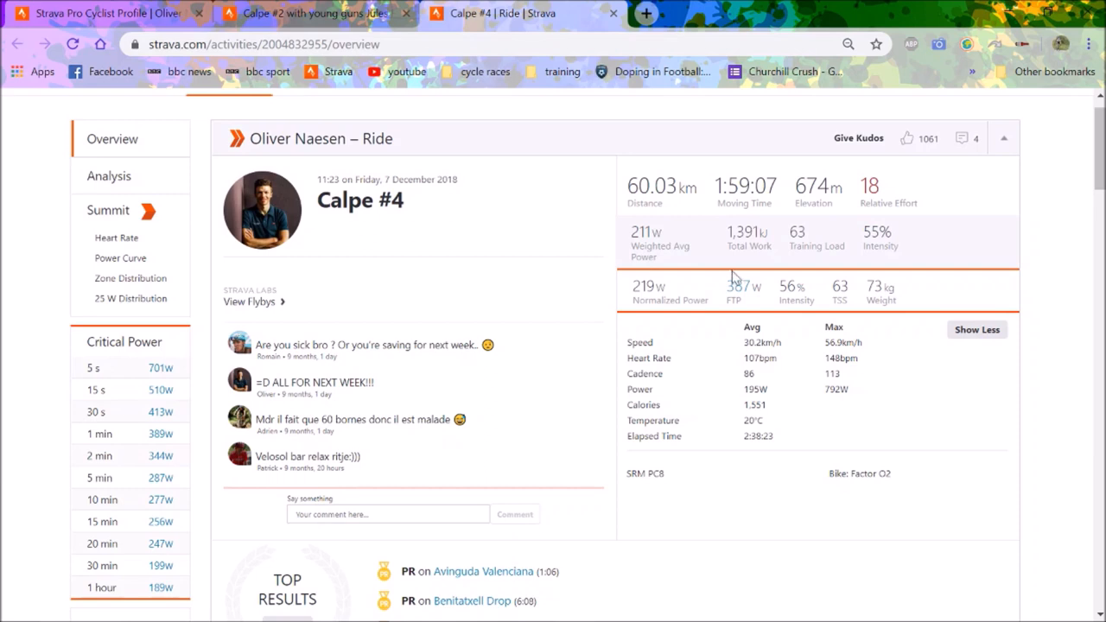
{"action": "mouse_move", "coordinate": [739, 287]}
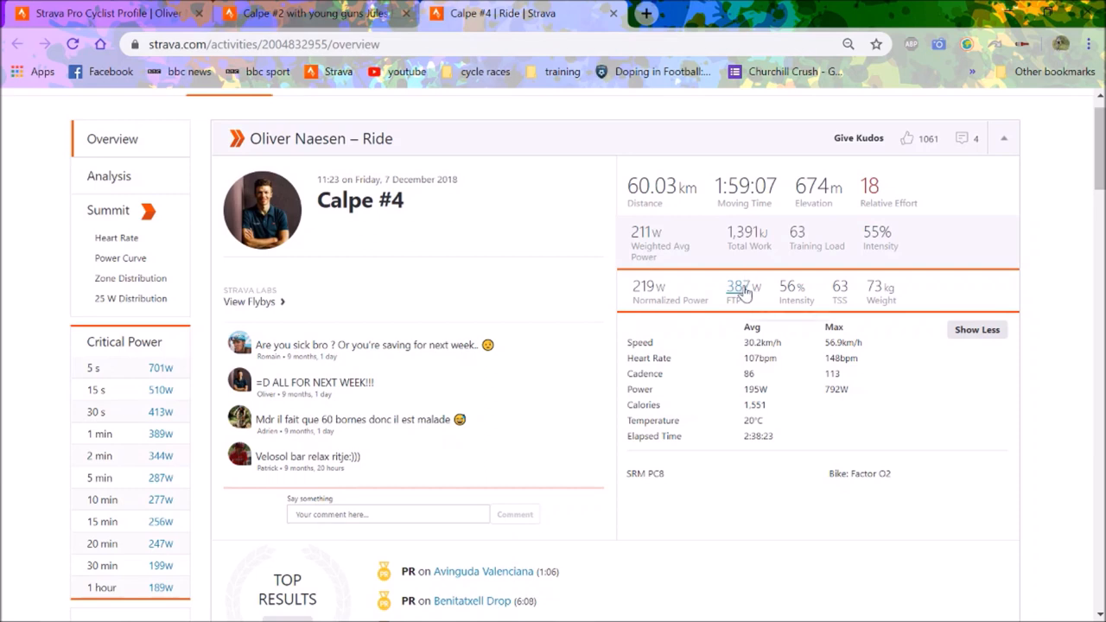
{"action": "mouse_move", "coordinate": [776, 288]}
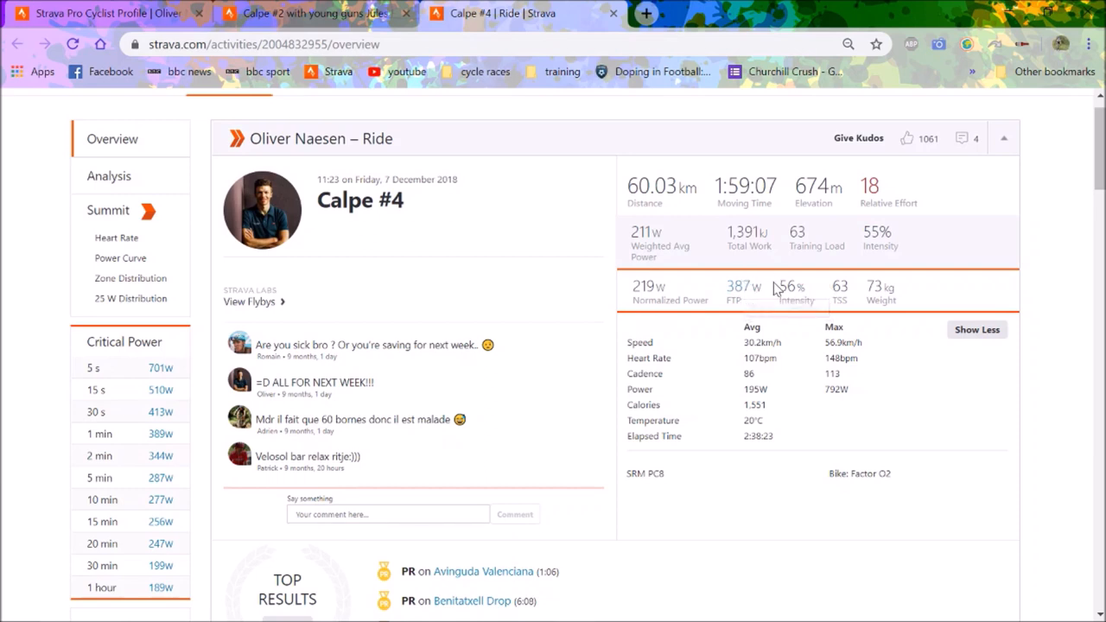
{"action": "mouse_move", "coordinate": [877, 246]}
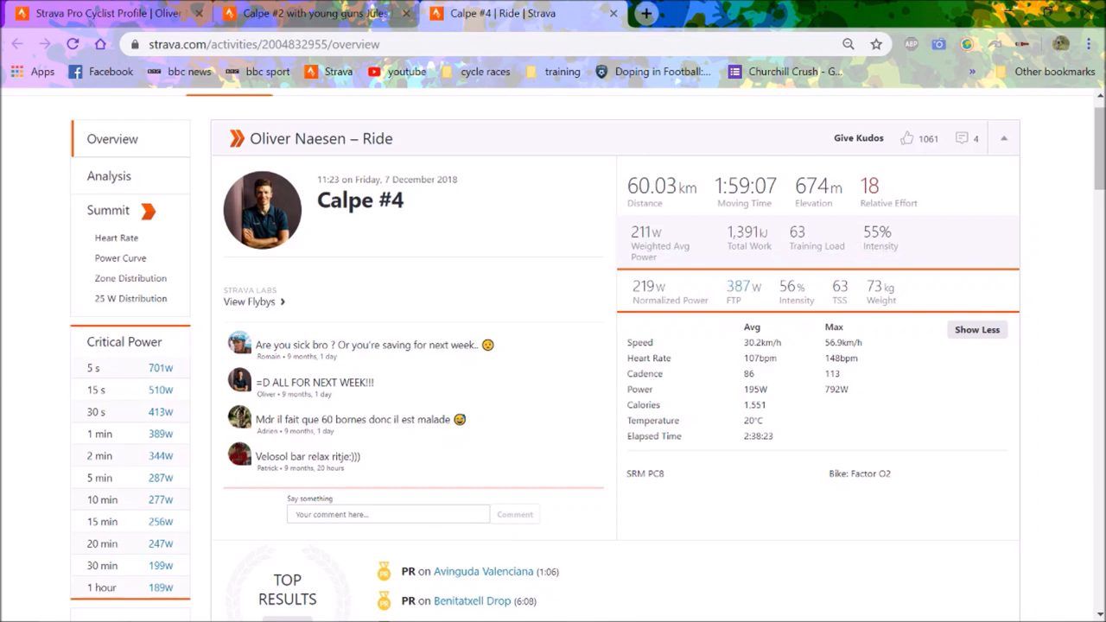
{"action": "mouse_move", "coordinate": [739, 286]}
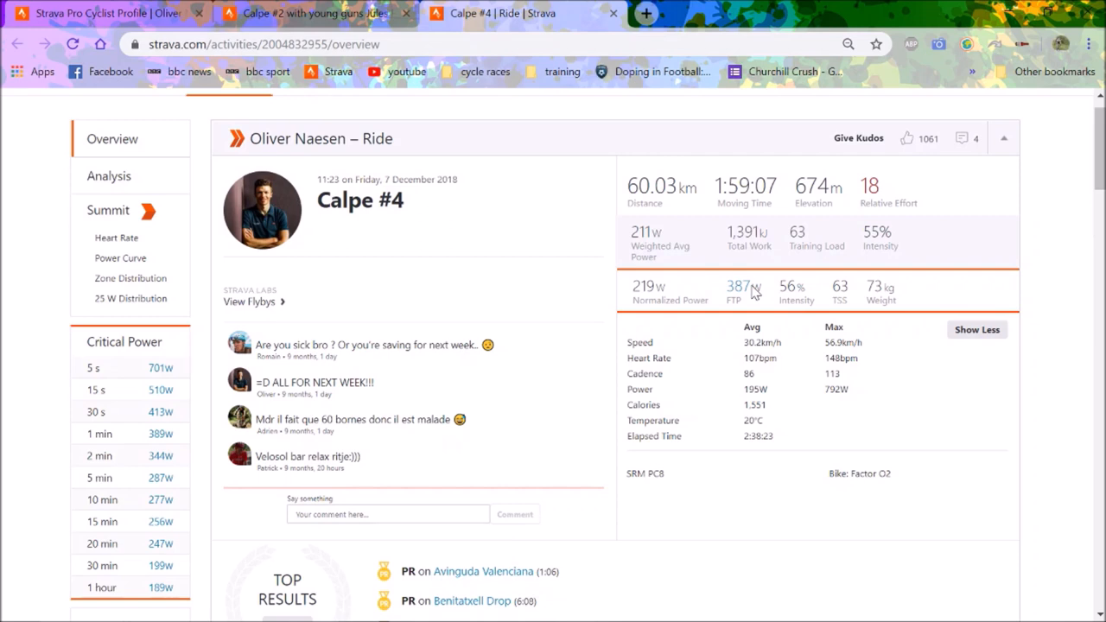
{"action": "mouse_move", "coordinate": [225, 132]}
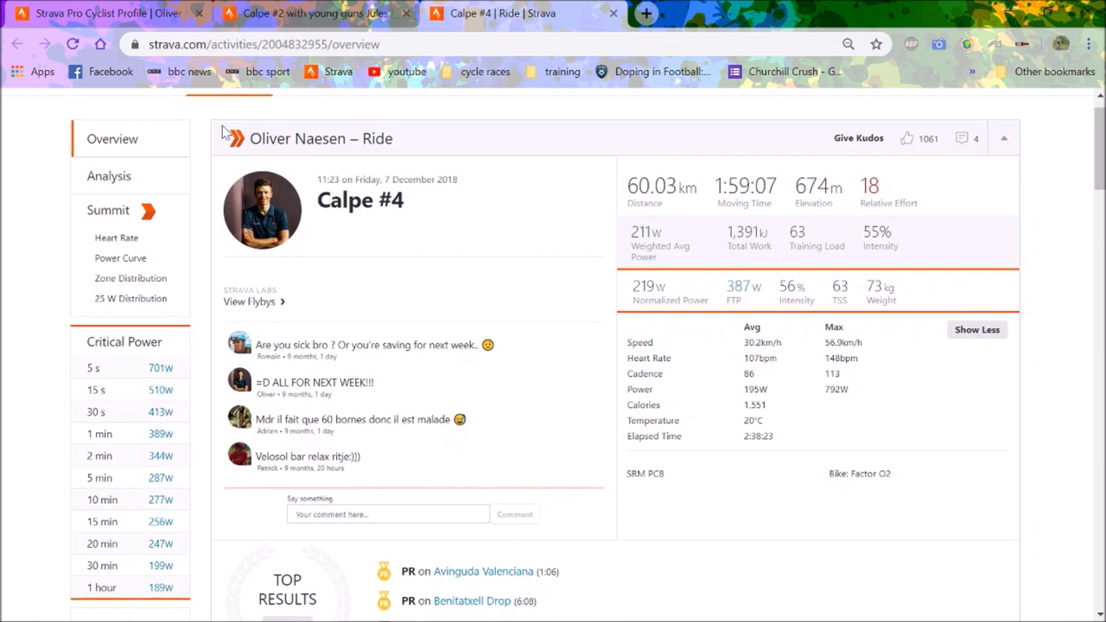
{"action": "mouse_move", "coordinate": [170, 202]}
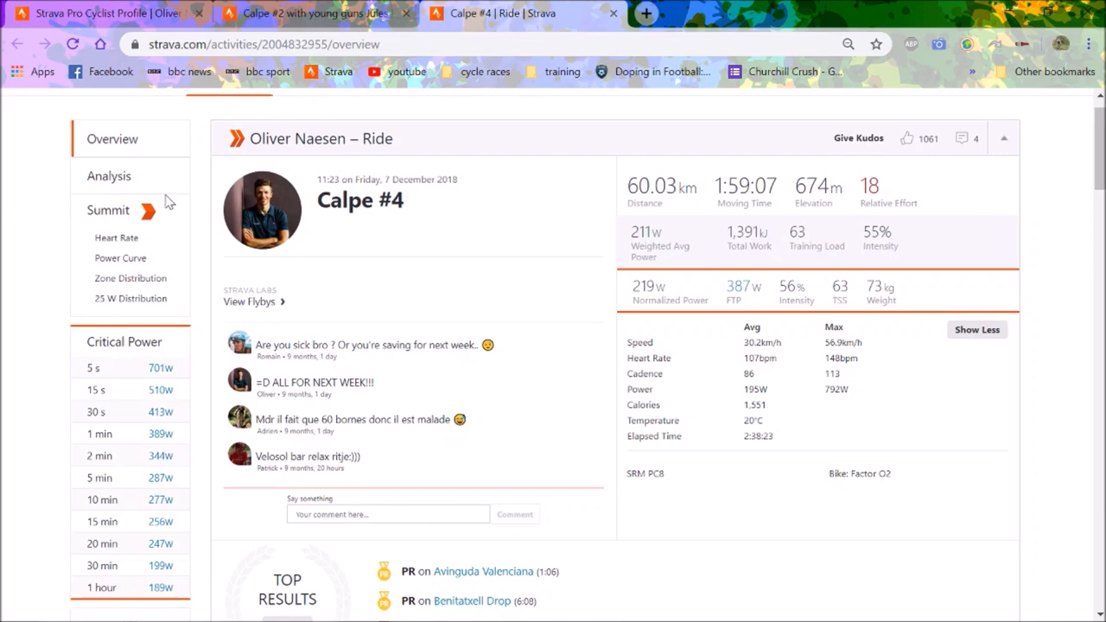
- Open the Analysis page for Oliver Naesen's 60 km Calpe #4 ride
{"action": "left_click", "coordinate": [108, 175]}
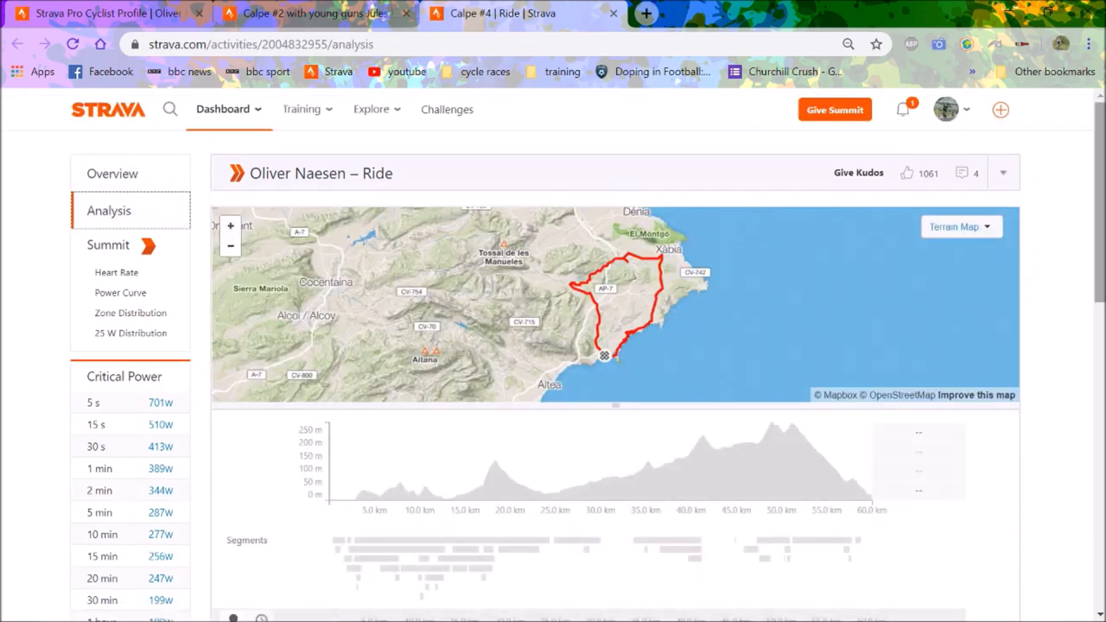
- Scroll down through Calpe #4's speed, power, heart-rate, cadence and temperature charts and back up
{"action": "scroll", "scroll_direction": "down", "scroll_amount": 3}
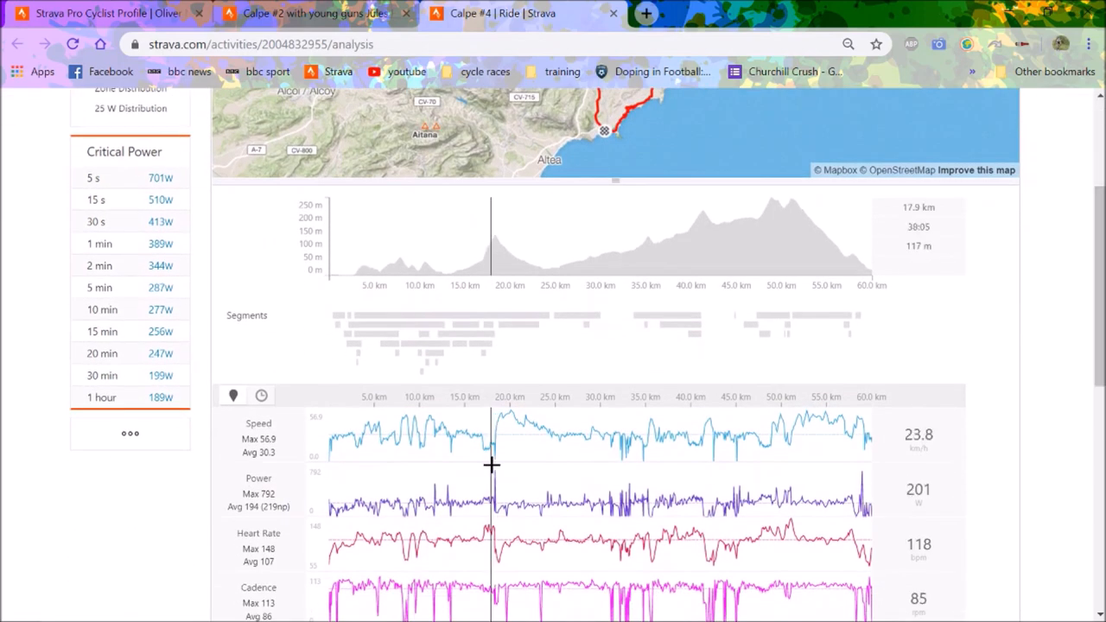
{"action": "mouse_move", "coordinate": [480, 468]}
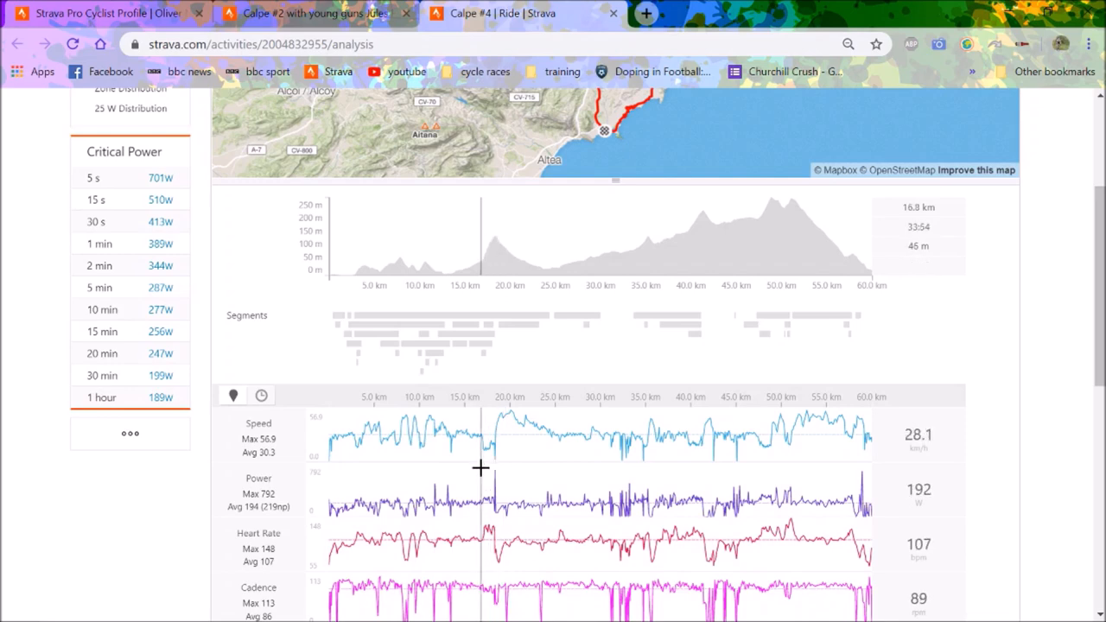
{"action": "mouse_move", "coordinate": [568, 490]}
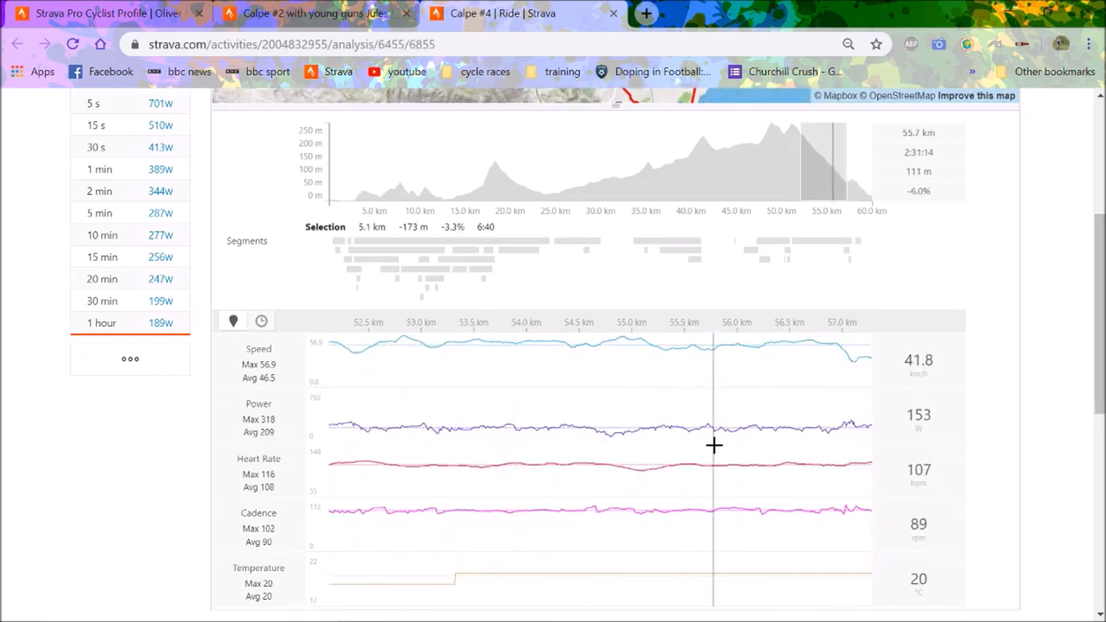
{"action": "mouse_move", "coordinate": [762, 502]}
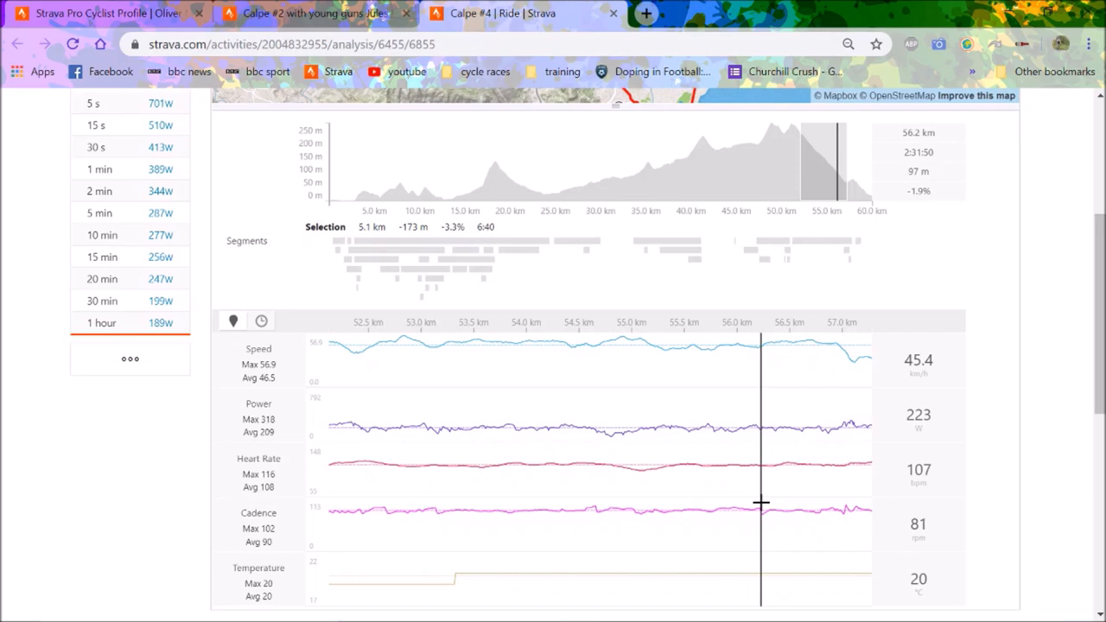
{"action": "mouse_move", "coordinate": [760, 501]}
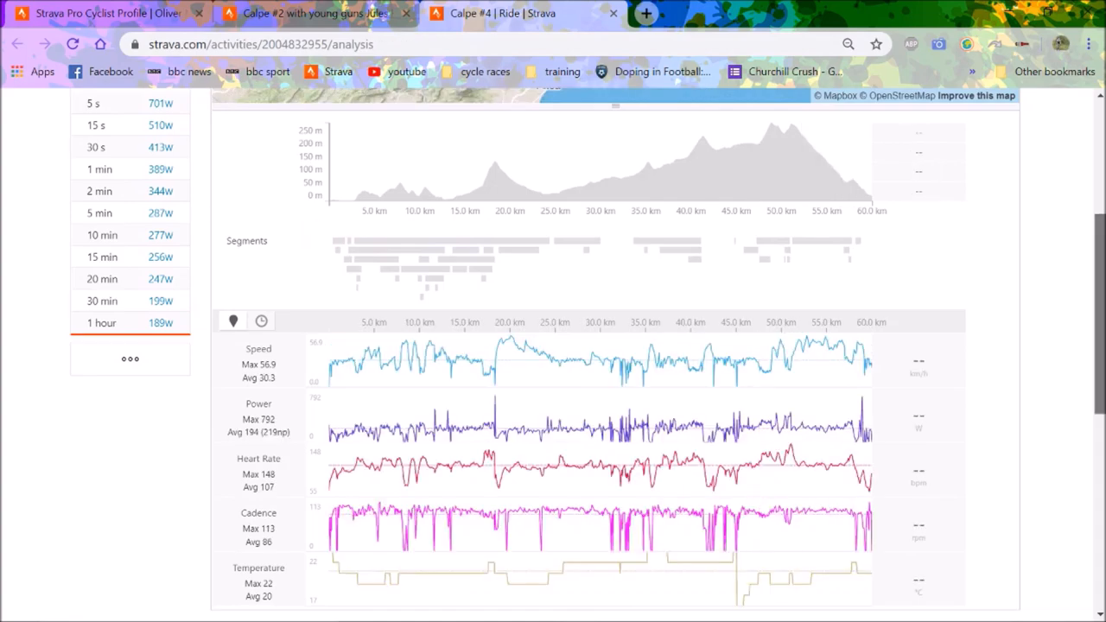
{"action": "scroll", "scroll_direction": "up", "scroll_amount": 3}
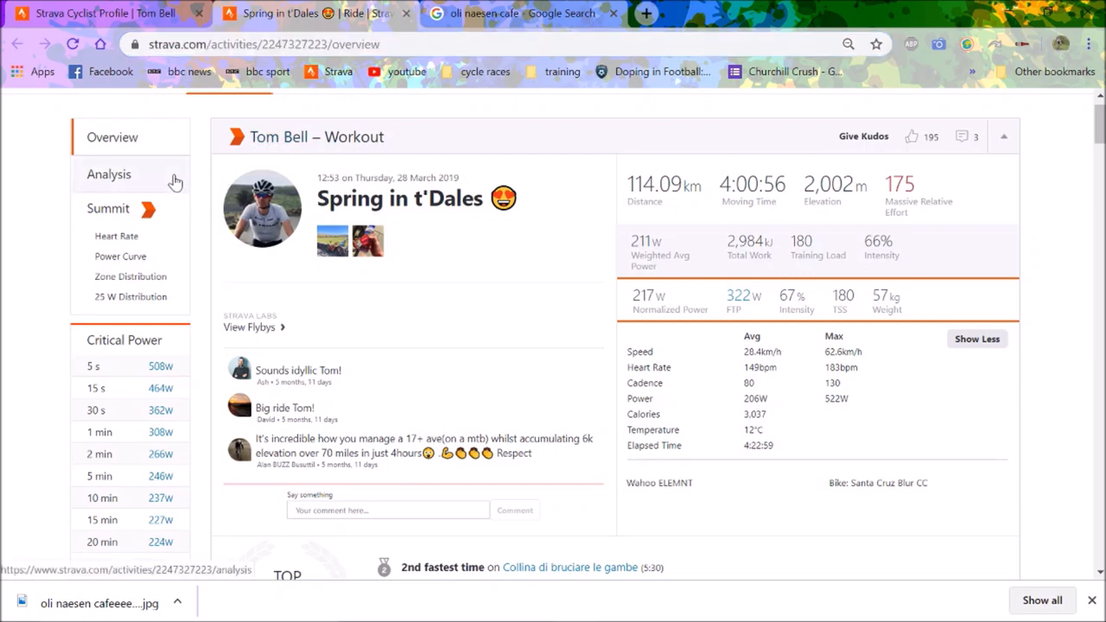
- Open Spring in t'Dales Analysis, scroll the charts, and bring up its power Zone Distribution
{"action": "left_click", "coordinate": [109, 174]}
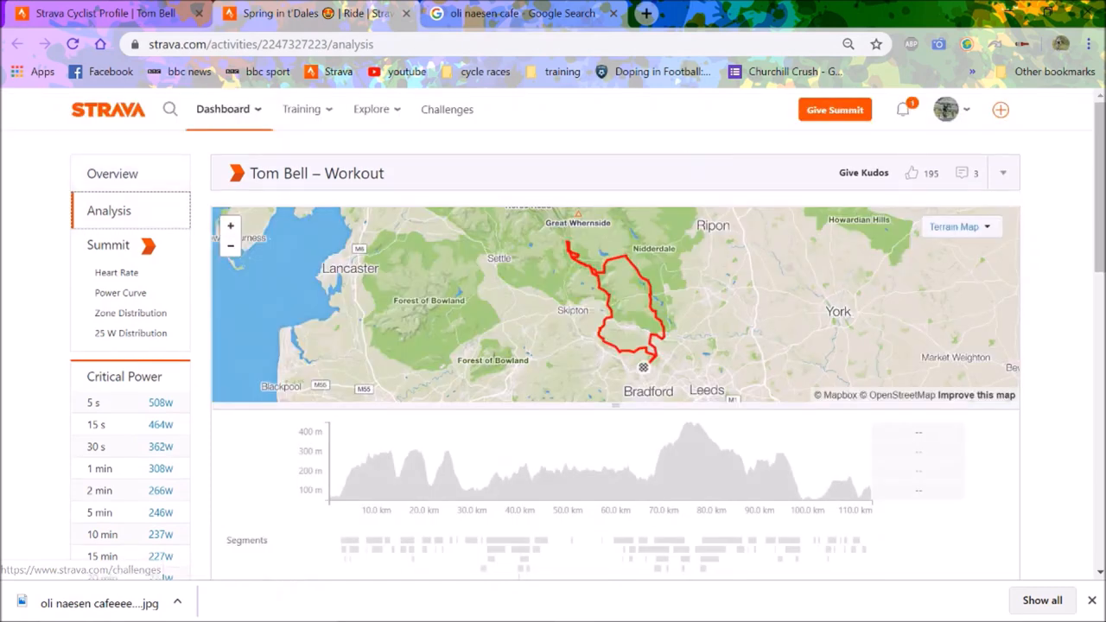
{"action": "scroll", "scroll_direction": "down", "scroll_amount": 3}
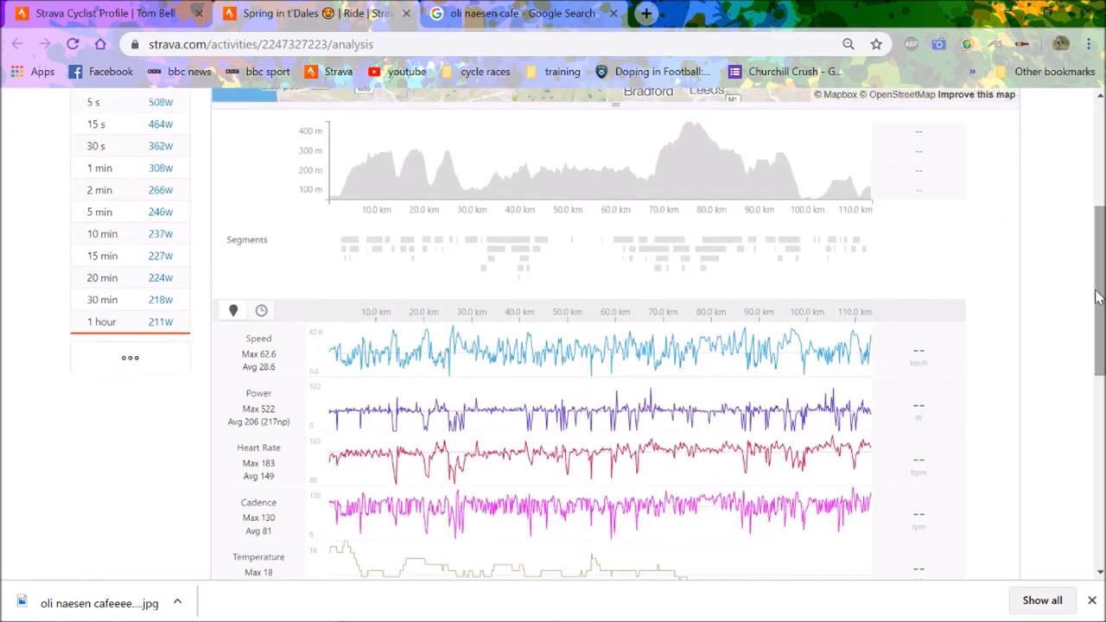
{"action": "mouse_move", "coordinate": [791, 448]}
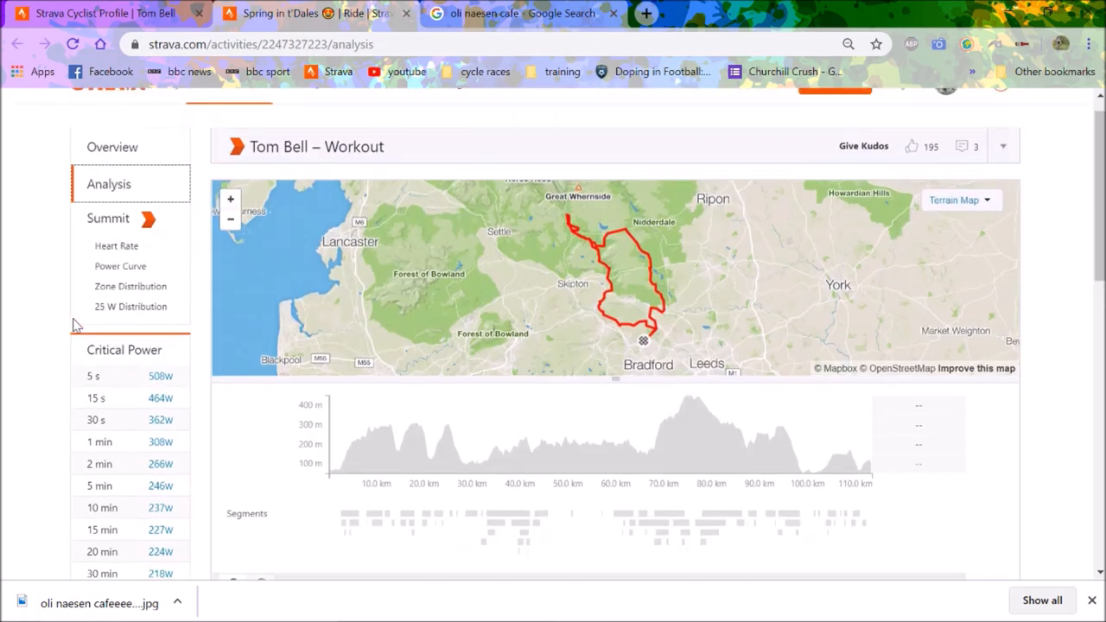
{"action": "left_click", "coordinate": [130, 286]}
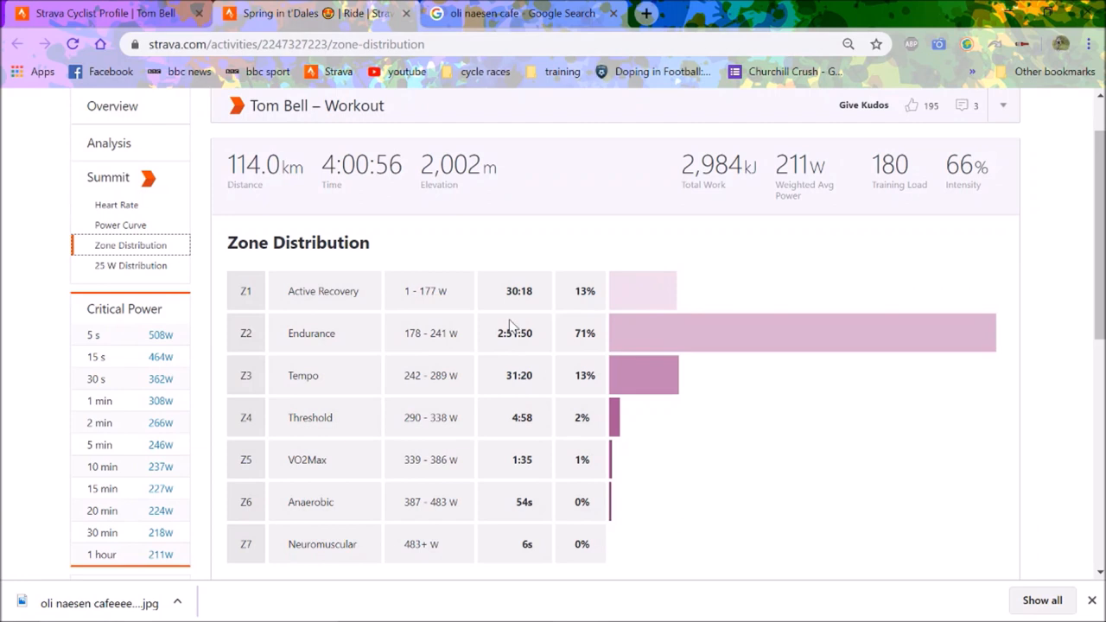
{"action": "mouse_move", "coordinate": [512, 326]}
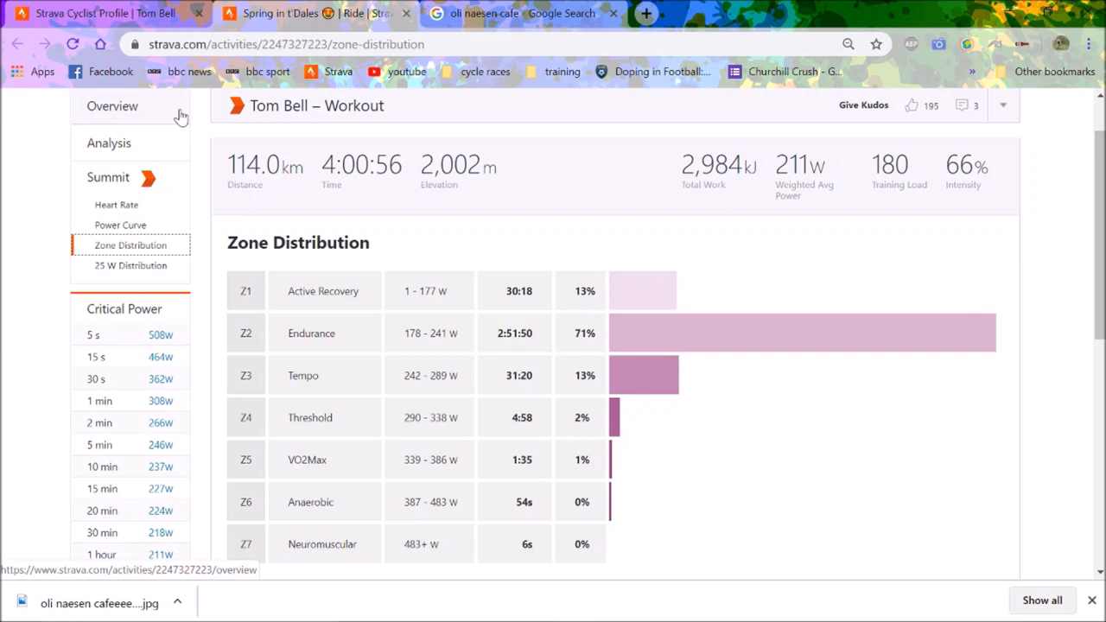
- Revisit Overview and Zone Distribution, then reopen Analysis and scroll to the charts around 67 km
{"action": "left_click", "coordinate": [113, 105]}
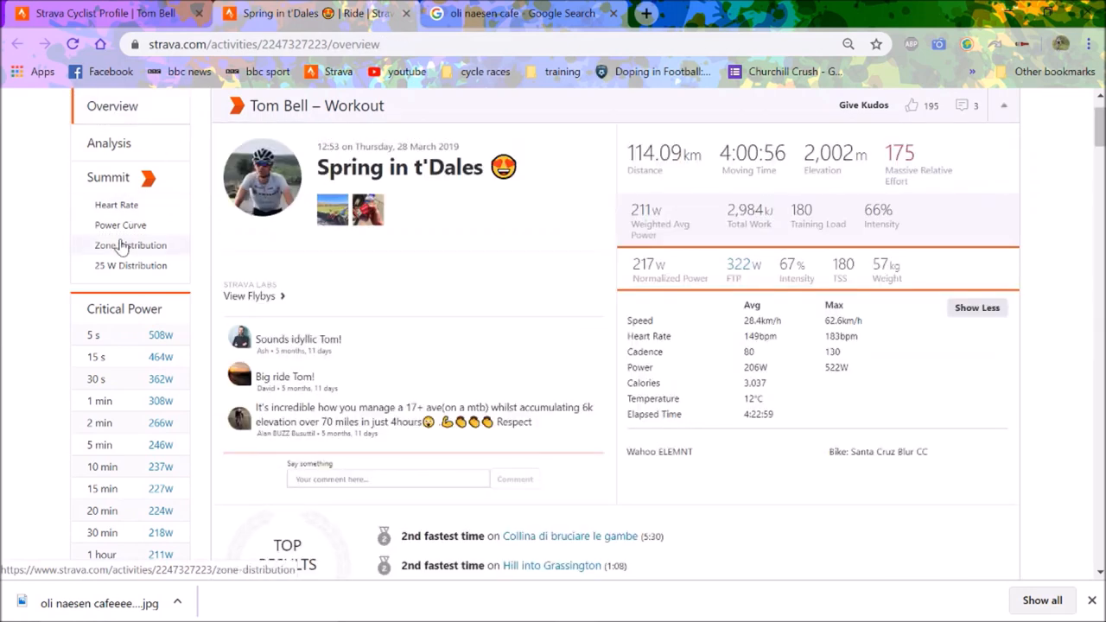
{"action": "left_click", "coordinate": [131, 245]}
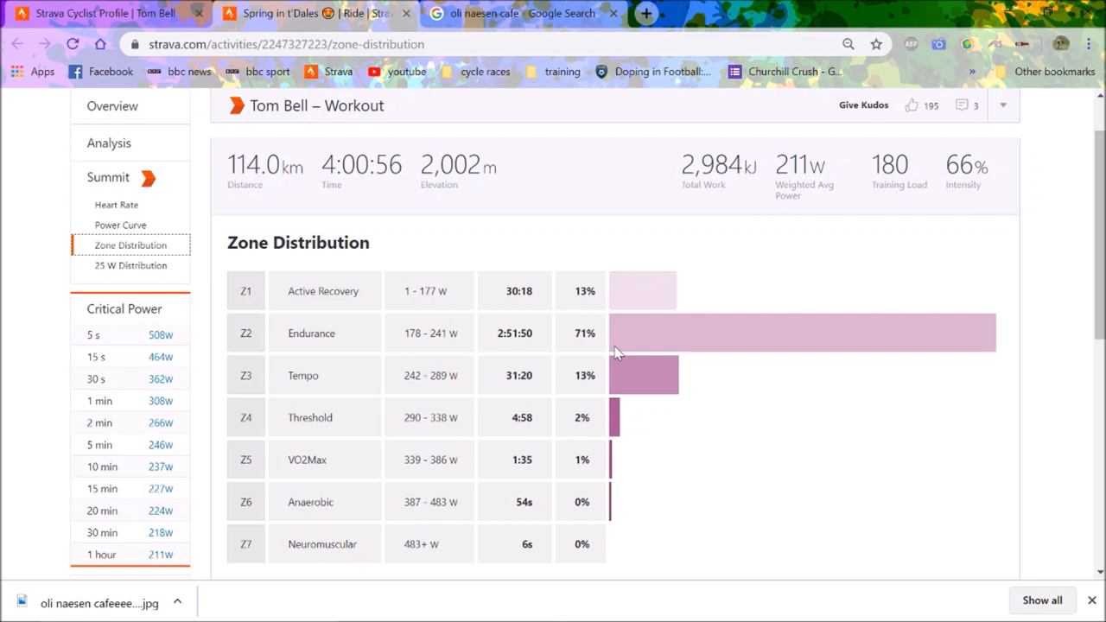
{"action": "mouse_move", "coordinate": [210, 197]}
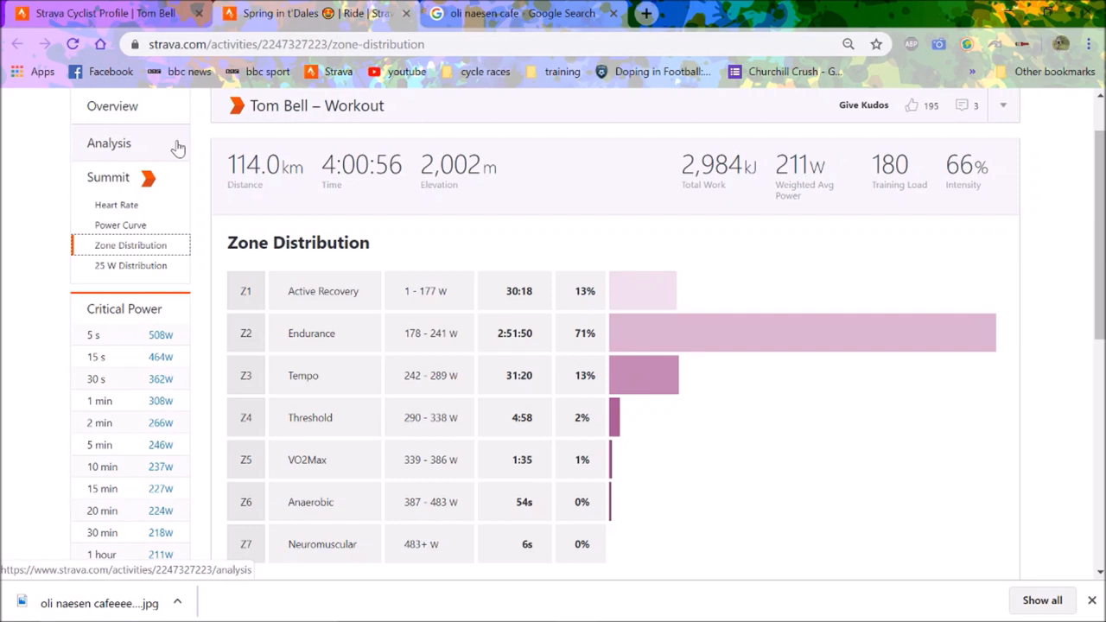
{"action": "left_click", "coordinate": [109, 143]}
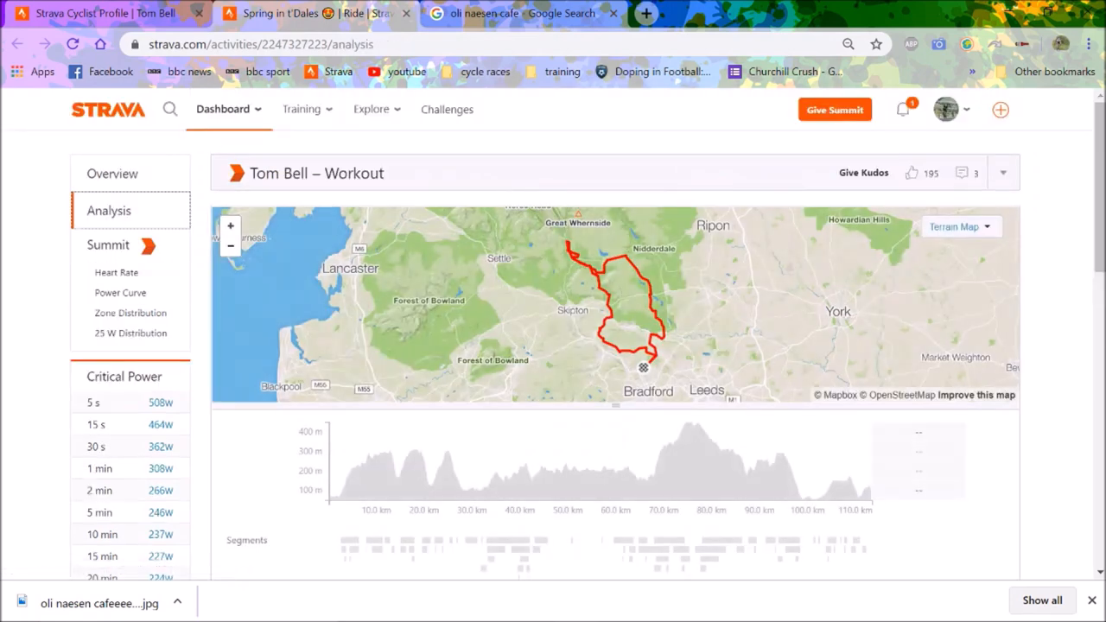
{"action": "scroll", "scroll_direction": "down", "scroll_amount": 3}
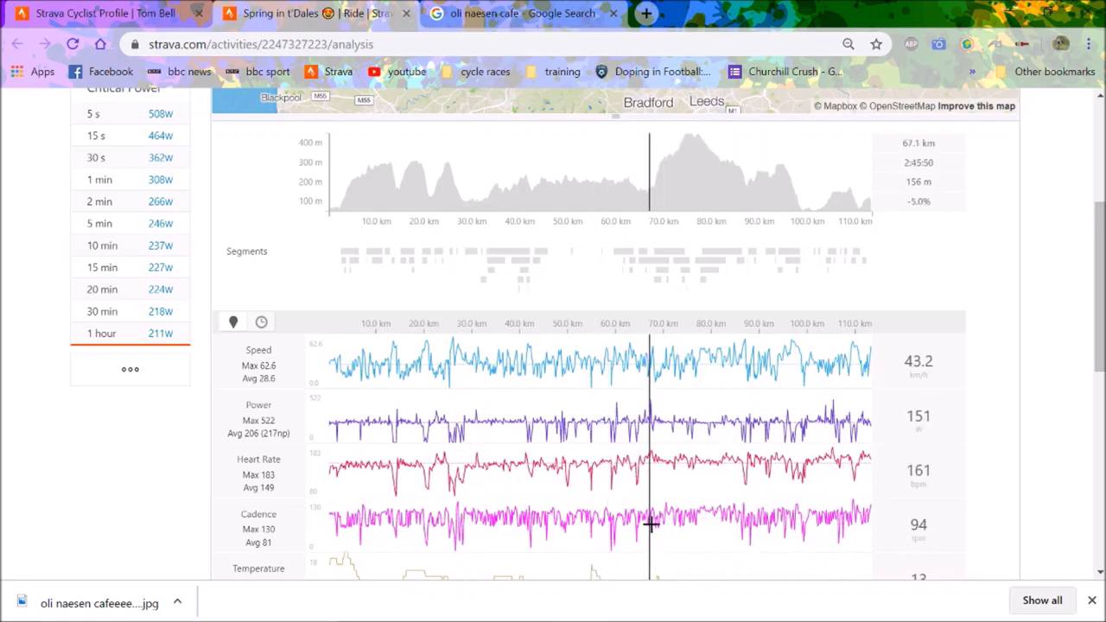
{"action": "mouse_move", "coordinate": [825, 494]}
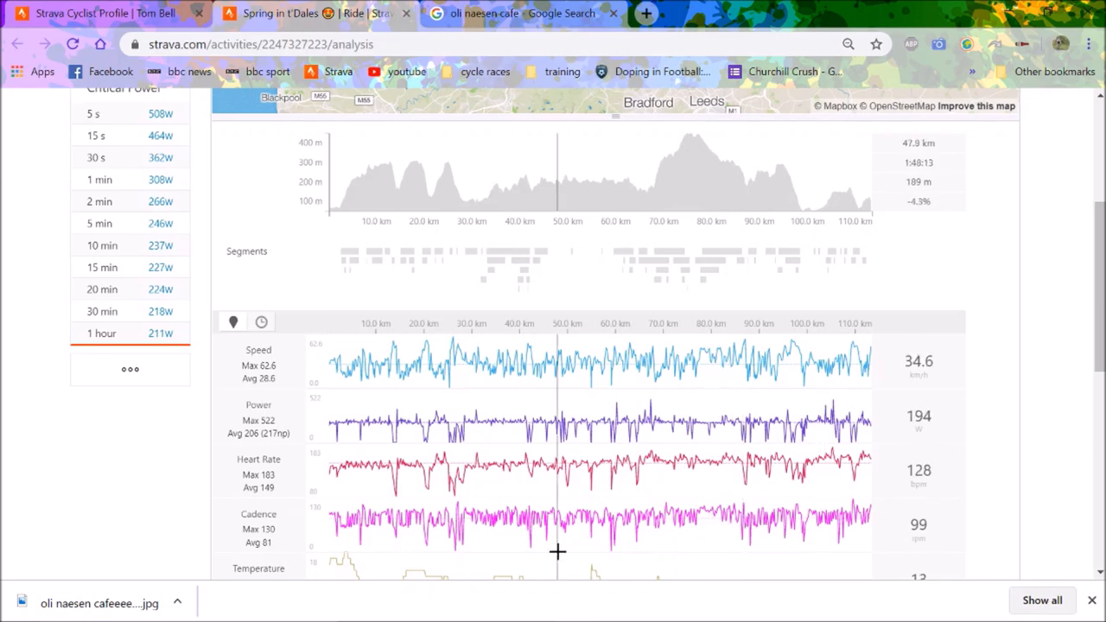
{"action": "mouse_move", "coordinate": [648, 610]}
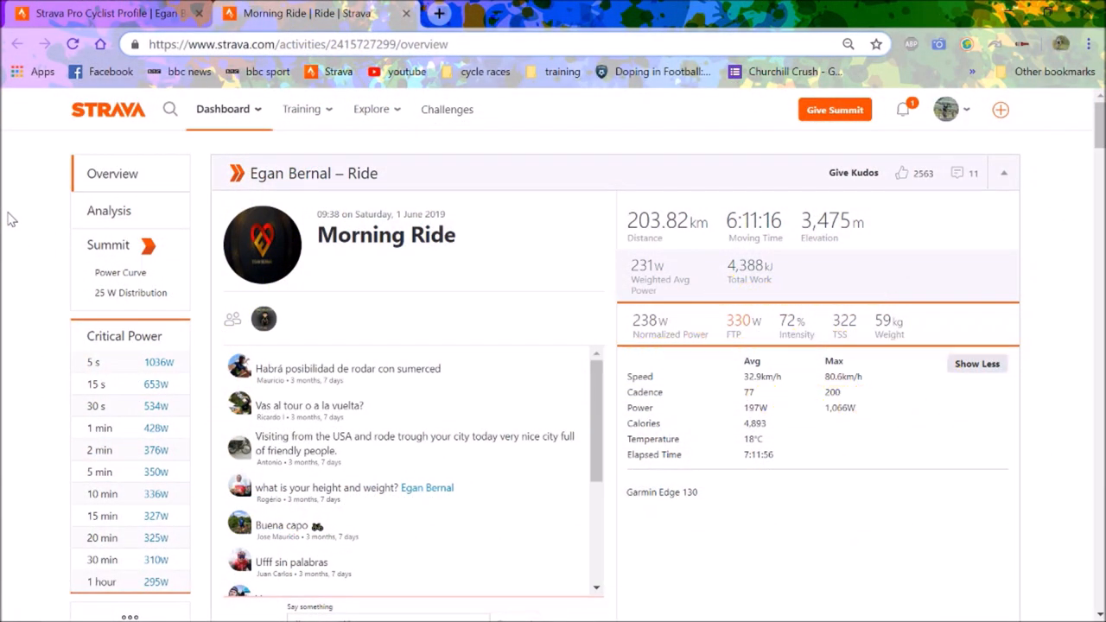
{"action": "mouse_move", "coordinate": [54, 212]}
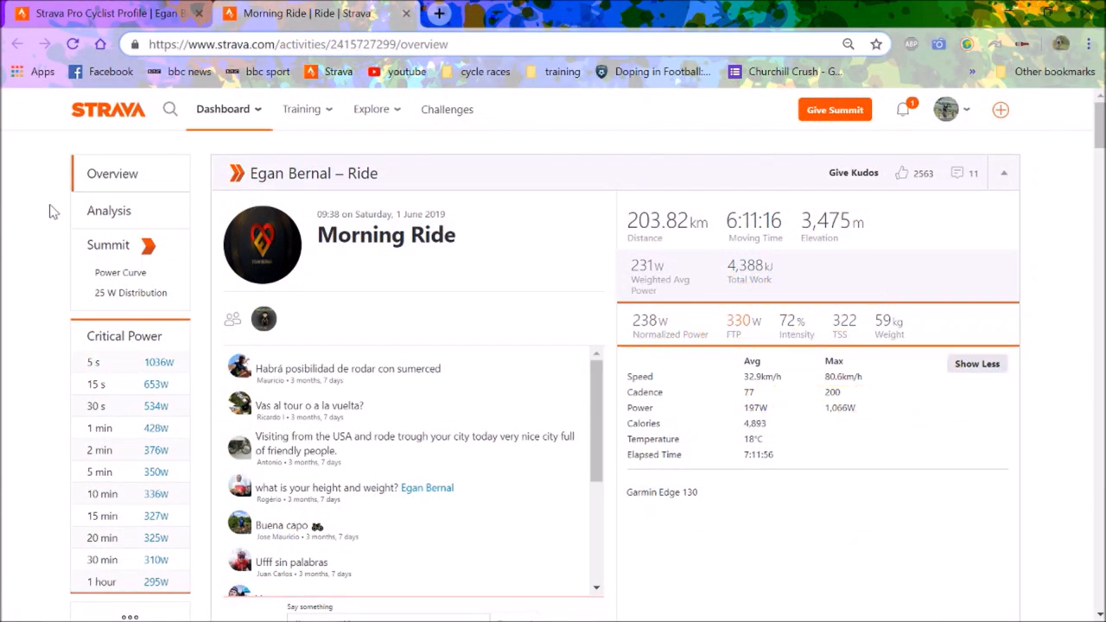
{"action": "mouse_move", "coordinate": [263, 300]}
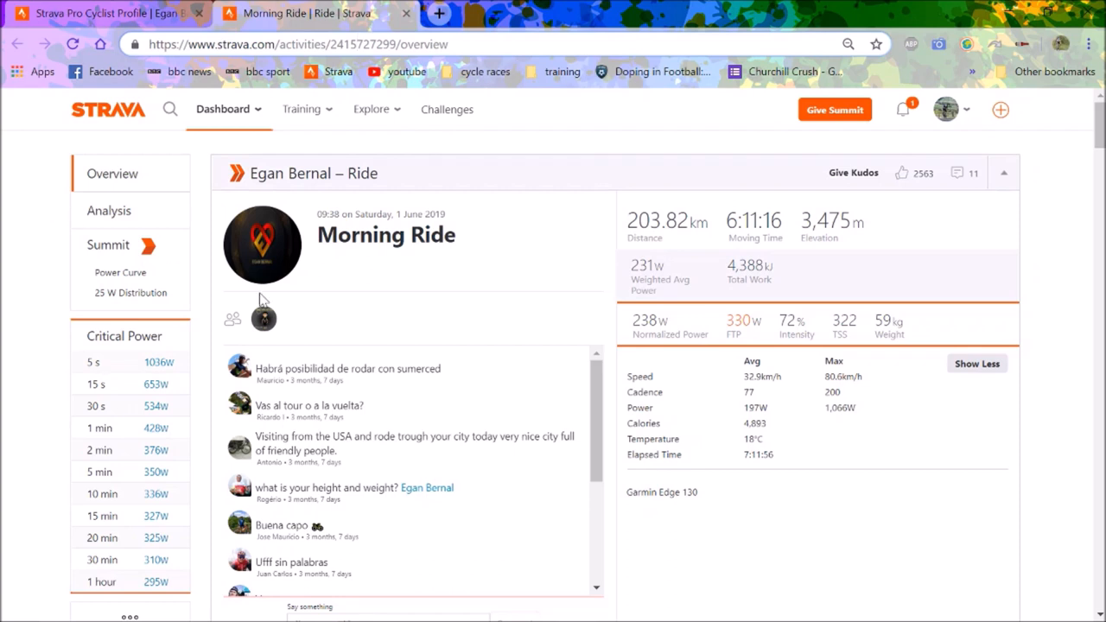
{"action": "mouse_move", "coordinate": [711, 226]}
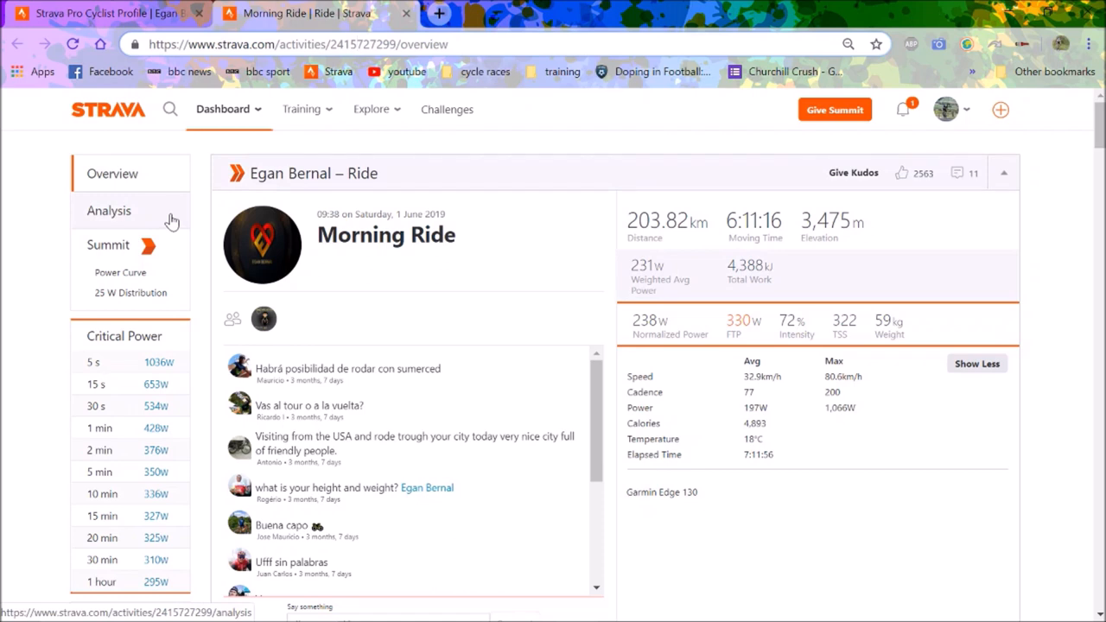
- Open Egan Bernal's Morning Ride Analysis and scroll to its 200 km speed, power and cadence charts
{"action": "left_click", "coordinate": [108, 210]}
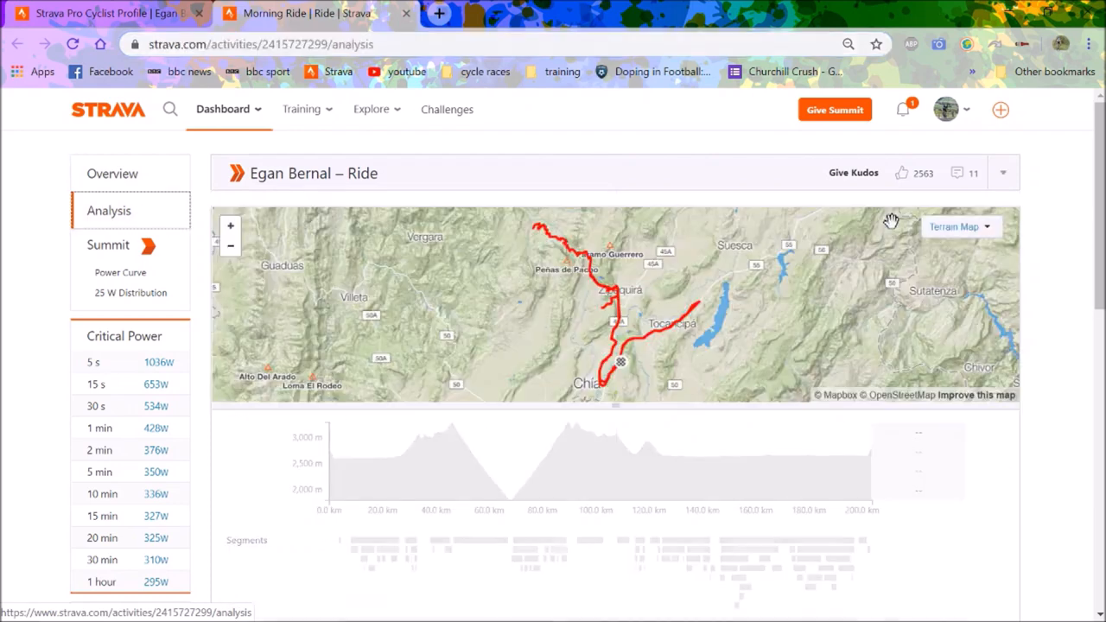
{"action": "scroll", "scroll_direction": "down", "scroll_amount": 3}
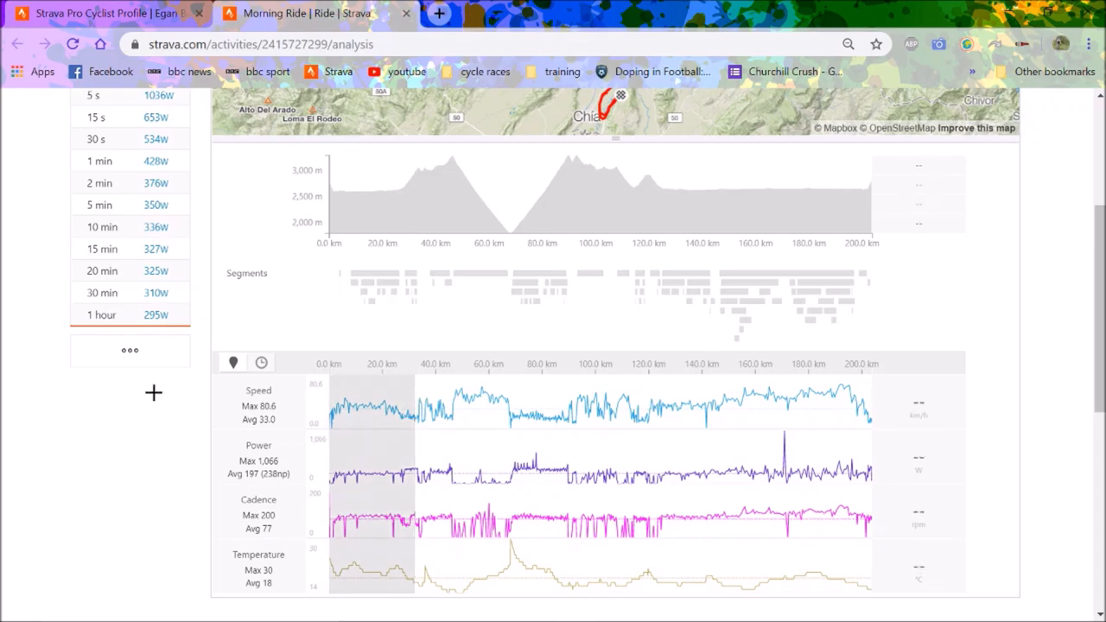
{"action": "mouse_move", "coordinate": [611, 422]}
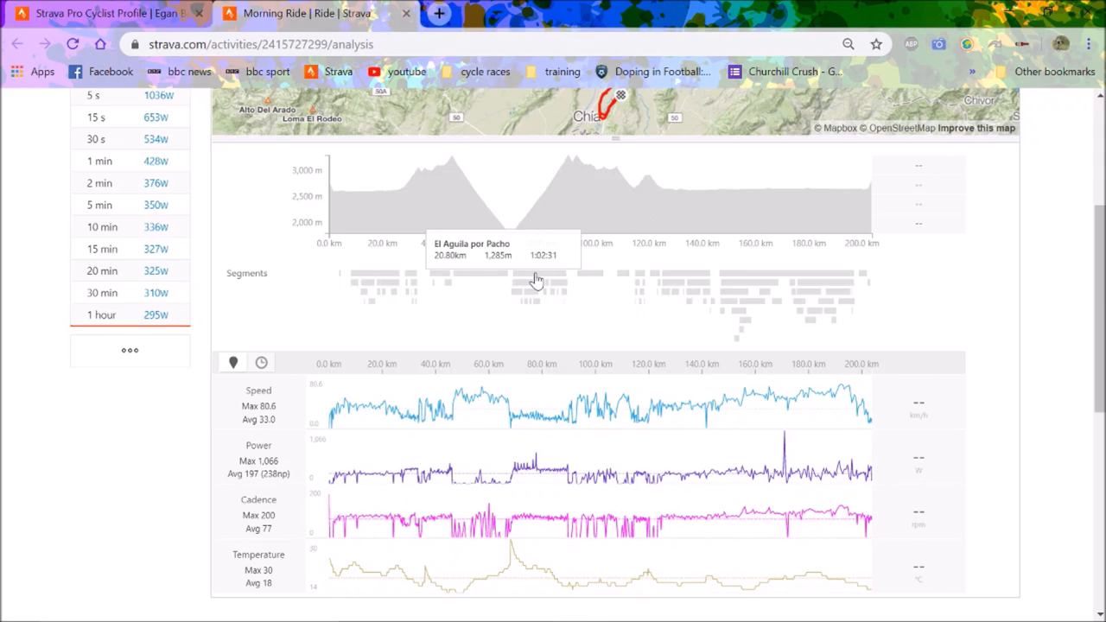
- Zoom Egan Bernal's ride charts to the El Aguila por Pacho climb, roughly 69-89 km
{"action": "left_click", "coordinate": [536, 281]}
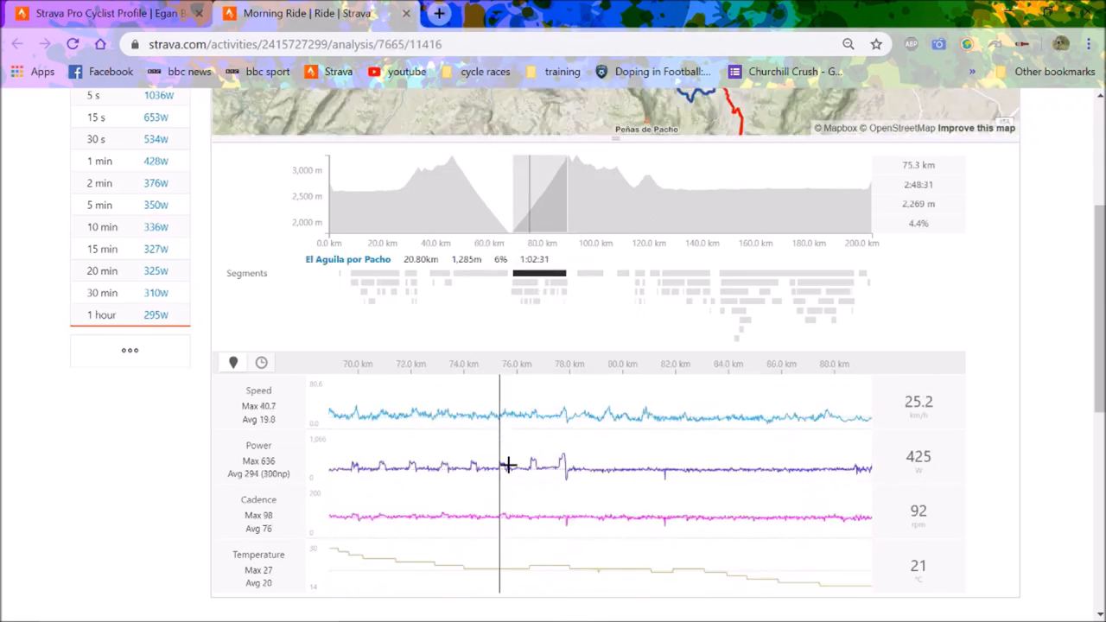
{"action": "mouse_move", "coordinate": [565, 523]}
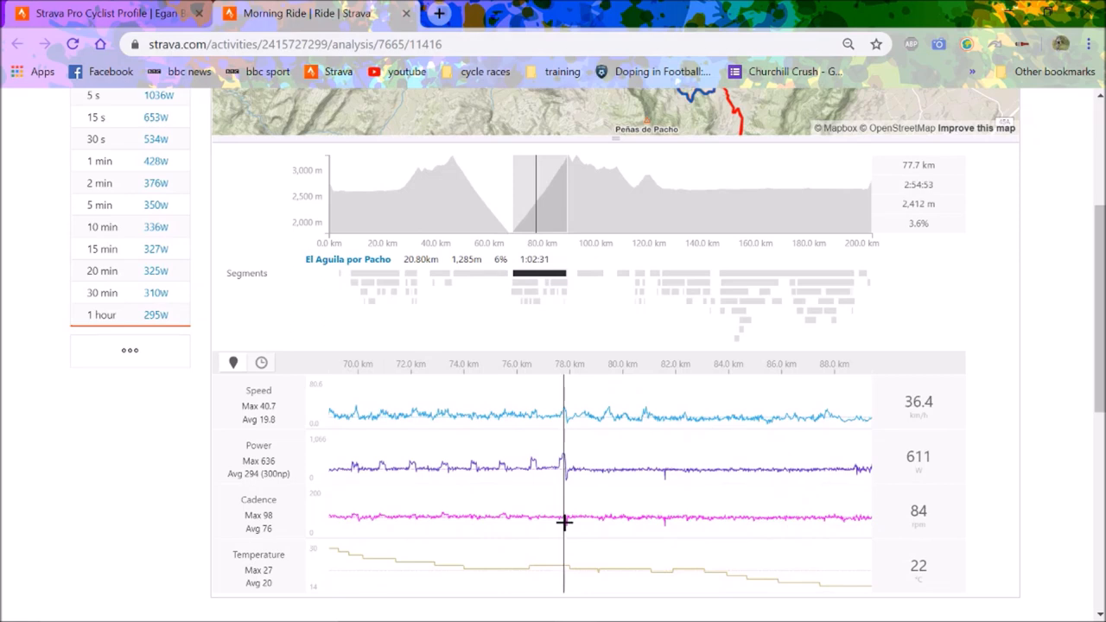
{"action": "mouse_move", "coordinate": [565, 523]}
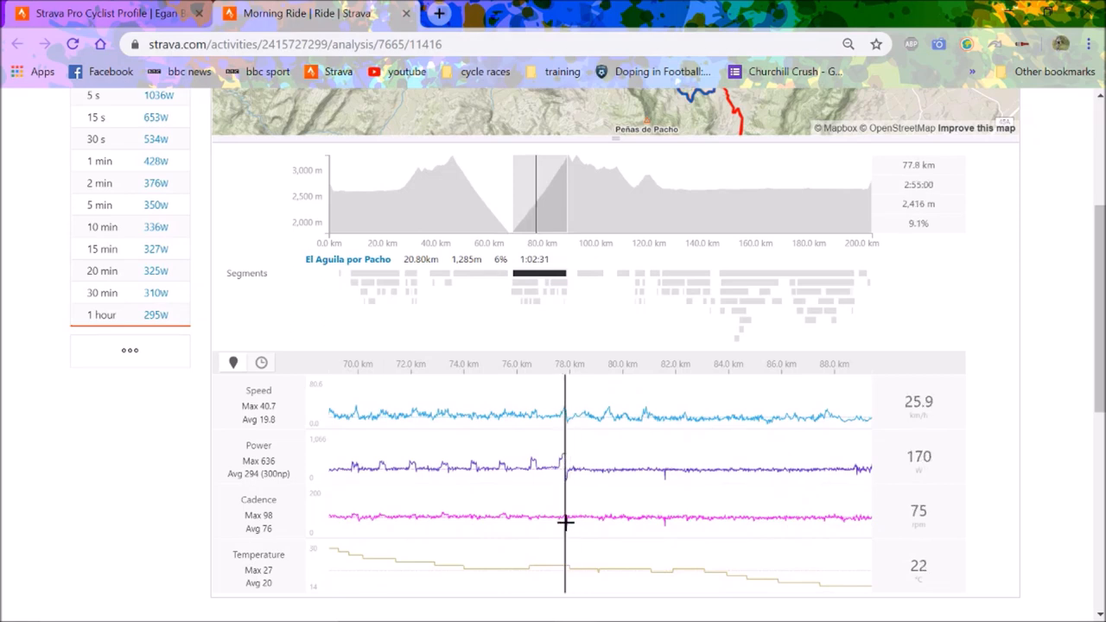
{"action": "mouse_move", "coordinate": [175, 502]}
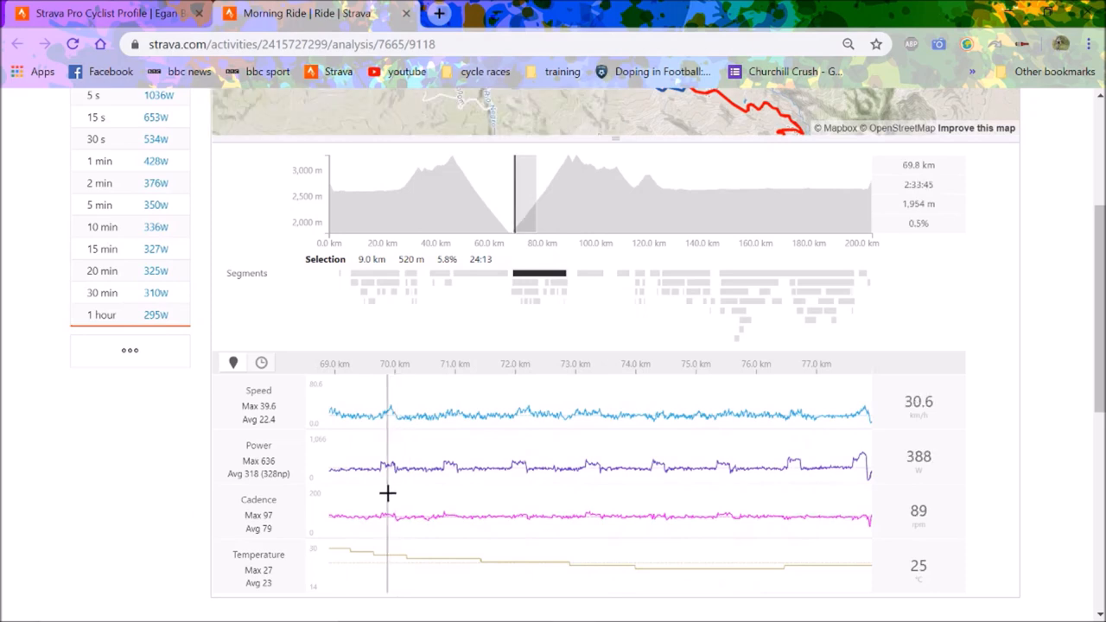
{"action": "mouse_move", "coordinate": [457, 497]}
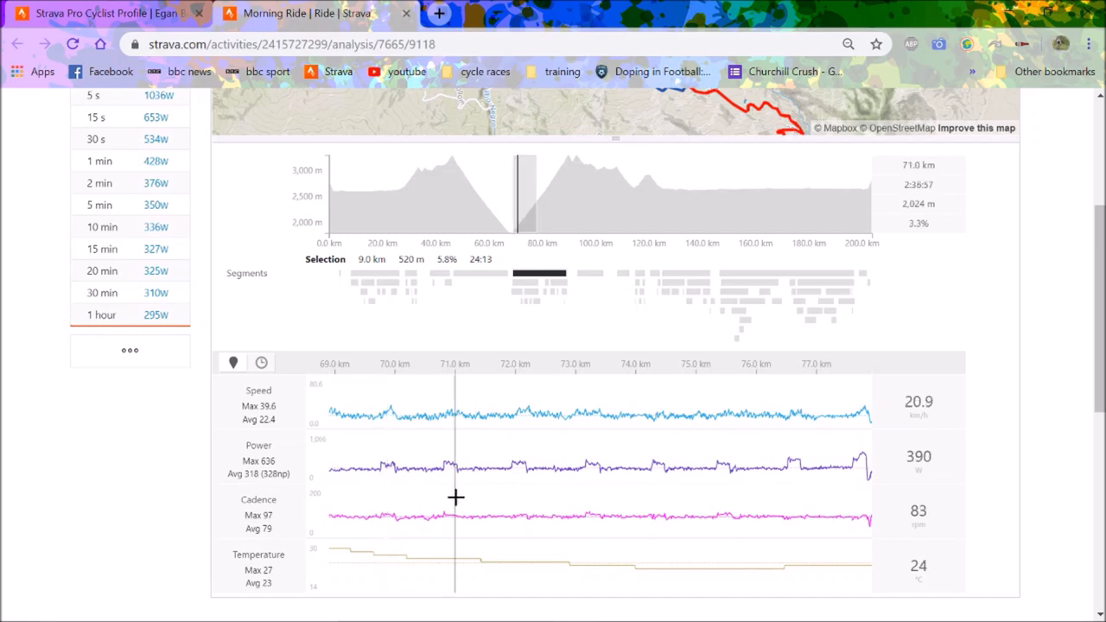
{"action": "mouse_move", "coordinate": [588, 512]}
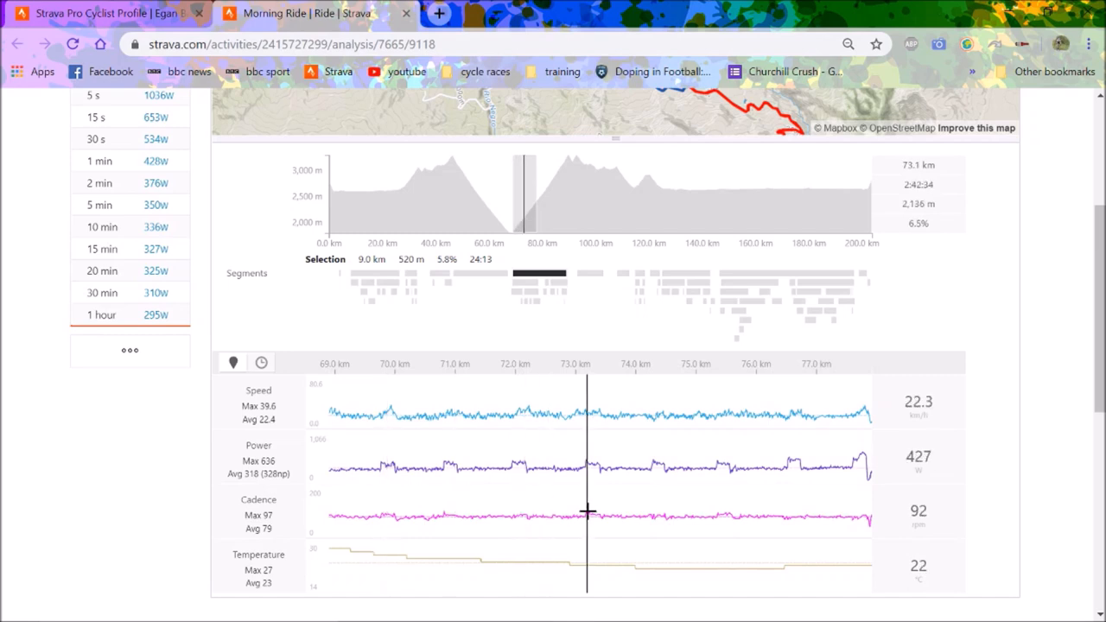
{"action": "mouse_move", "coordinate": [661, 515]}
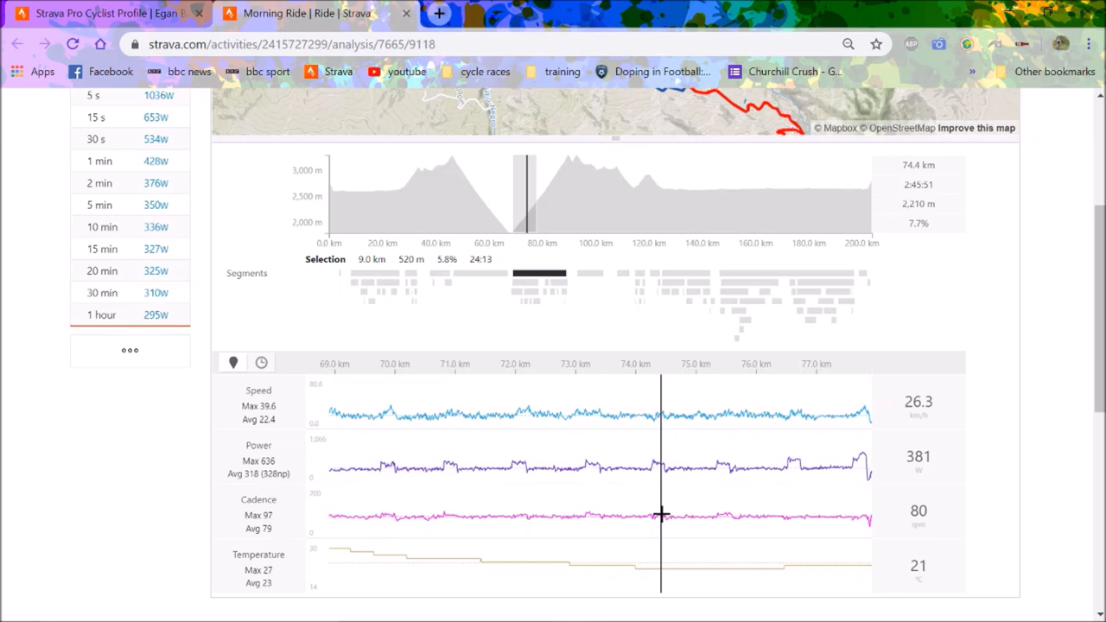
{"action": "mouse_move", "coordinate": [660, 516]}
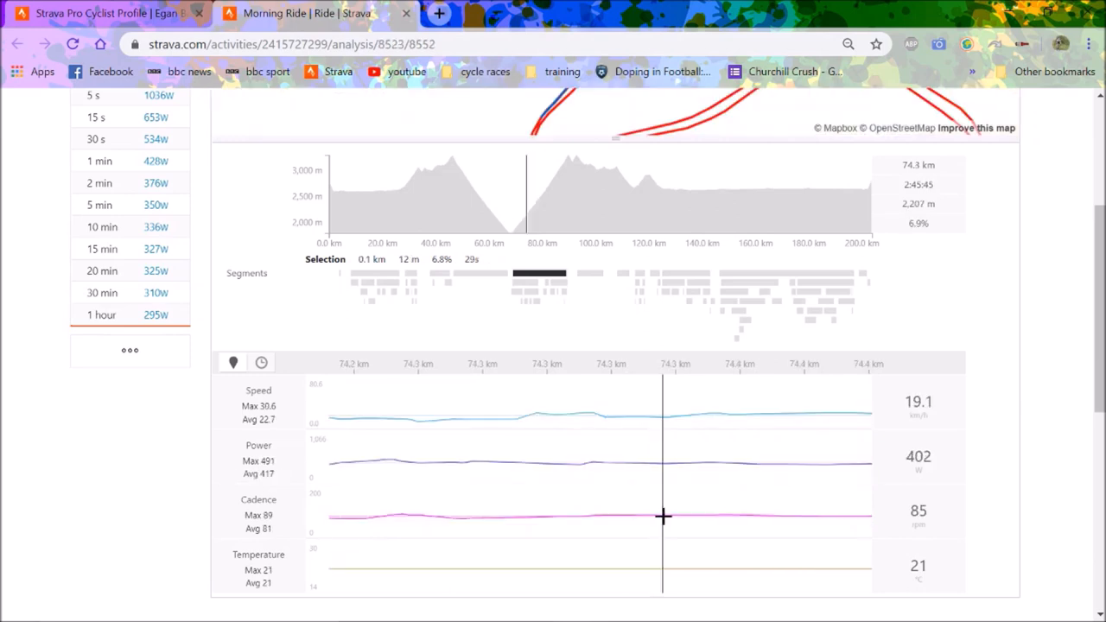
{"action": "mouse_move", "coordinate": [538, 280]}
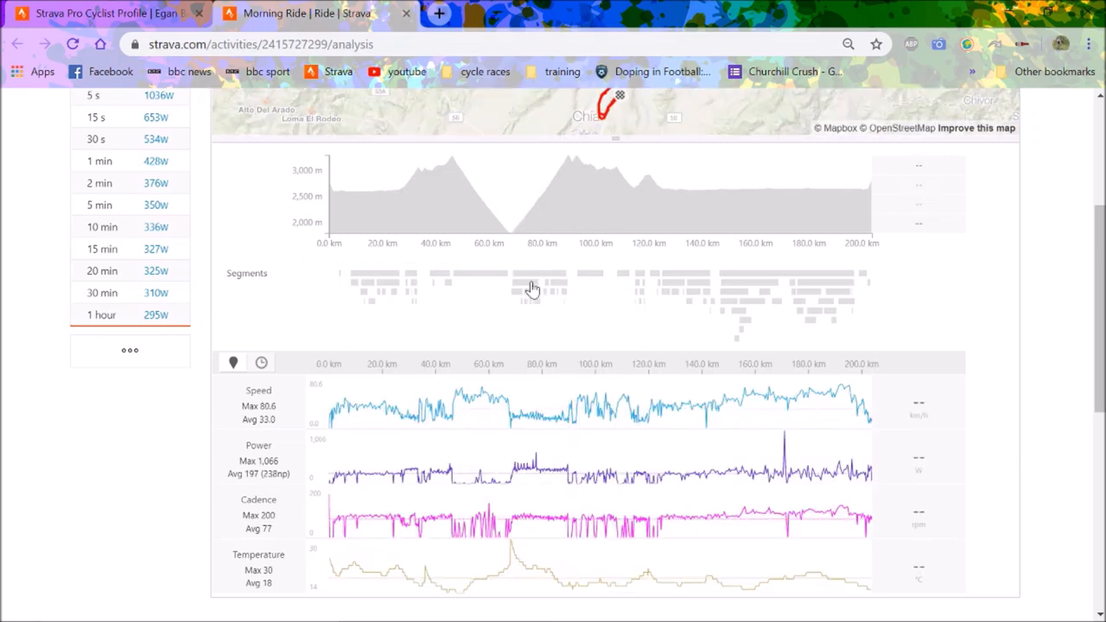
{"action": "left_click", "coordinate": [540, 281]}
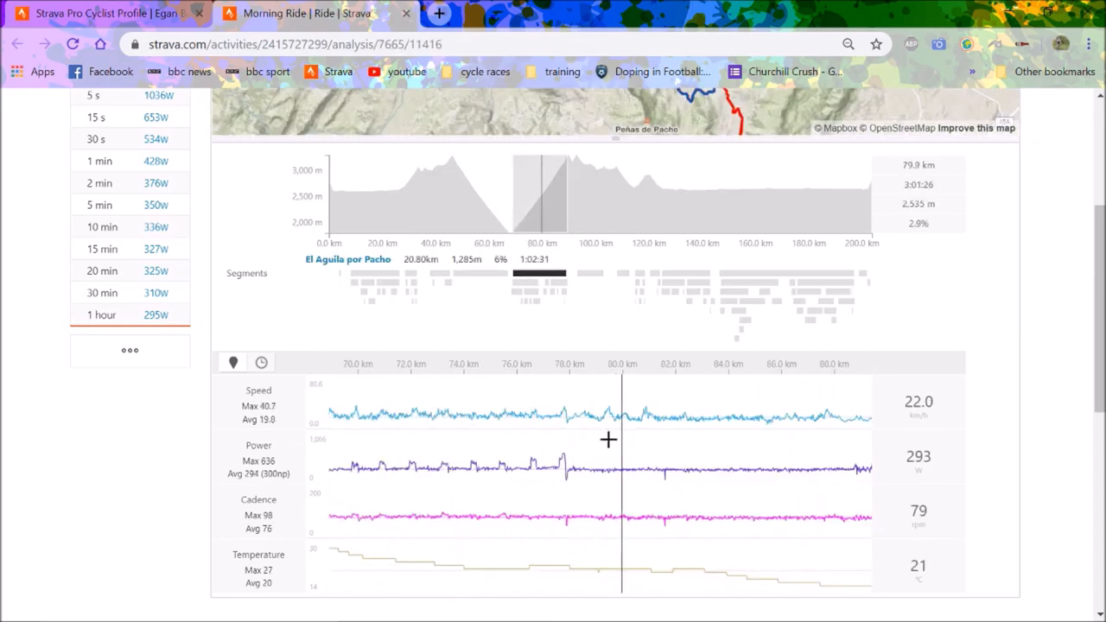
{"action": "mouse_move", "coordinate": [273, 357]}
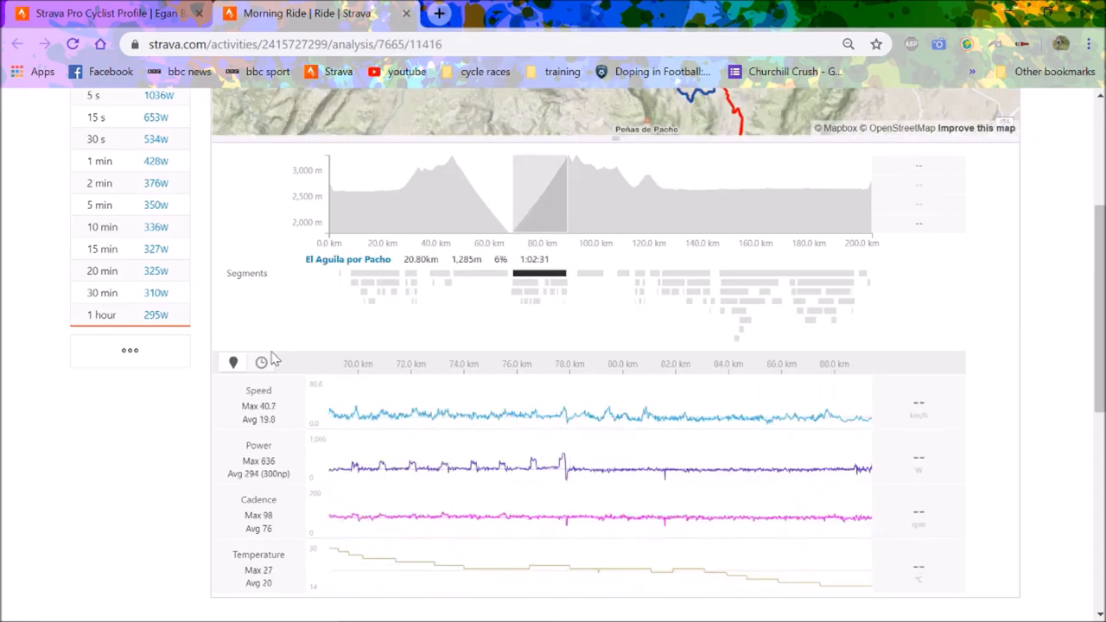
{"action": "left_click", "coordinate": [261, 363]}
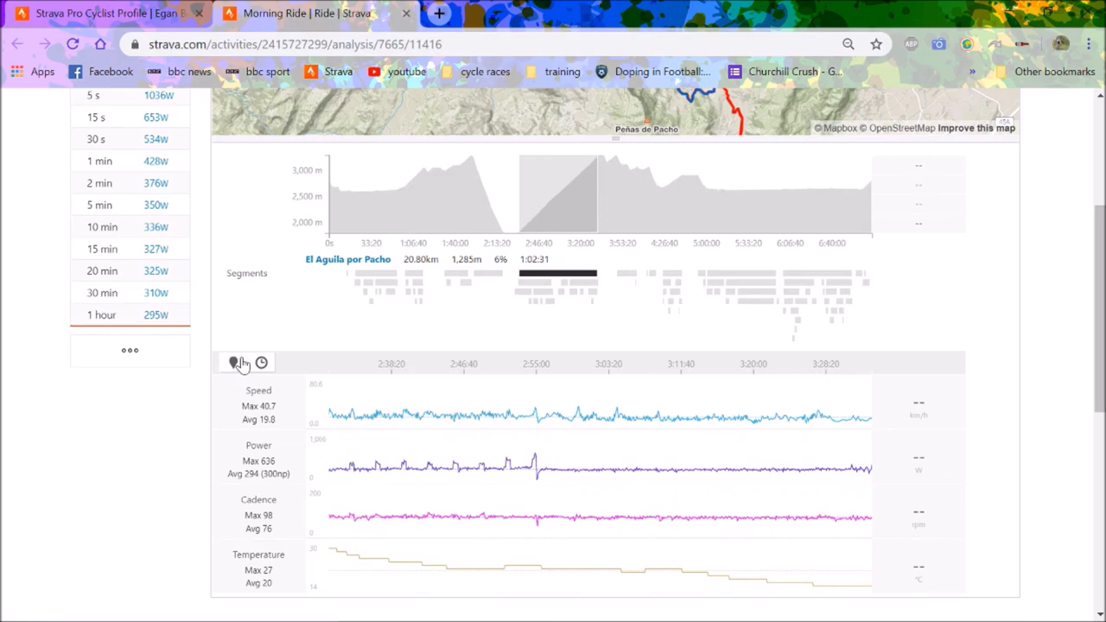
{"action": "left_click", "coordinate": [233, 362]}
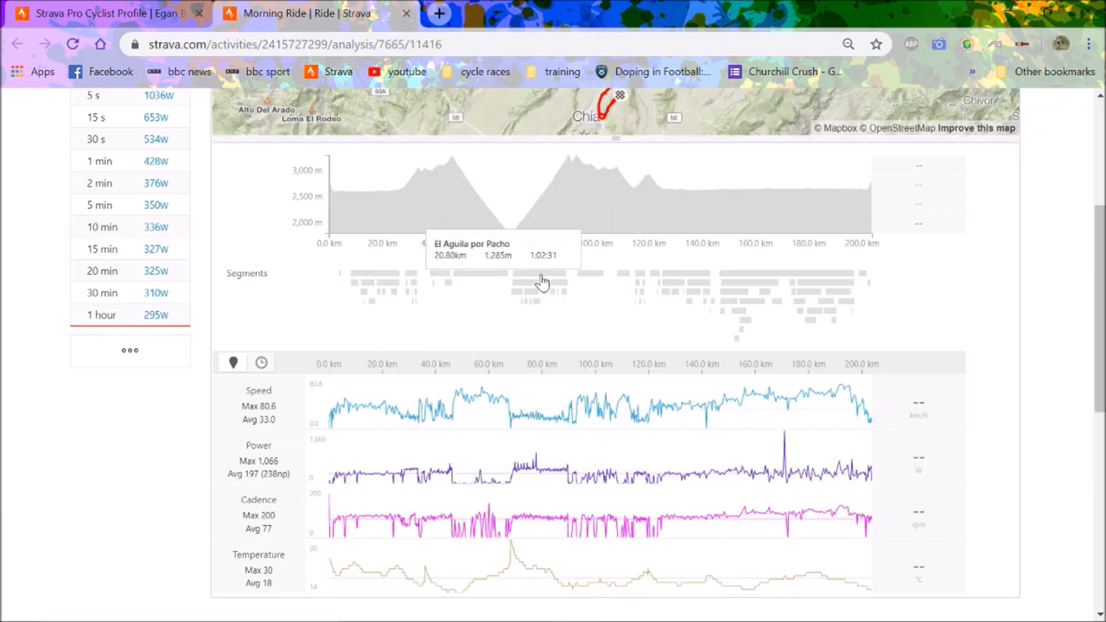
- Reset Bernal's analysis to the full 200 km ride and scroll up to the map and title
{"action": "left_click", "coordinate": [543, 273]}
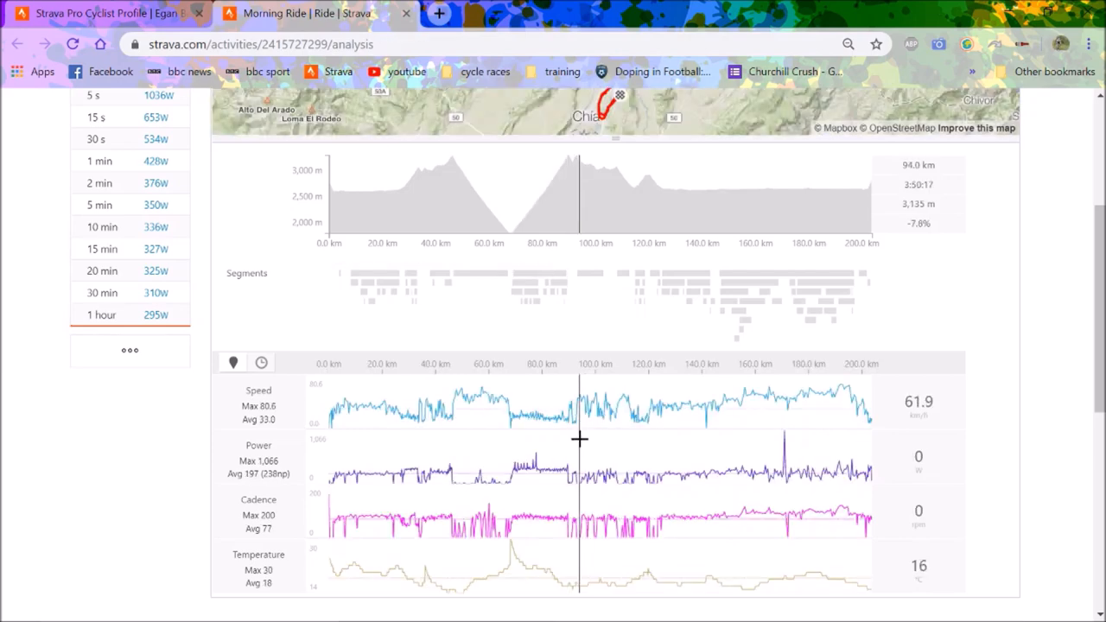
{"action": "mouse_move", "coordinate": [569, 429]}
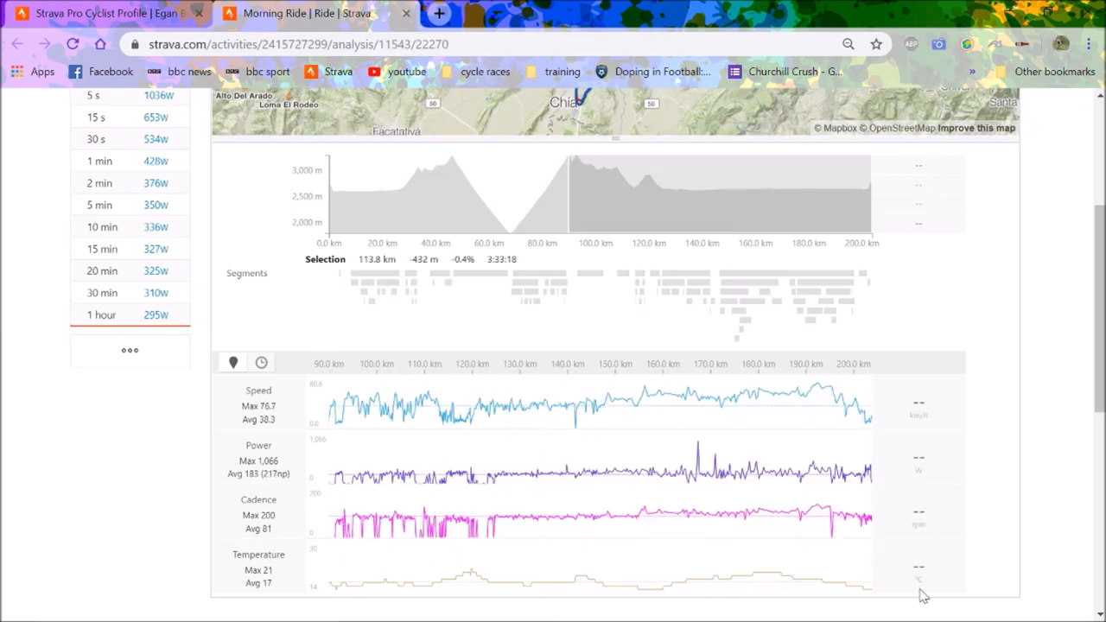
{"action": "mouse_move", "coordinate": [837, 560]}
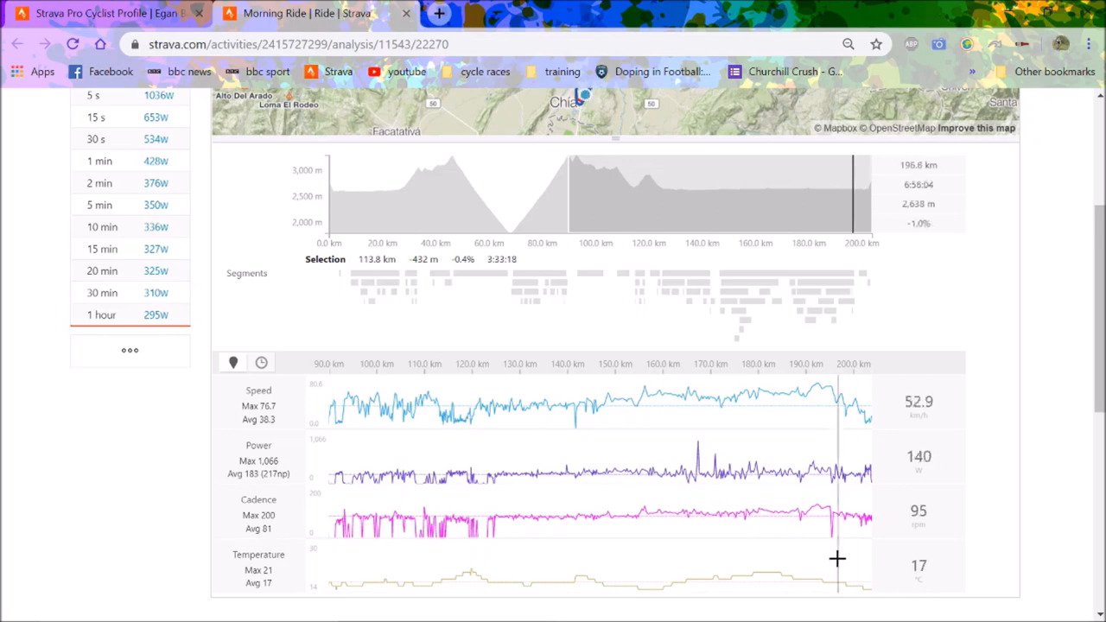
{"action": "mouse_move", "coordinate": [837, 559]}
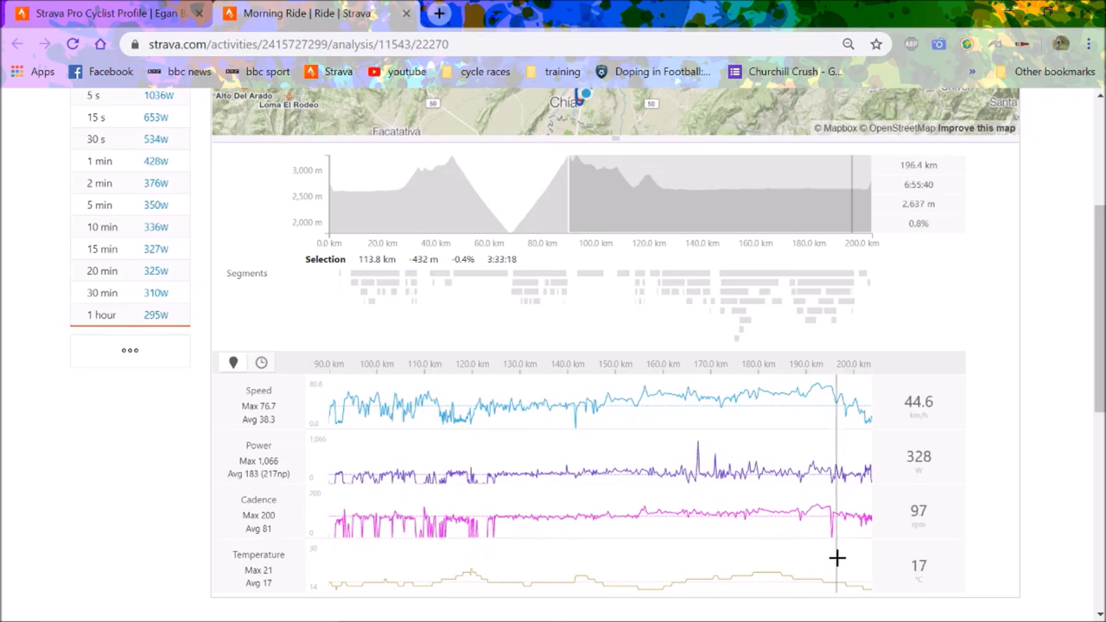
{"action": "mouse_move", "coordinate": [785, 566]}
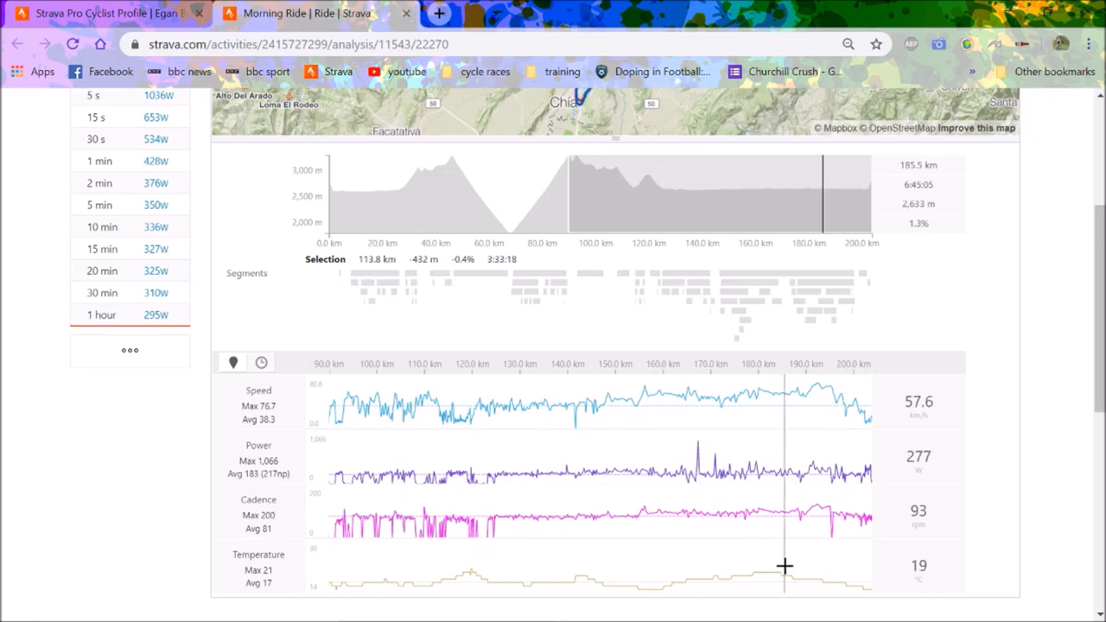
{"action": "mouse_move", "coordinate": [785, 566]}
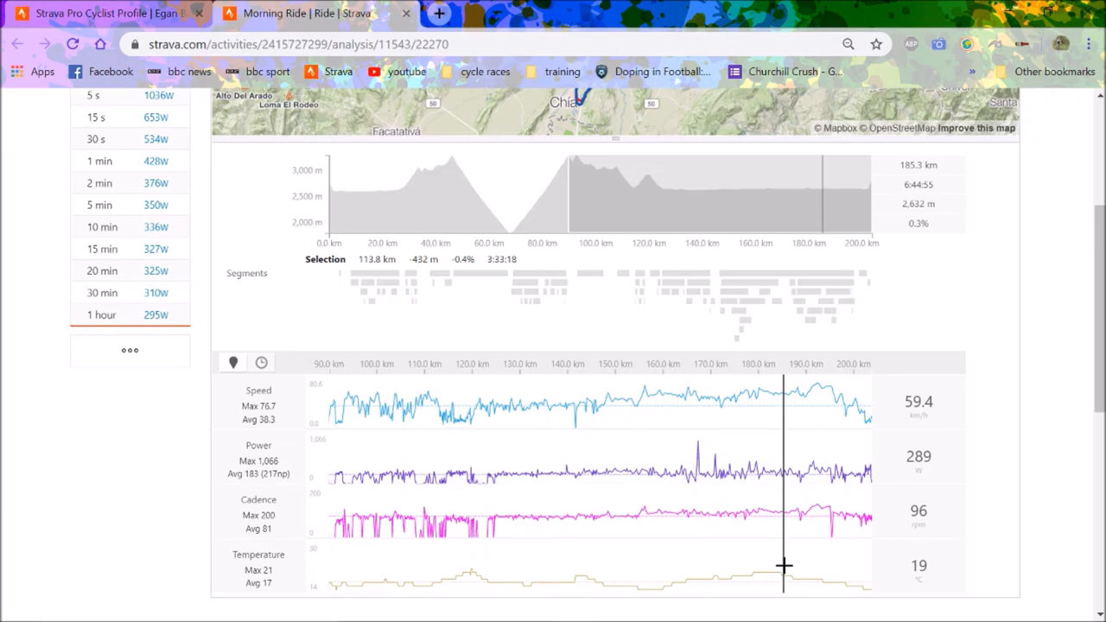
{"action": "mouse_move", "coordinate": [683, 506]}
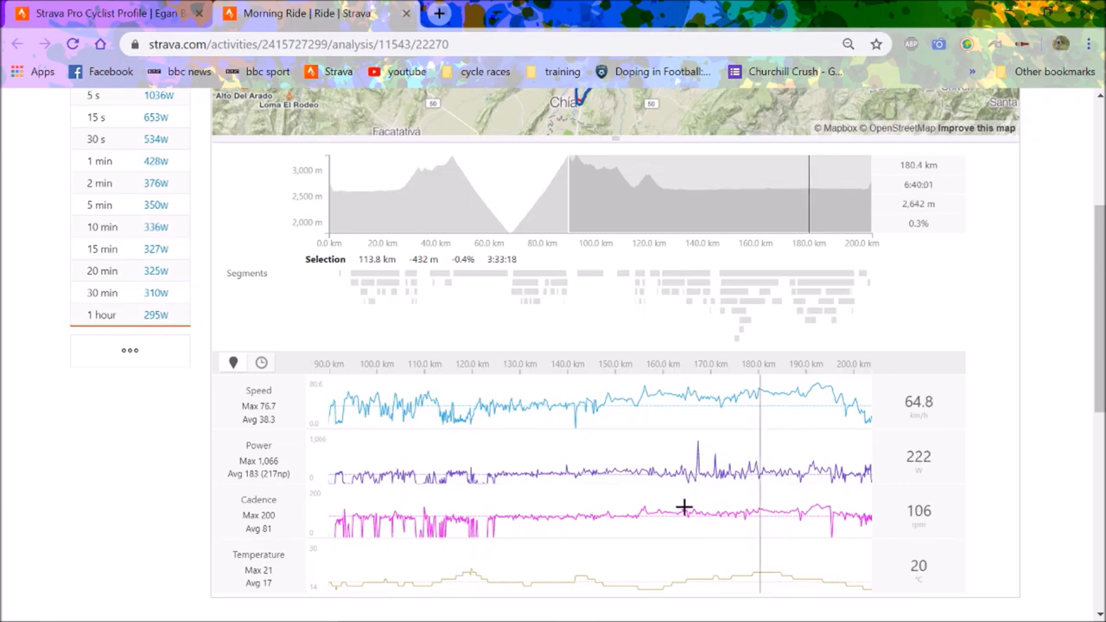
{"action": "mouse_move", "coordinate": [583, 497]}
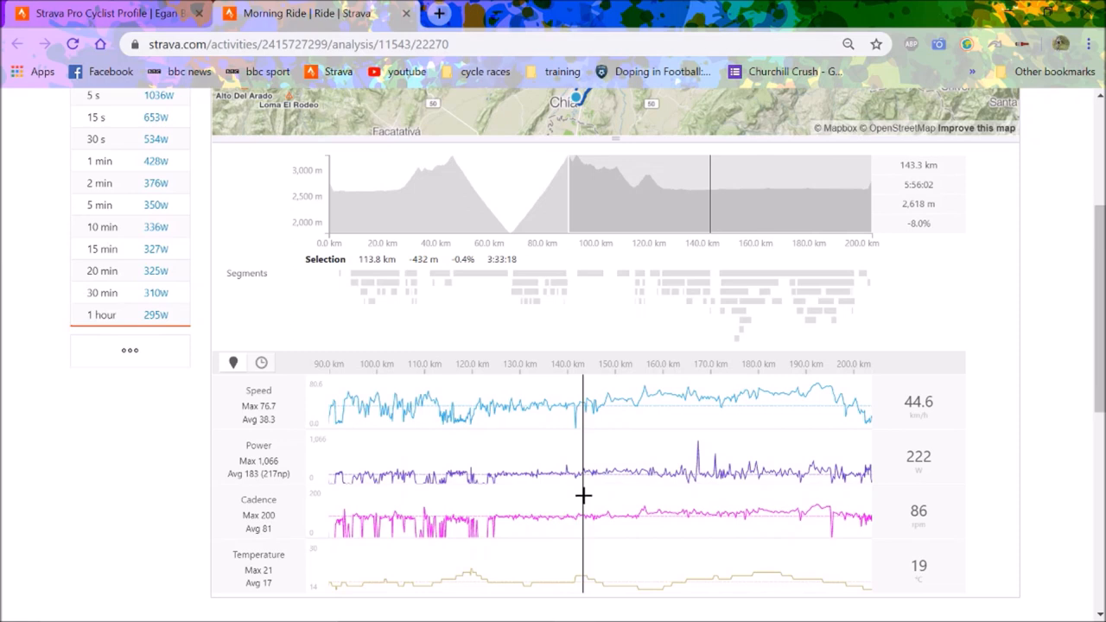
{"action": "mouse_move", "coordinate": [685, 512]}
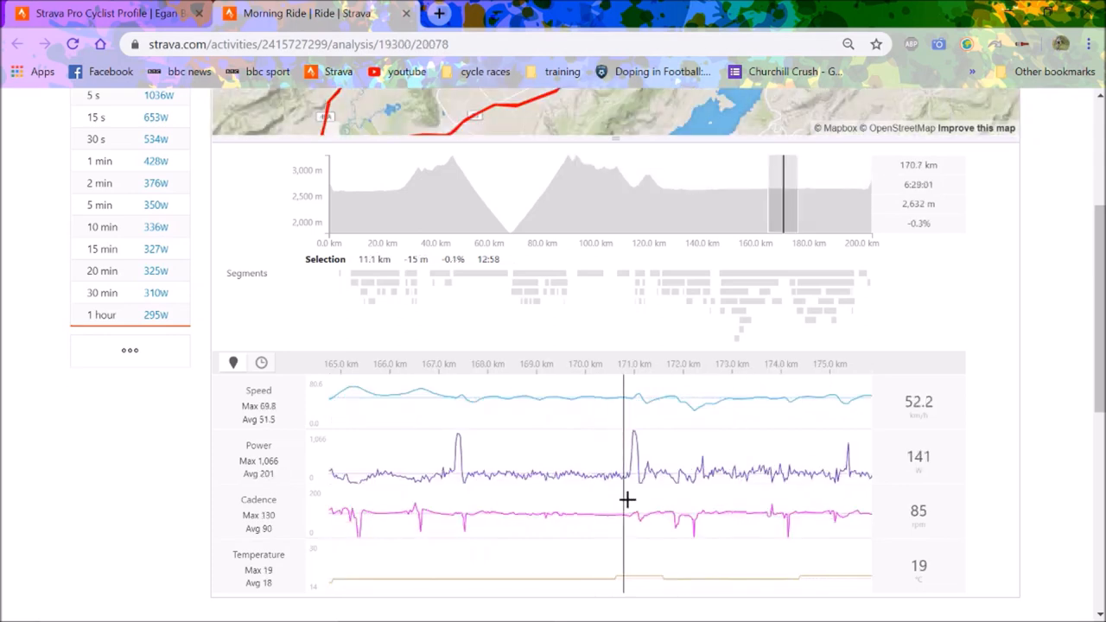
{"action": "mouse_move", "coordinate": [640, 502]}
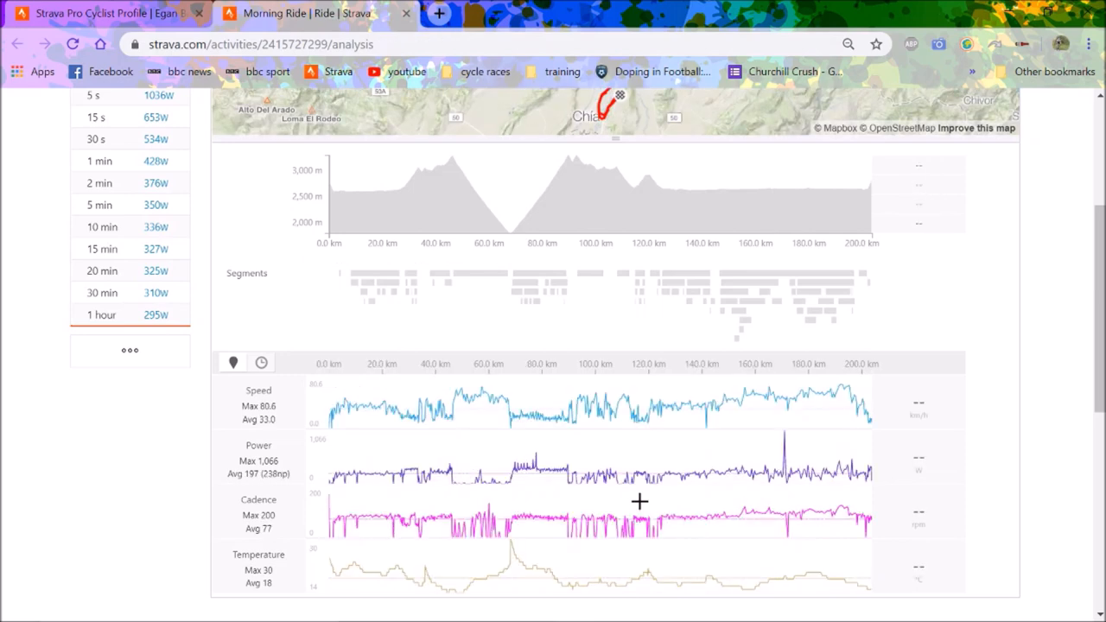
{"action": "mouse_move", "coordinate": [418, 455]}
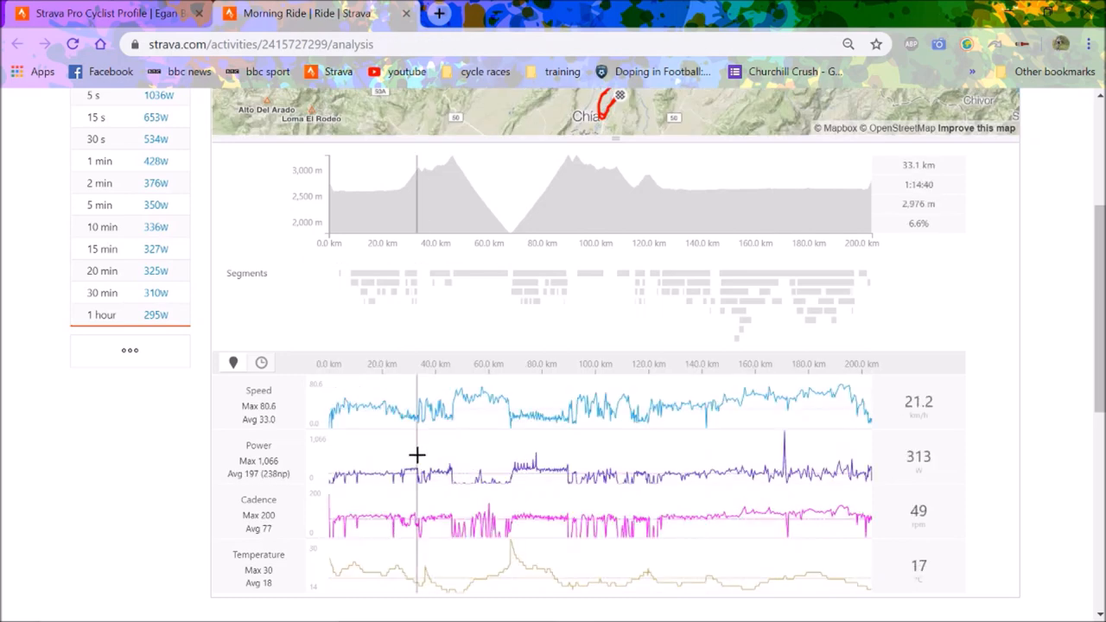
{"action": "mouse_move", "coordinate": [732, 451]}
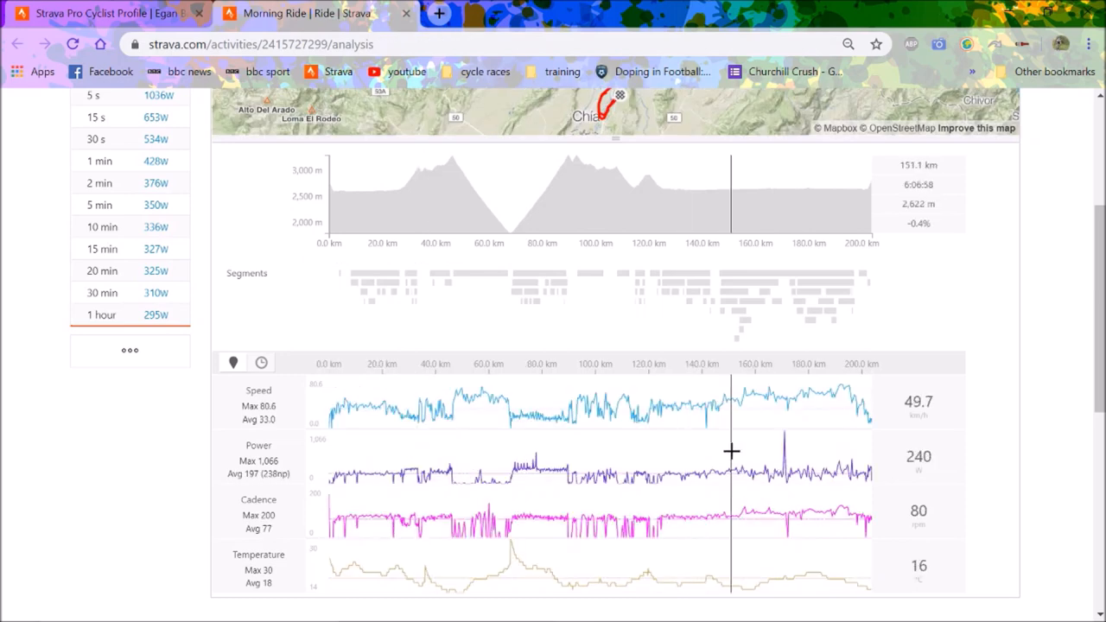
{"action": "scroll", "scroll_direction": "up", "scroll_amount": 3}
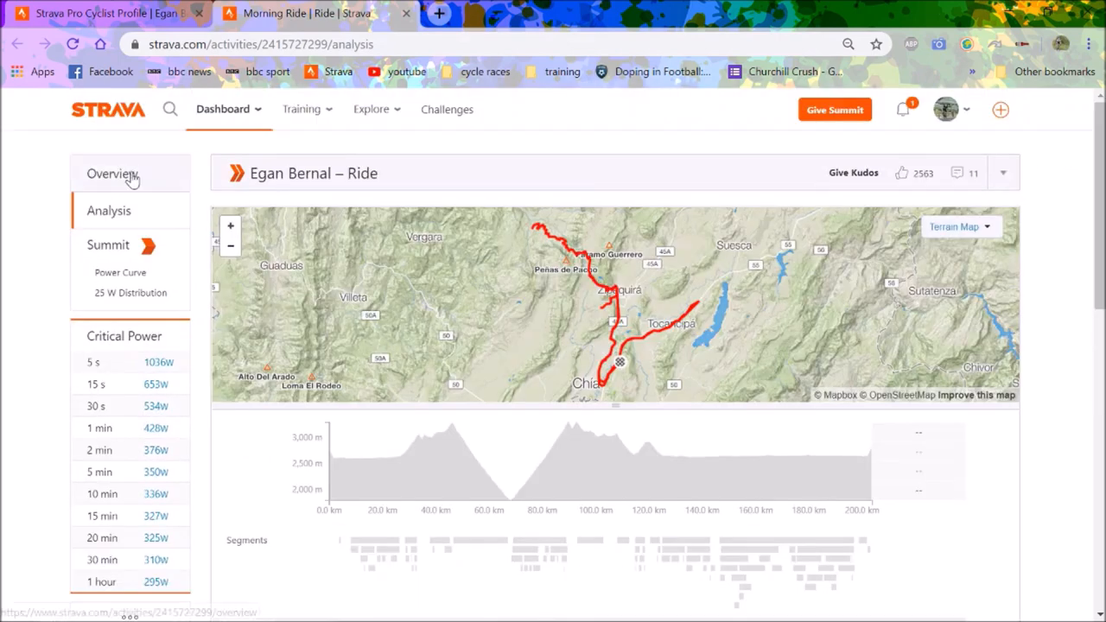
- Show Bernal's Overview summary: 203.82 km, 6:11:16 moving time, 3,475 m elevation
{"action": "left_click", "coordinate": [113, 174]}
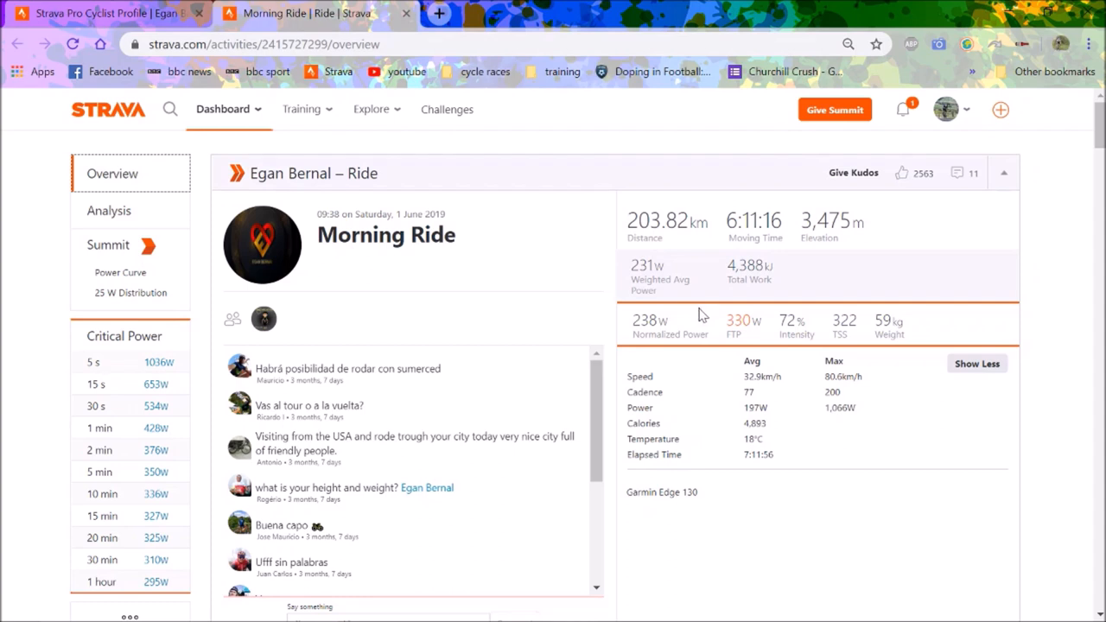
{"action": "mouse_move", "coordinate": [695, 326]}
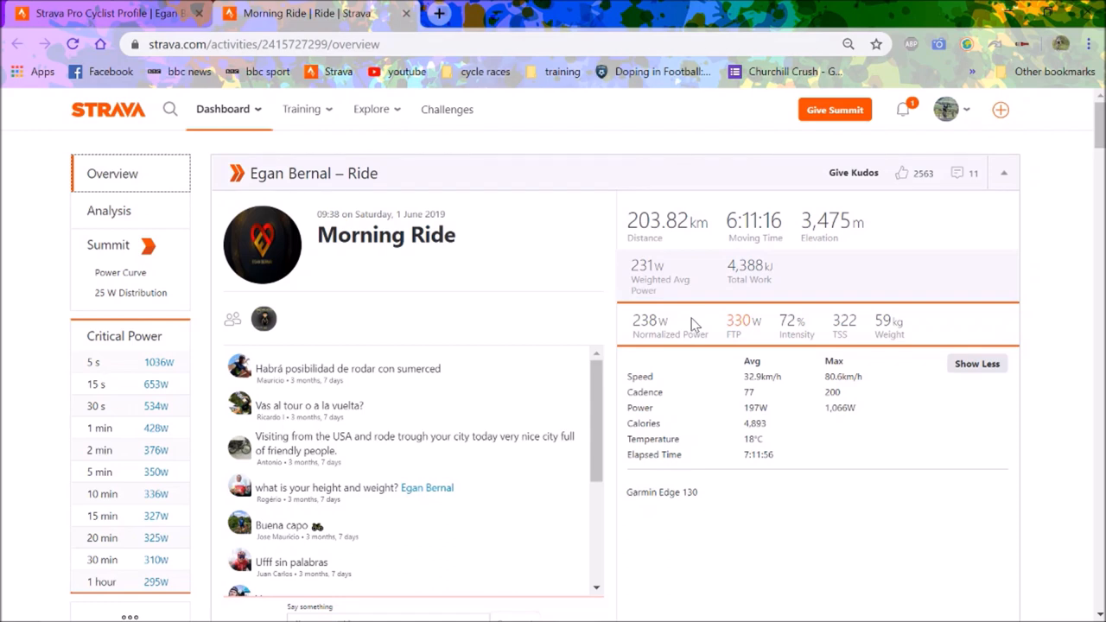
{"action": "mouse_move", "coordinate": [664, 379]}
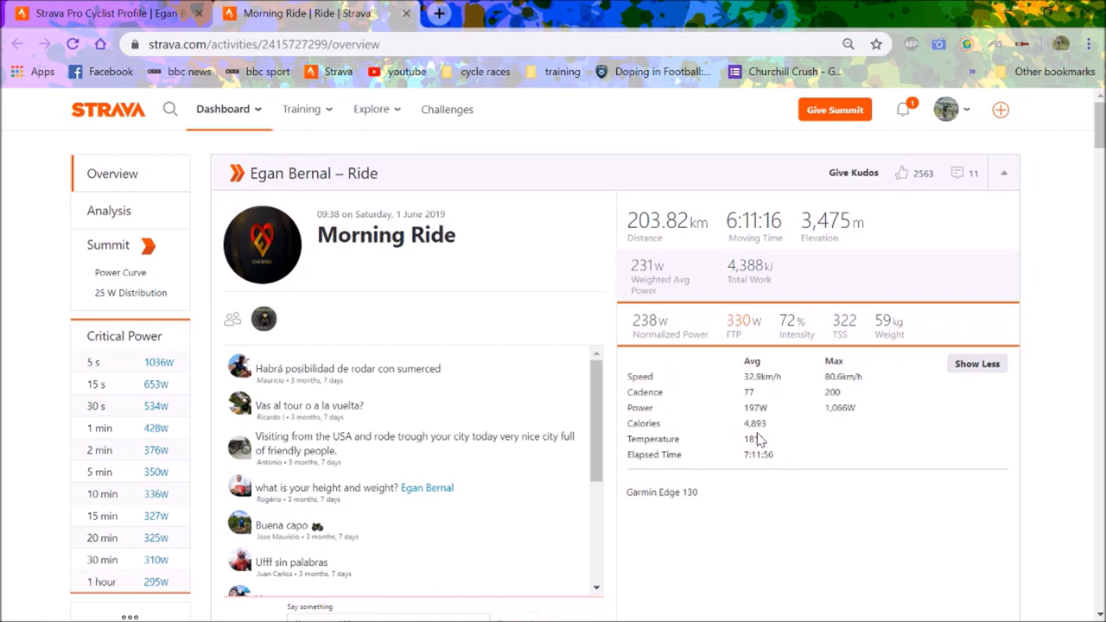
{"action": "mouse_move", "coordinate": [575, 606]}
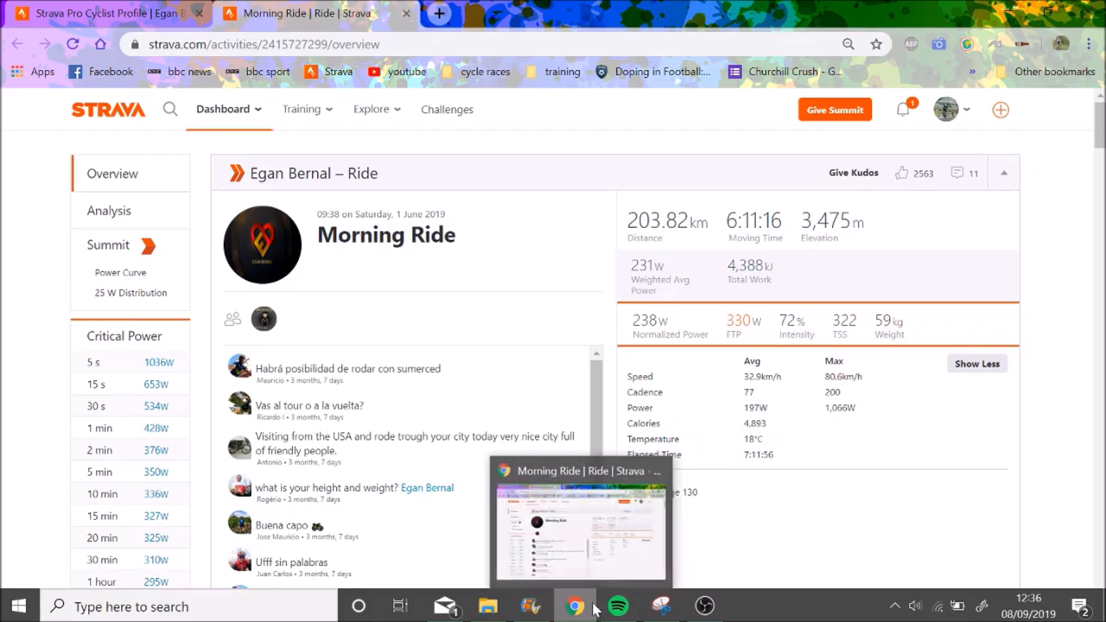